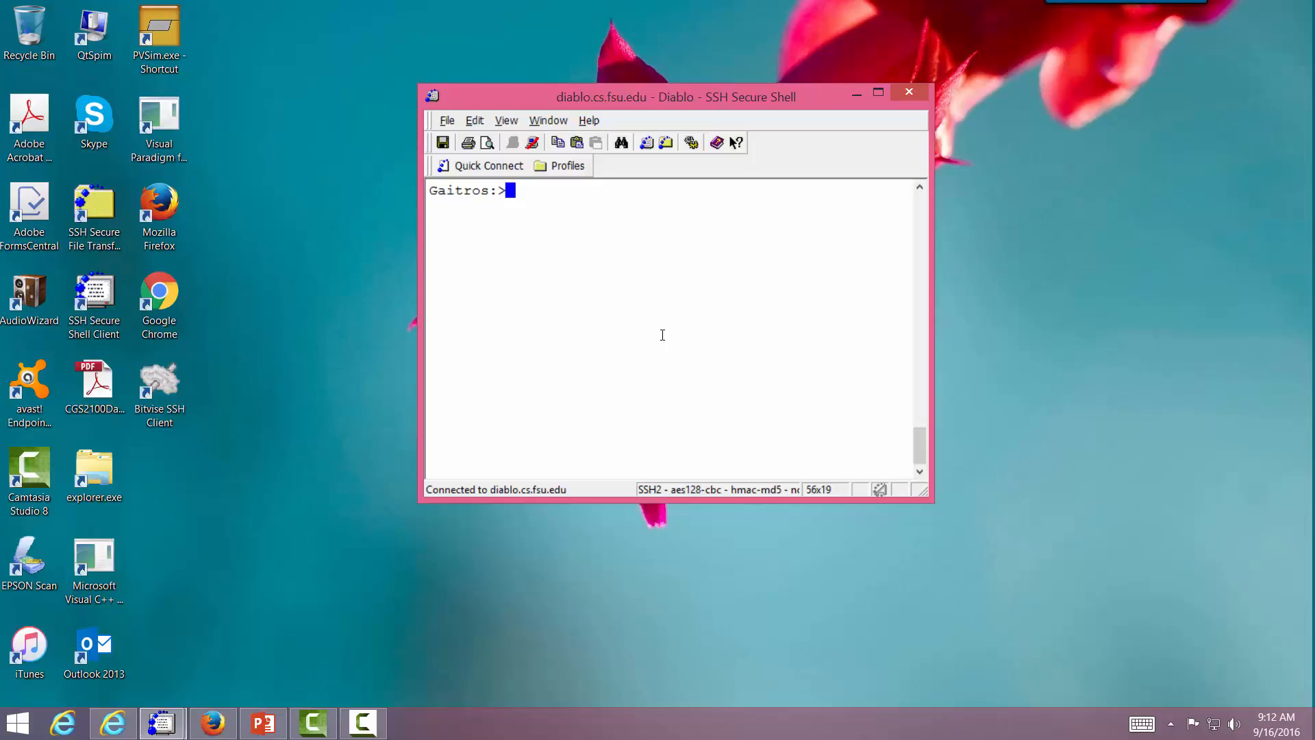
Step: Run ls for a plain listing, then ls -l for permissions, owners, sizes and dates
type("ls")
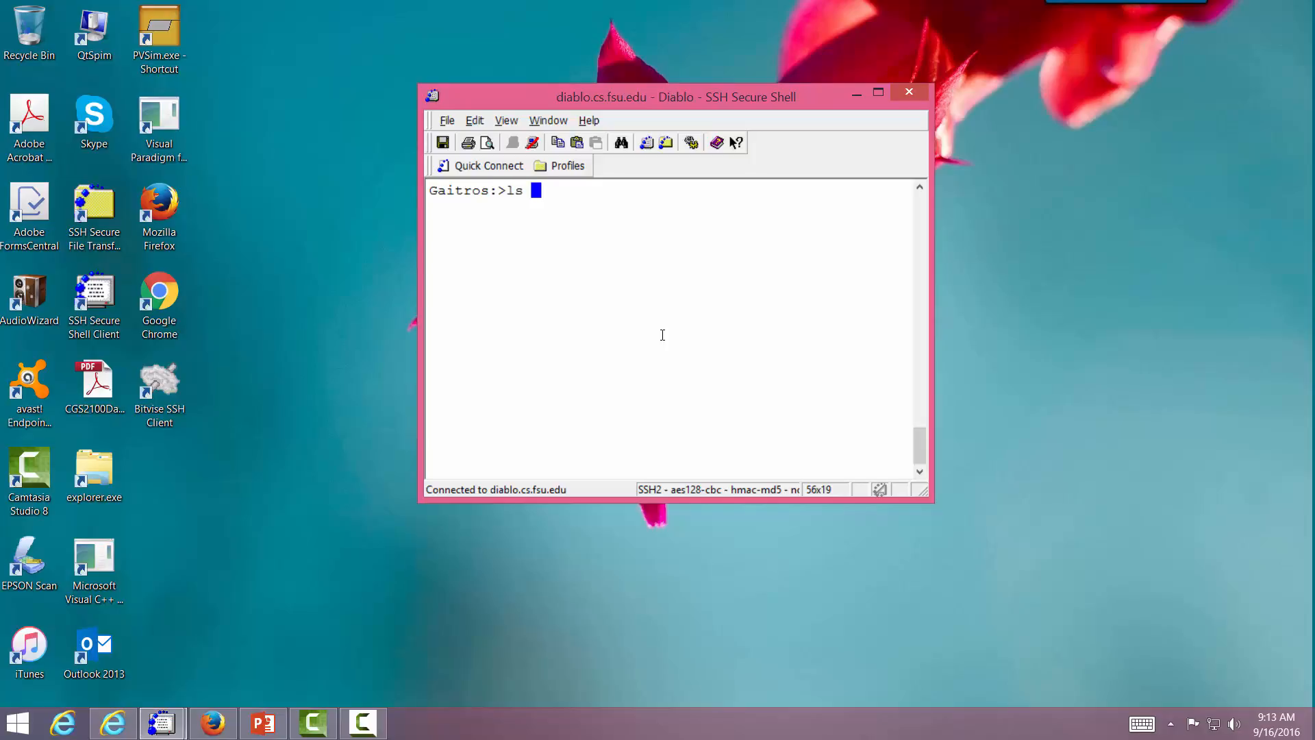
key("Return")
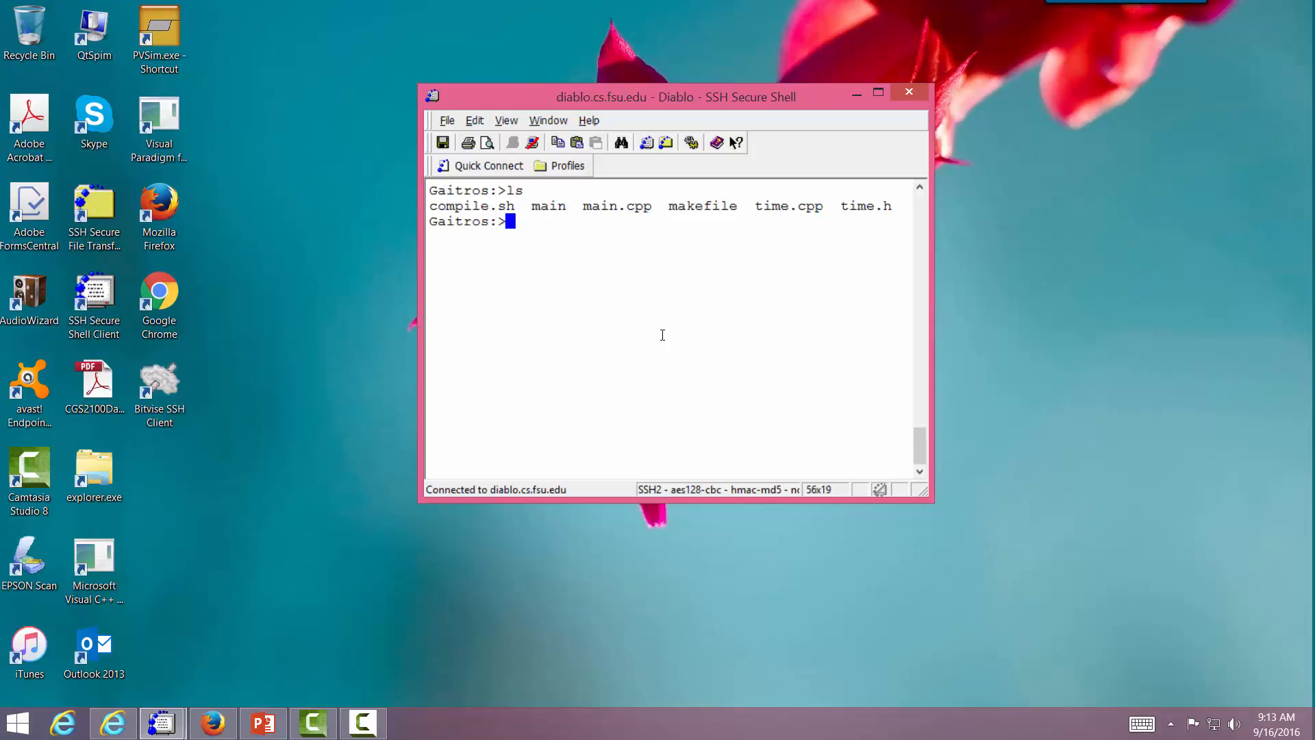
type("ls")
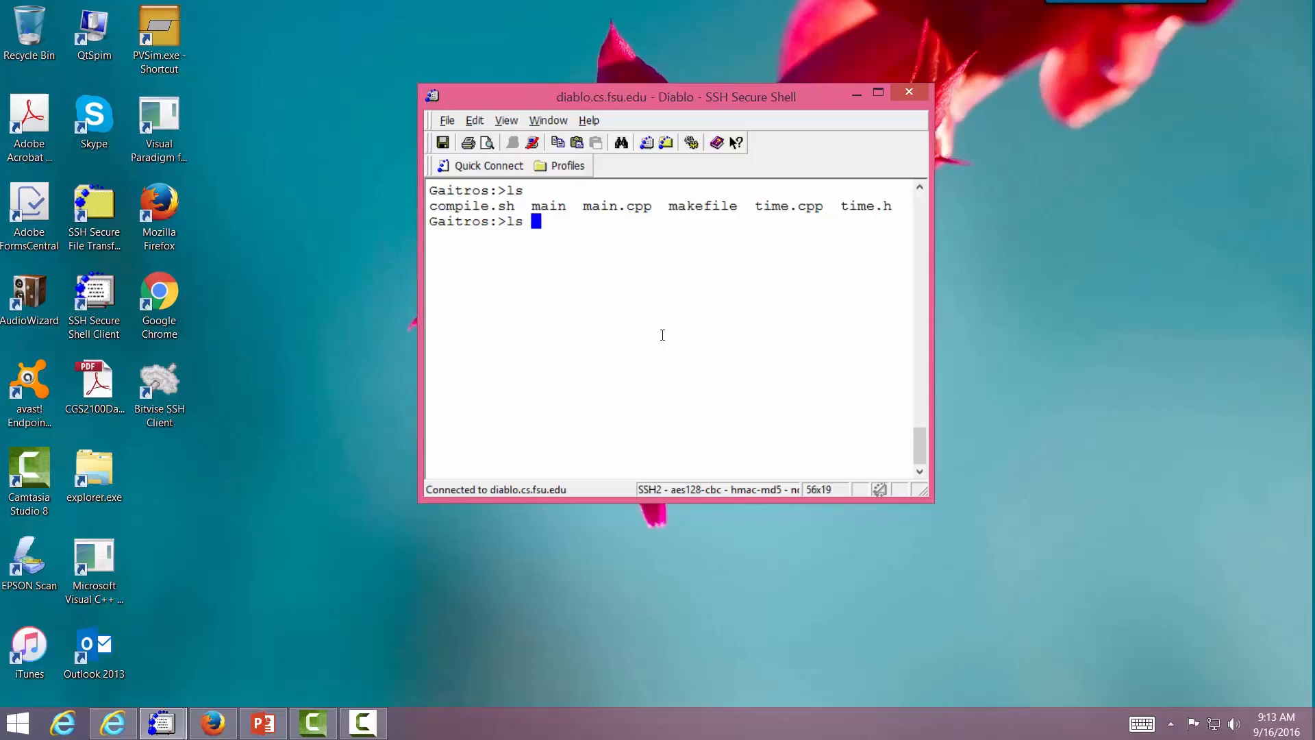
key("Return")
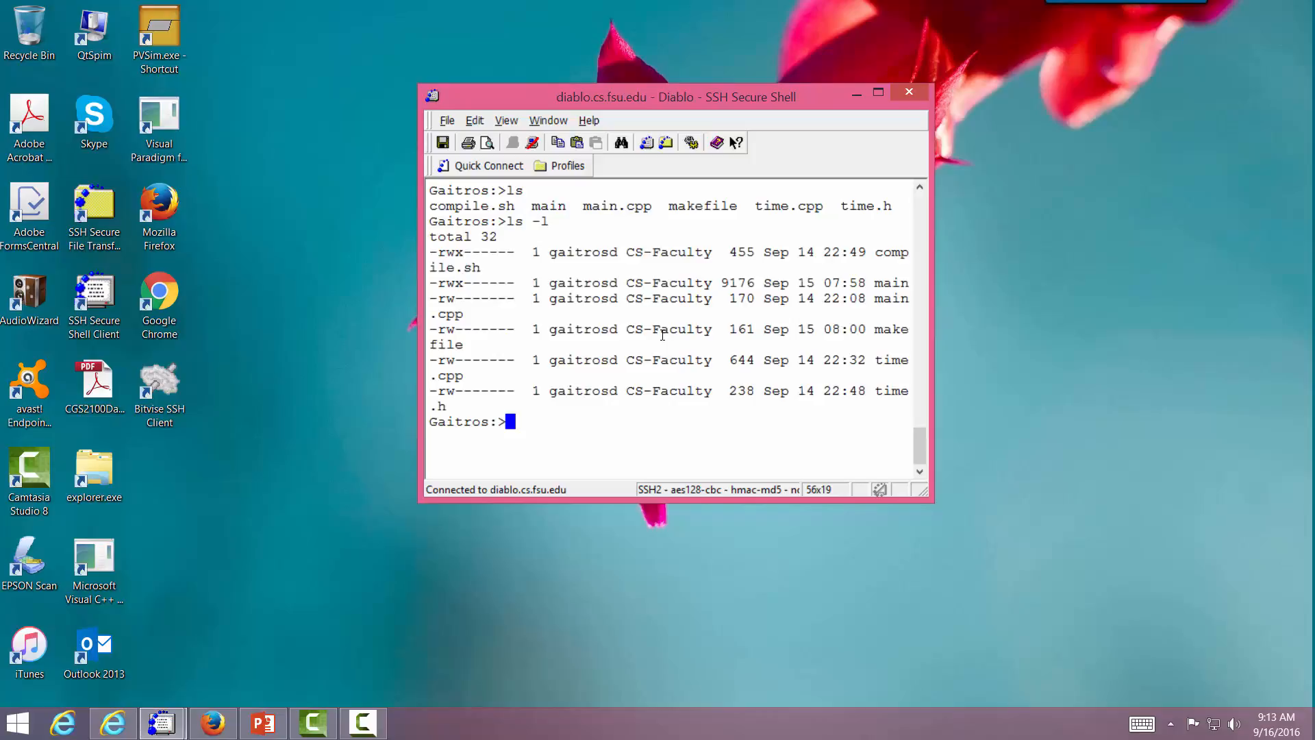
mouse_move(1029, 513)
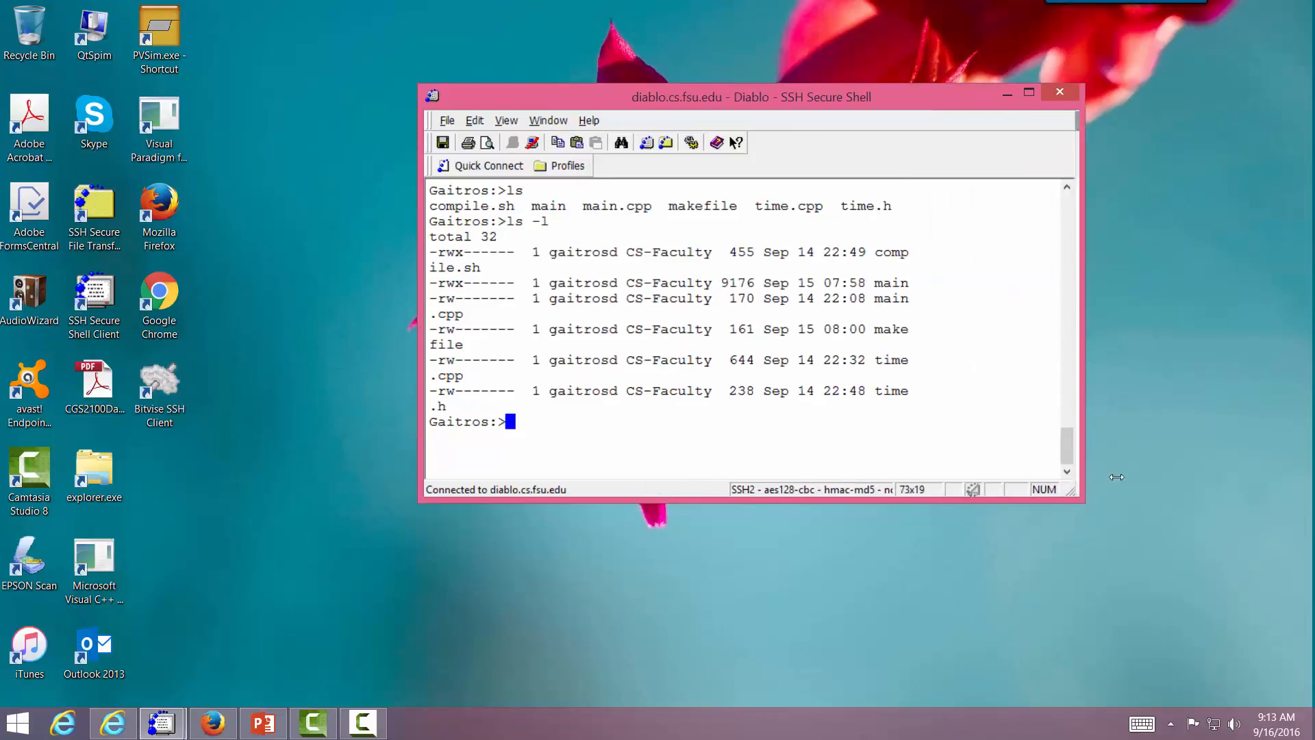
Step: Clear the widened terminal and rerun ls -l so each file fits on one line
type("cle")
type("ls -")
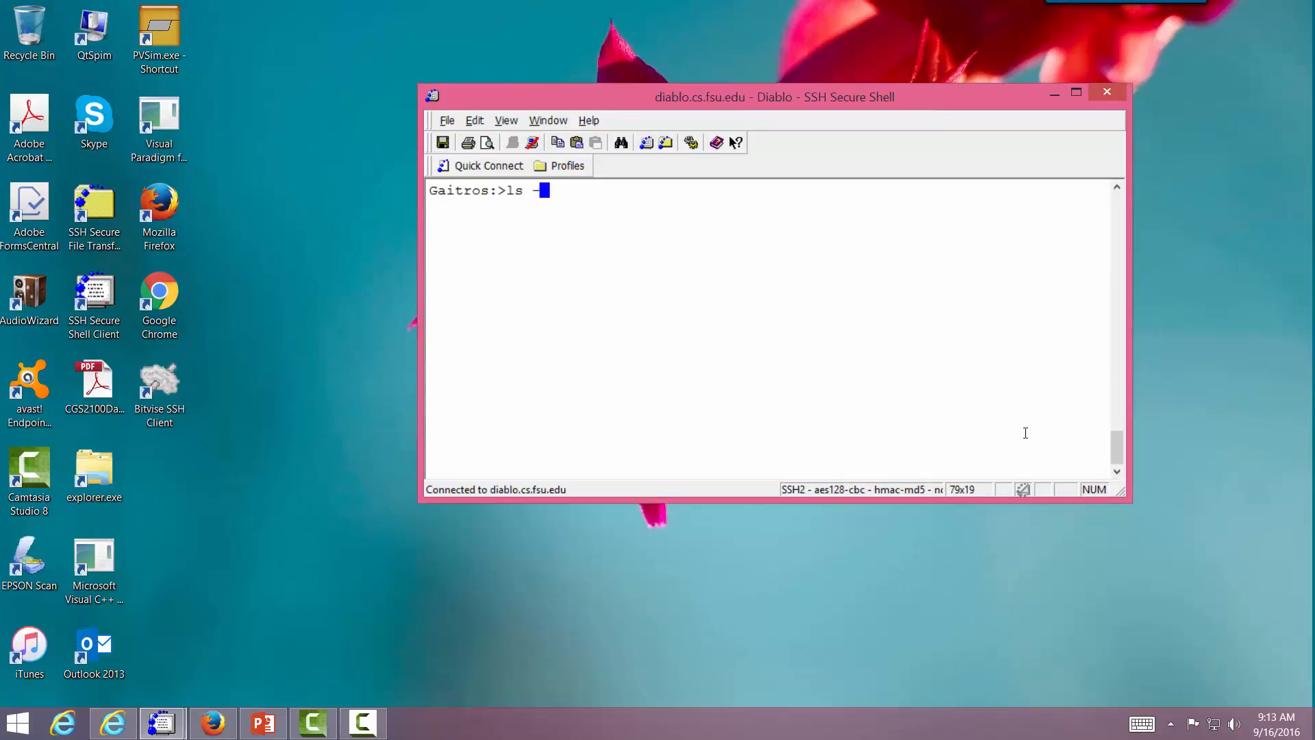
key("Return")
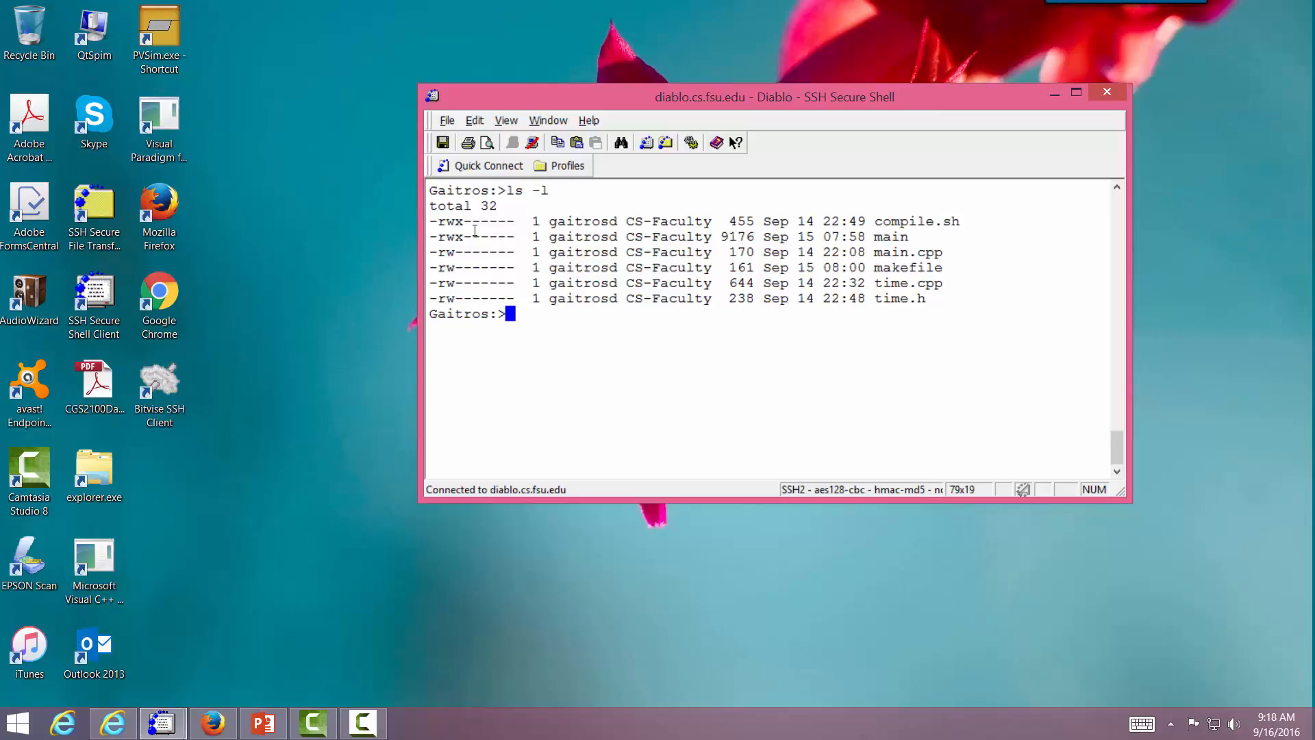
mouse_move(948, 223)
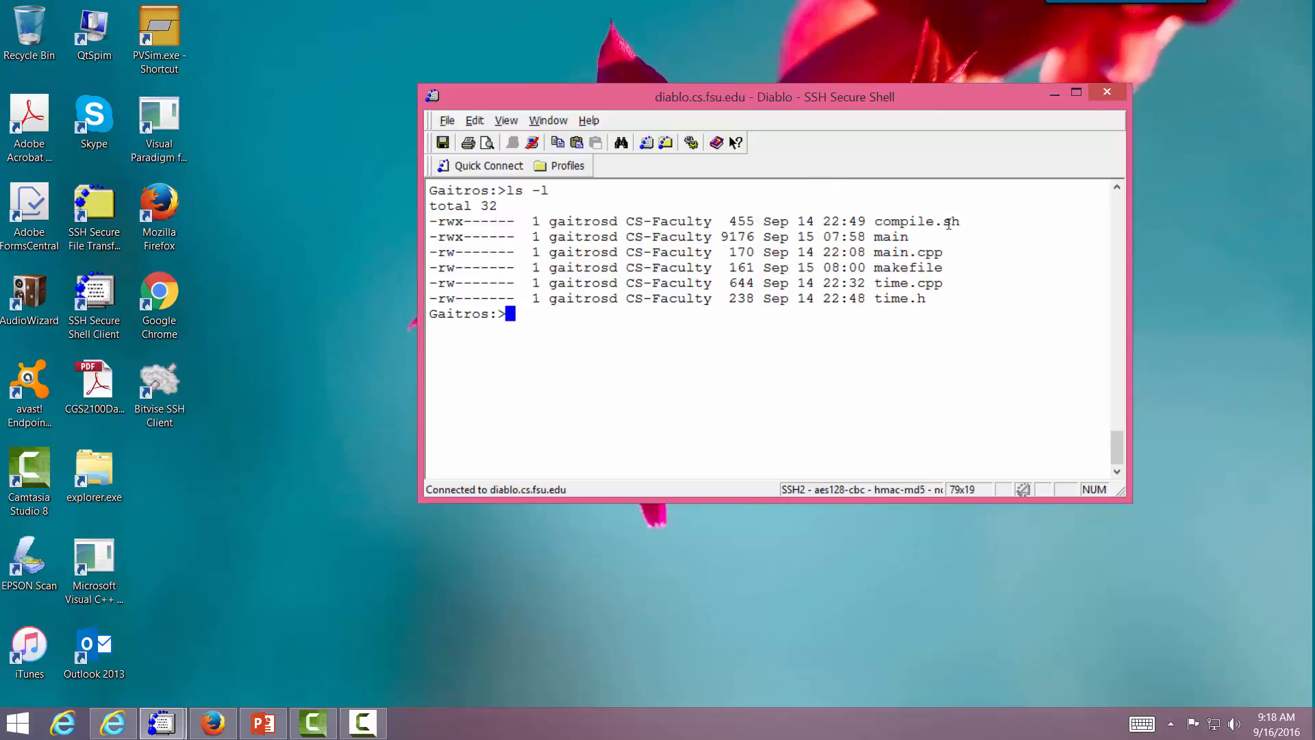
mouse_move(936, 238)
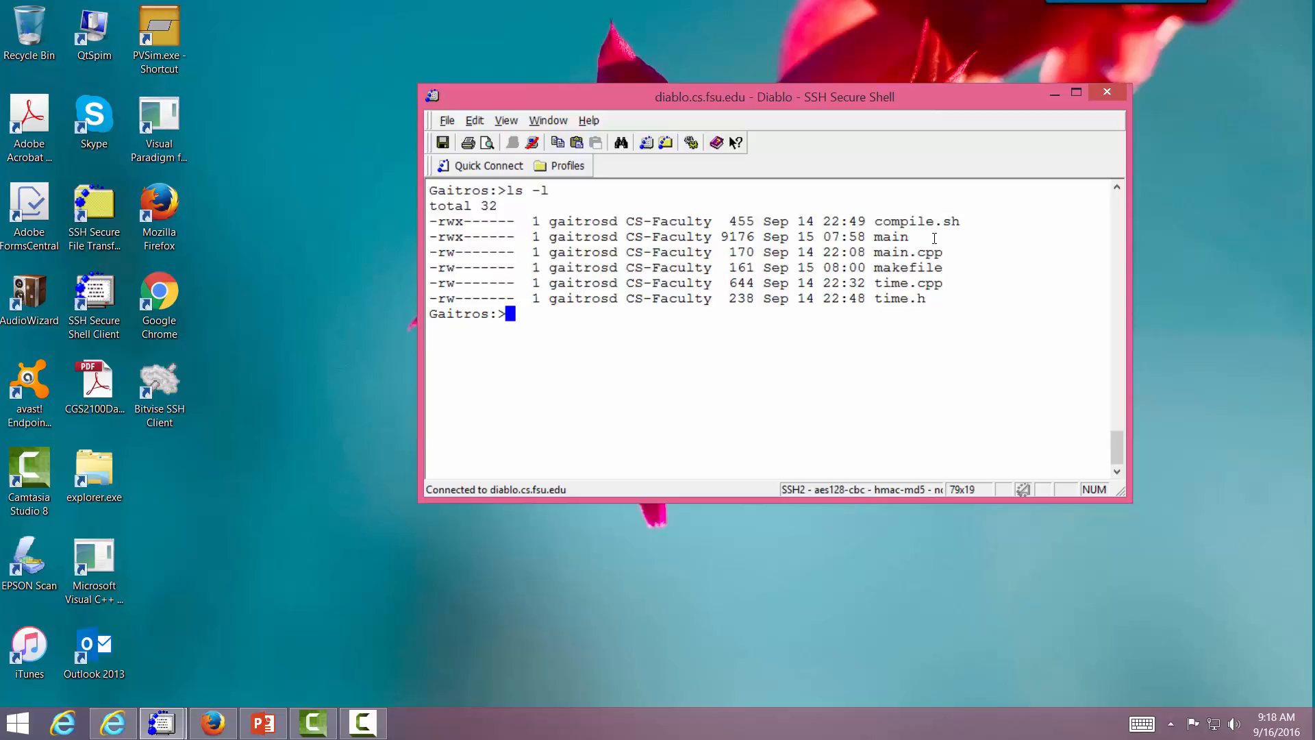
Step: Run chmod 777 compile.sh and confirm rwxrwxrwx with ls -l
type("chmod")
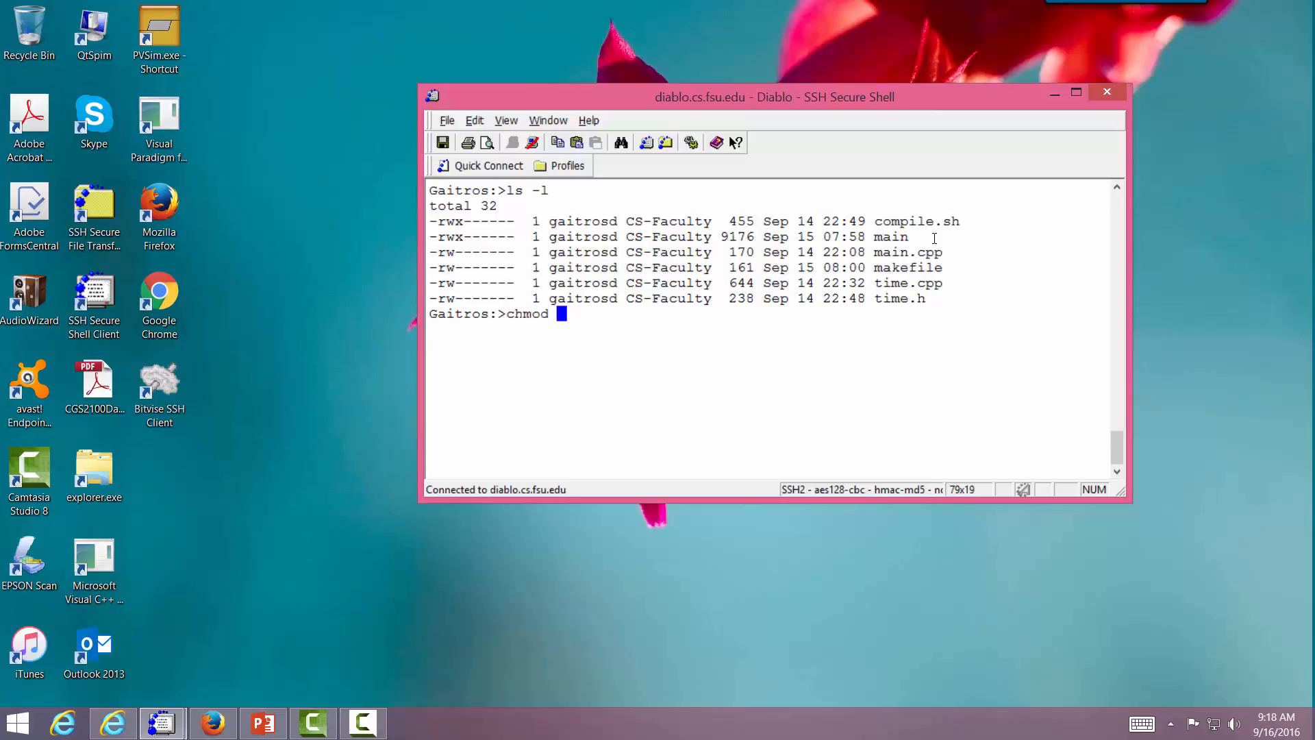
type("777")
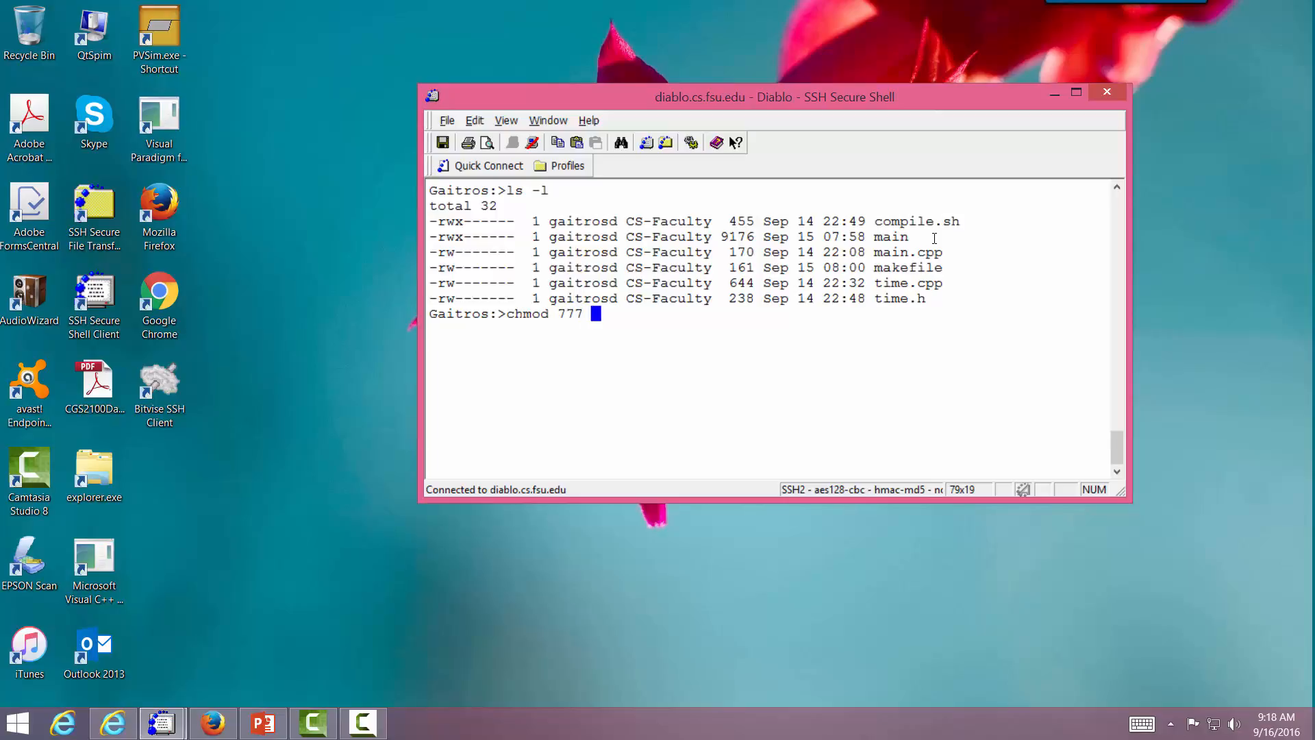
type("ccmpile.sh")
type("ls")
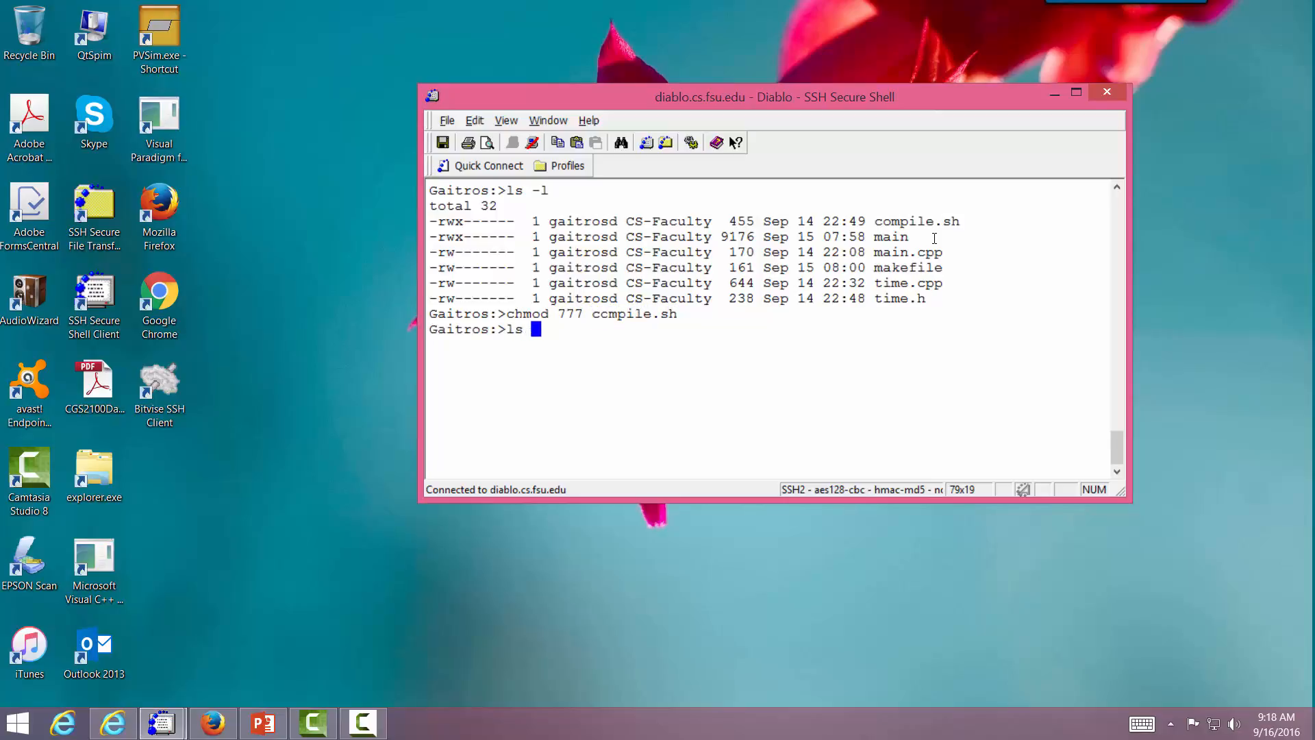
type("-l")
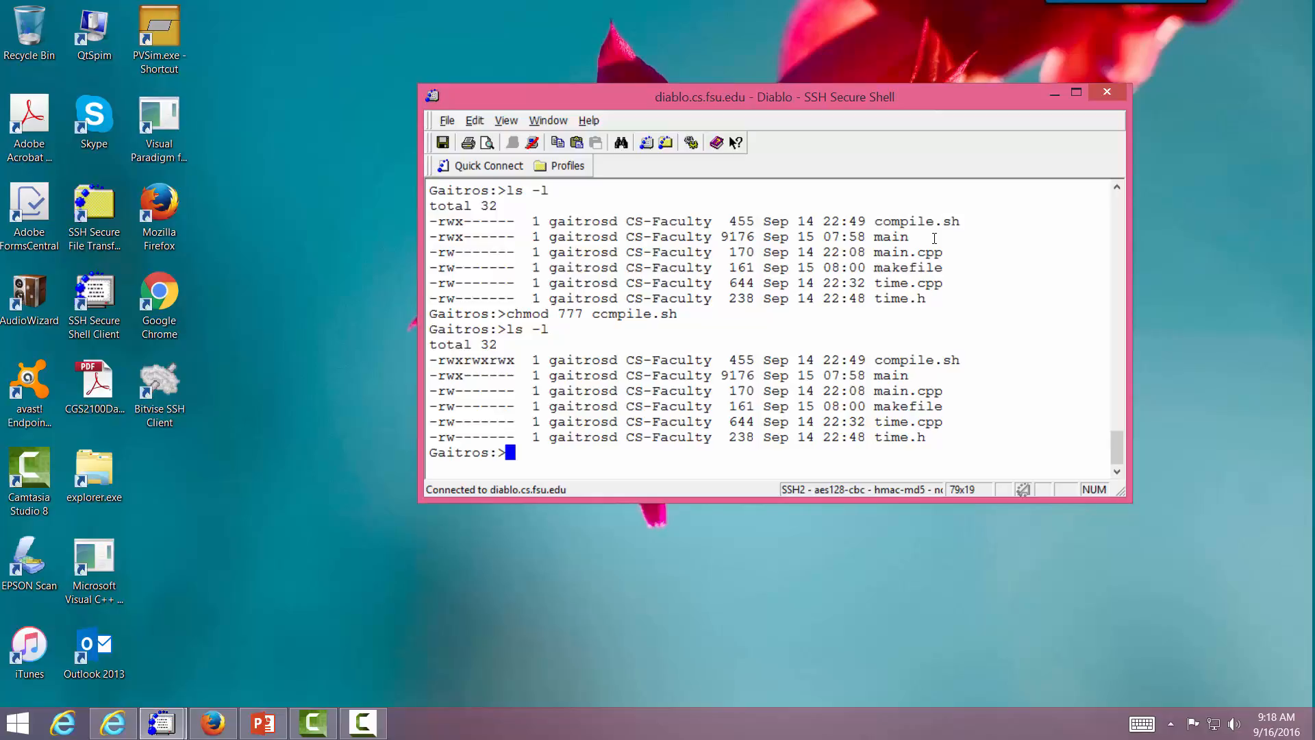
type("mkdir")
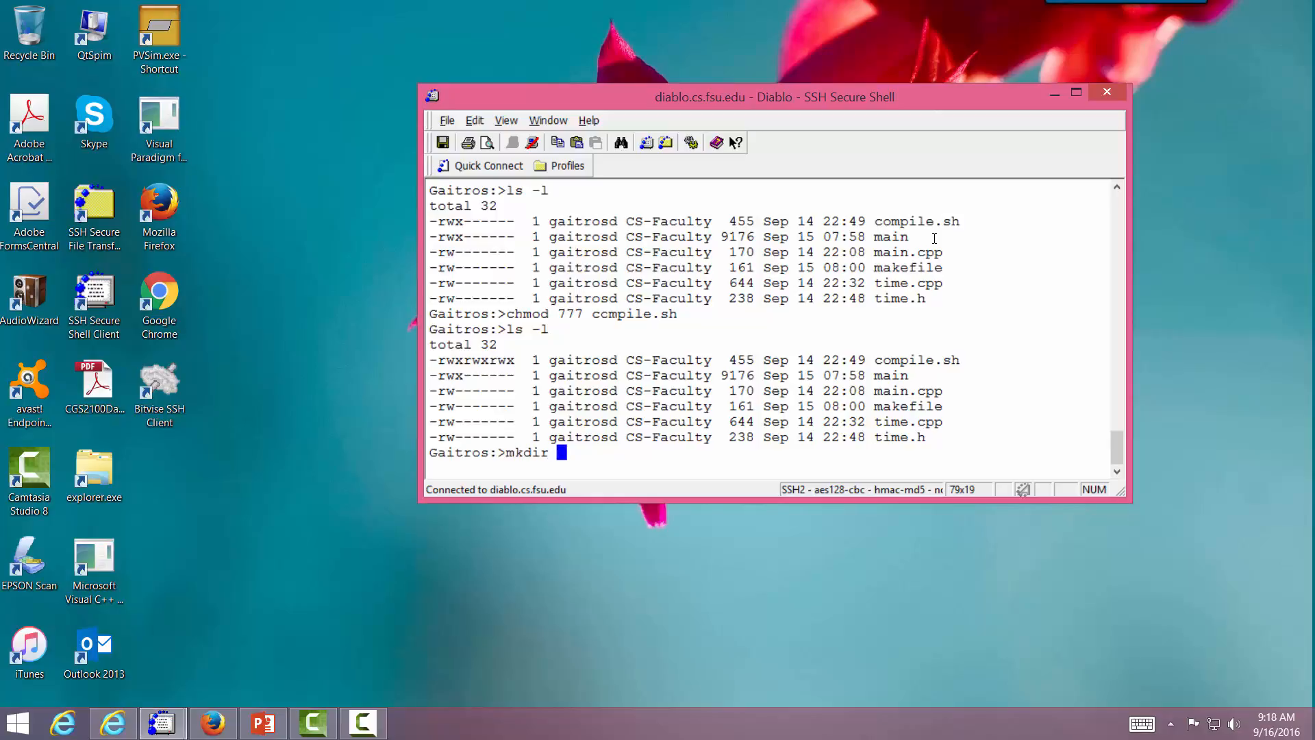
Step: Create directory tempdir and run ls -al to show all entries including . and .
type("tempdir")
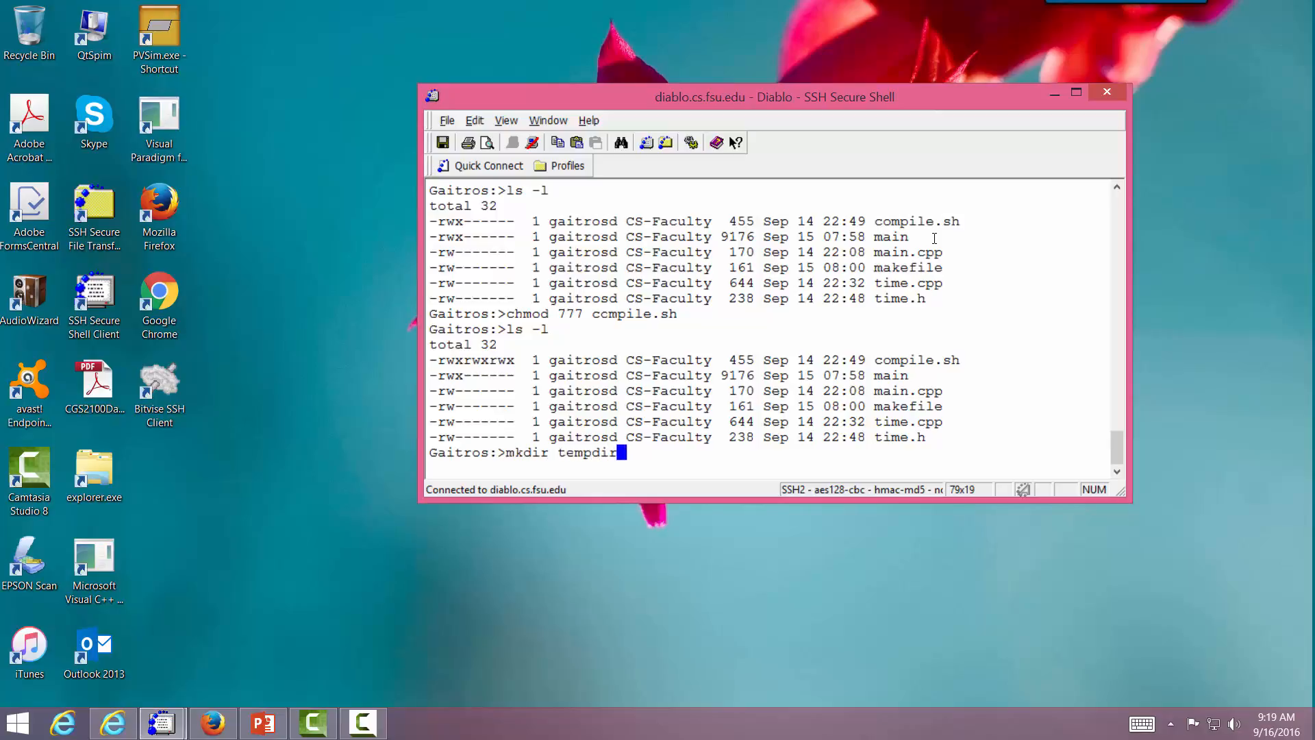
type("ls -a")
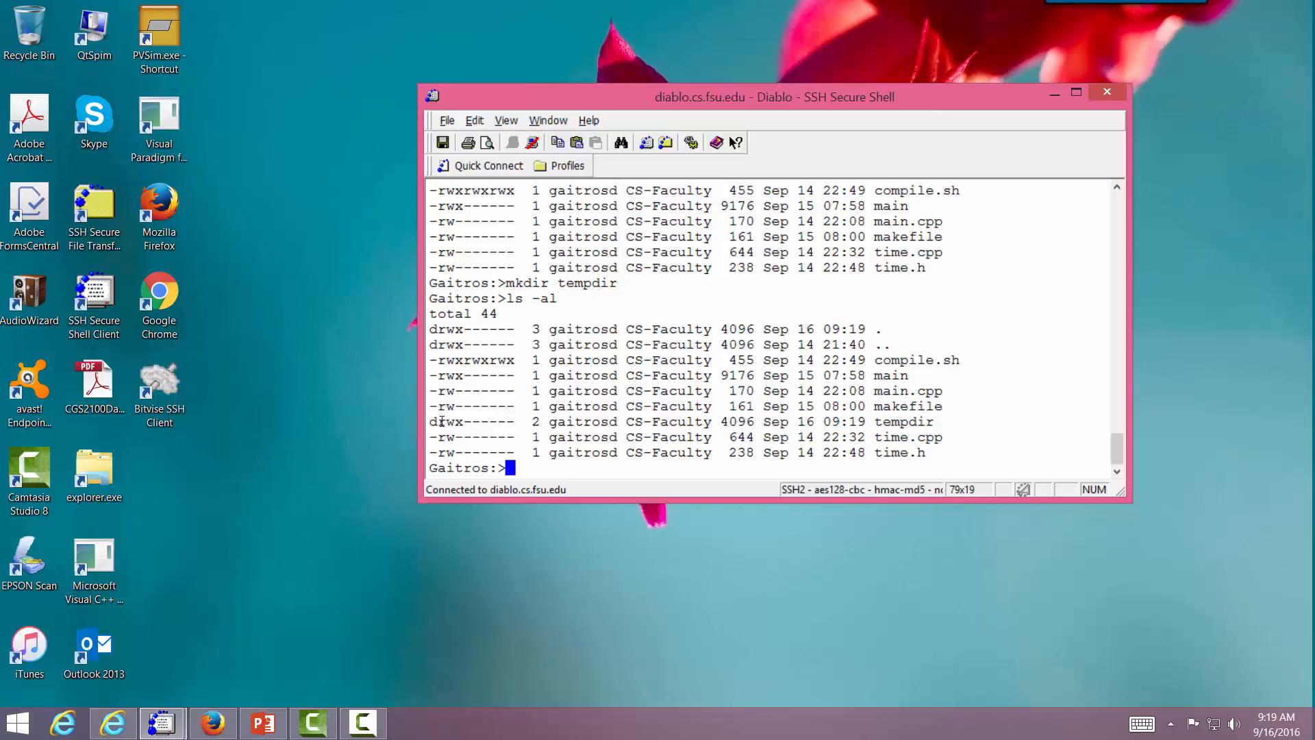
type("ls -al")
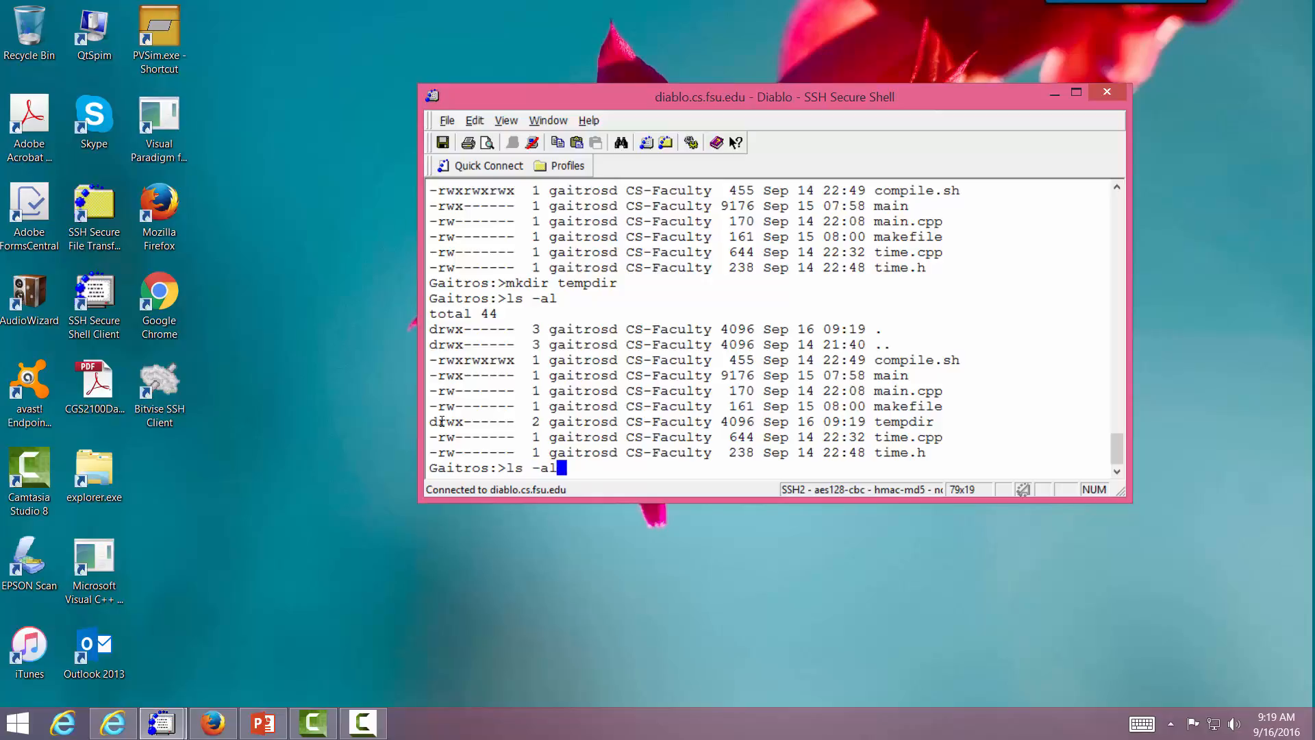
key("Return")
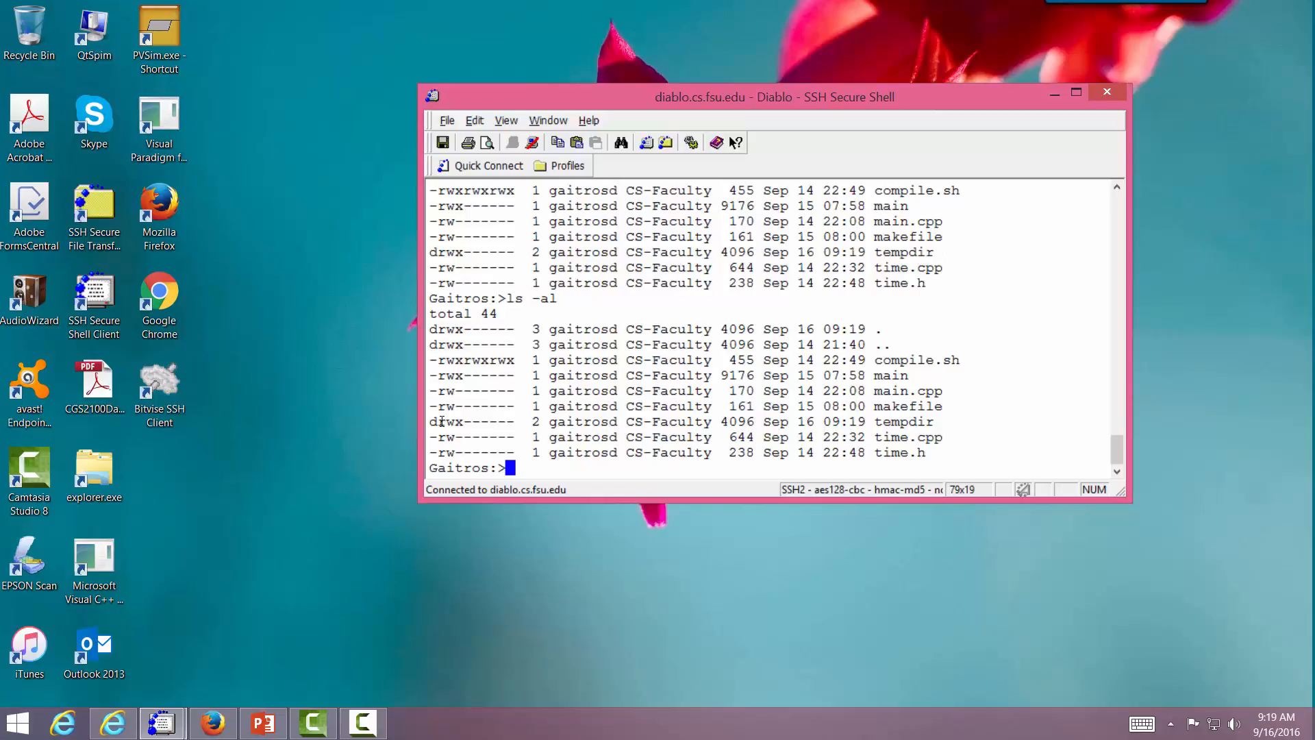
mouse_move(881, 329)
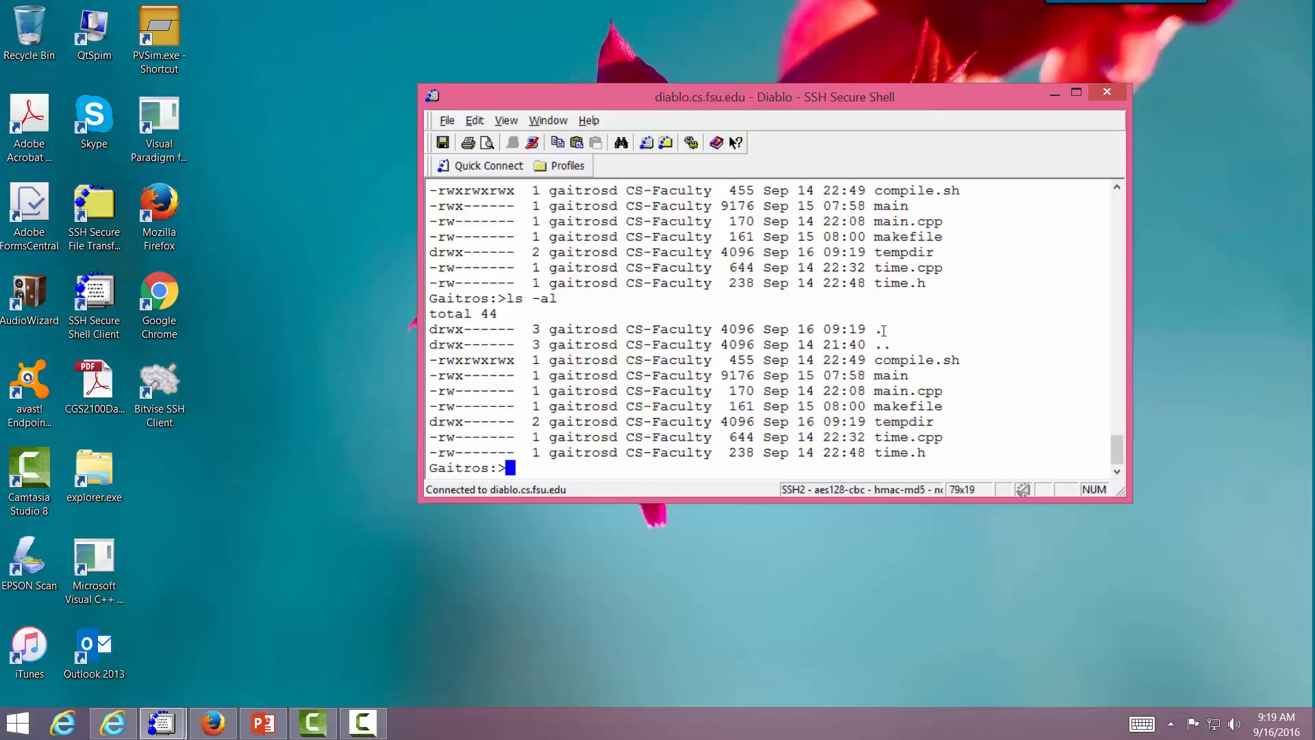
mouse_move(922, 337)
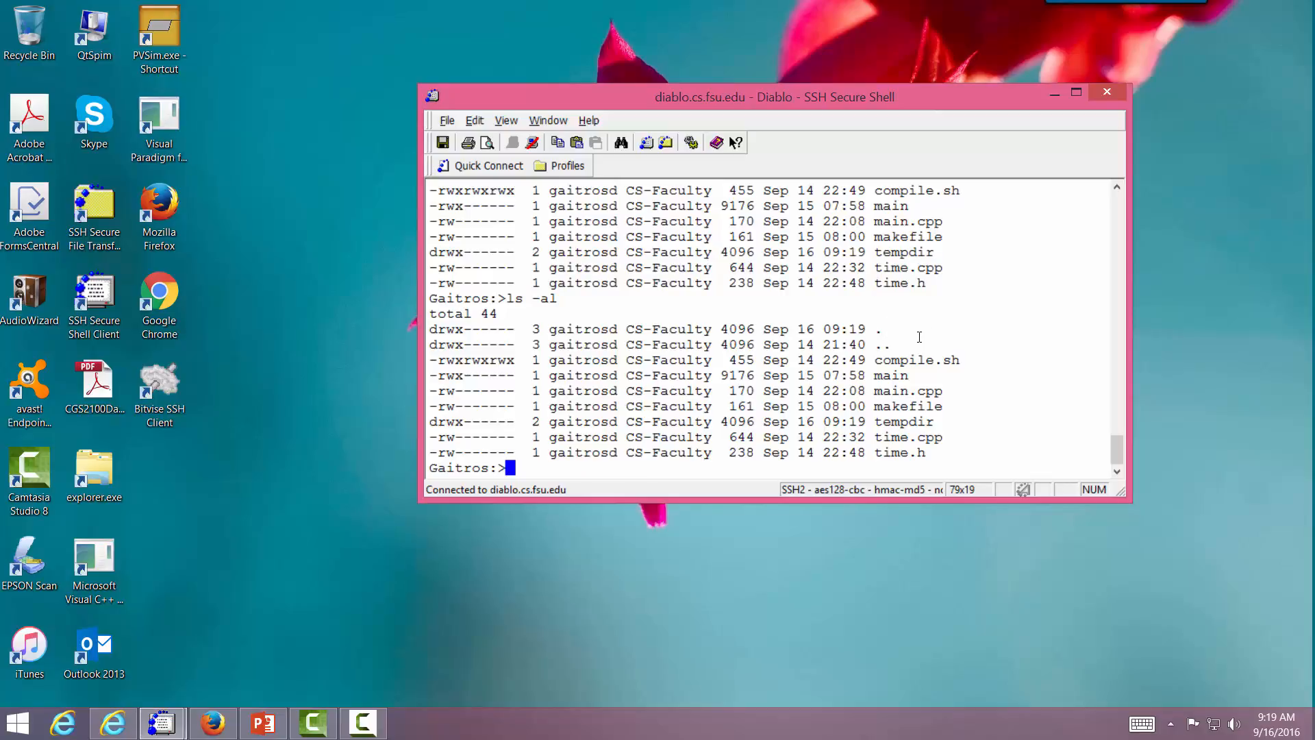
mouse_move(880, 329)
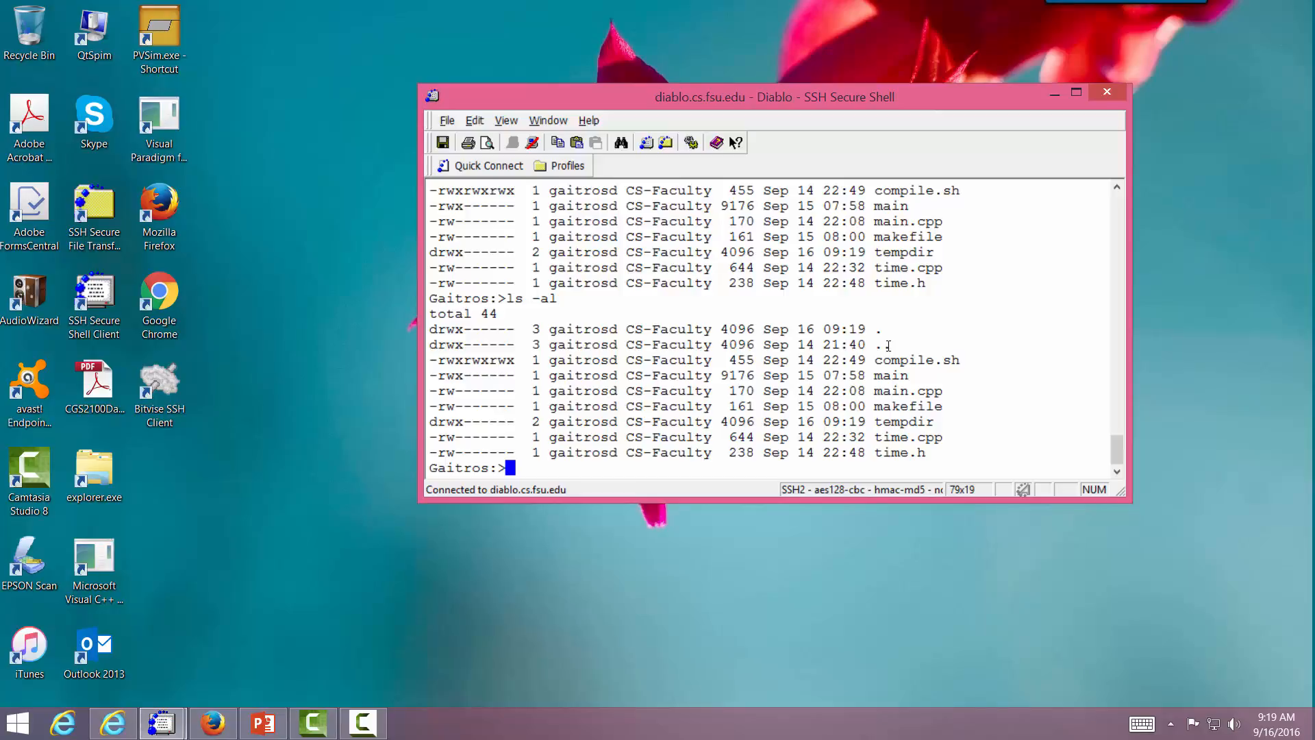
Step: Move up to the parent directory with cd .. and see SimpleClass listed
type("cd")
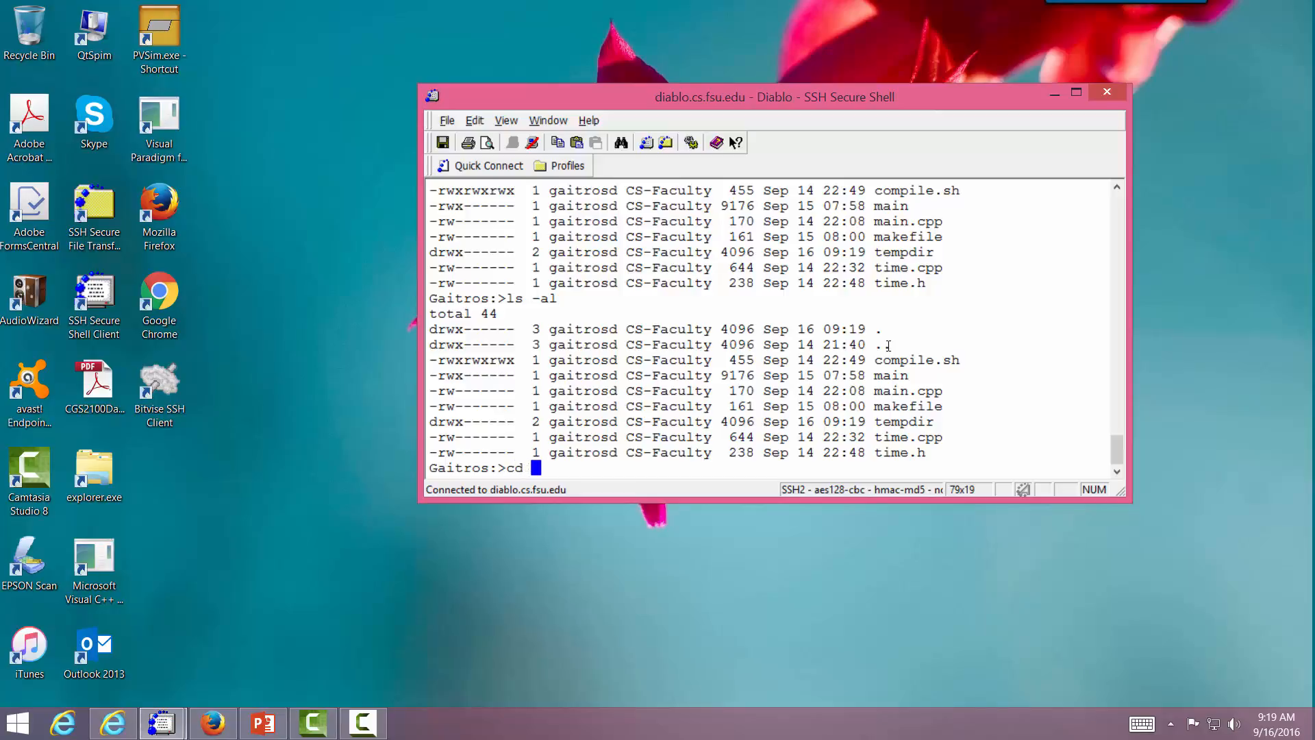
type("..")
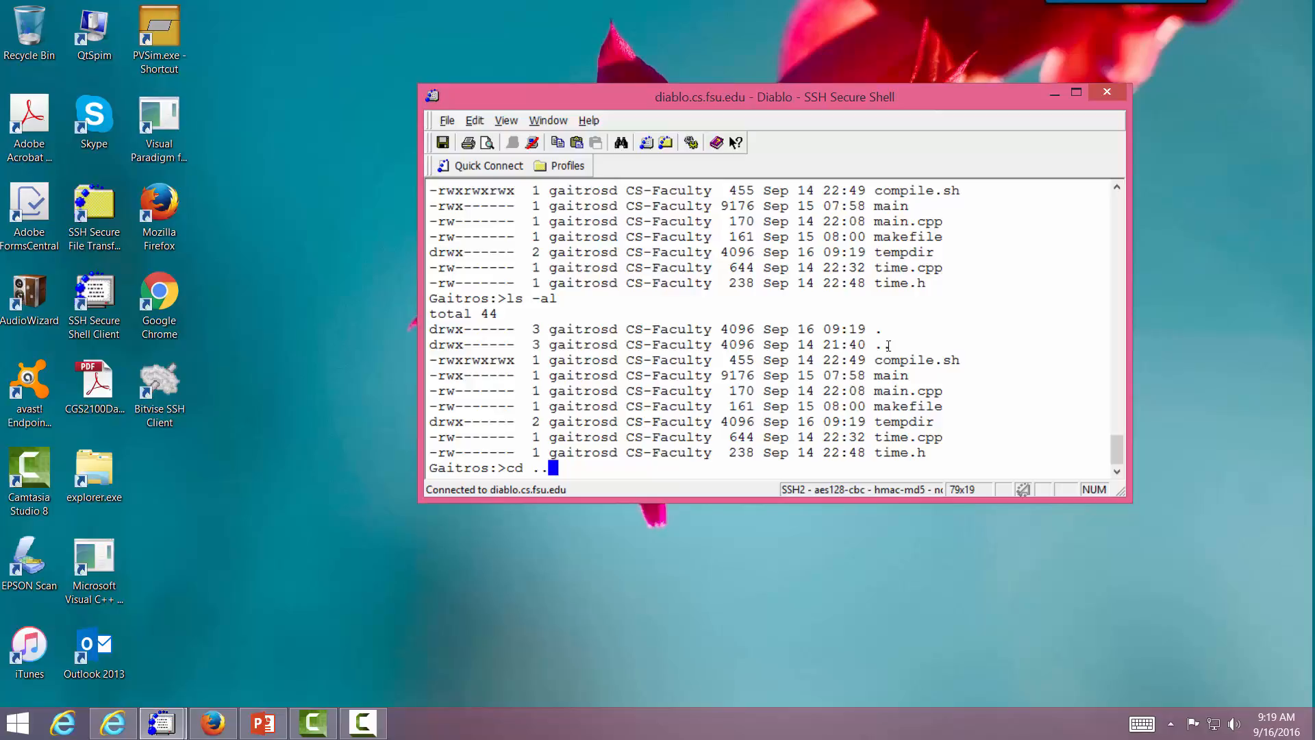
key("Return")
type("ls")
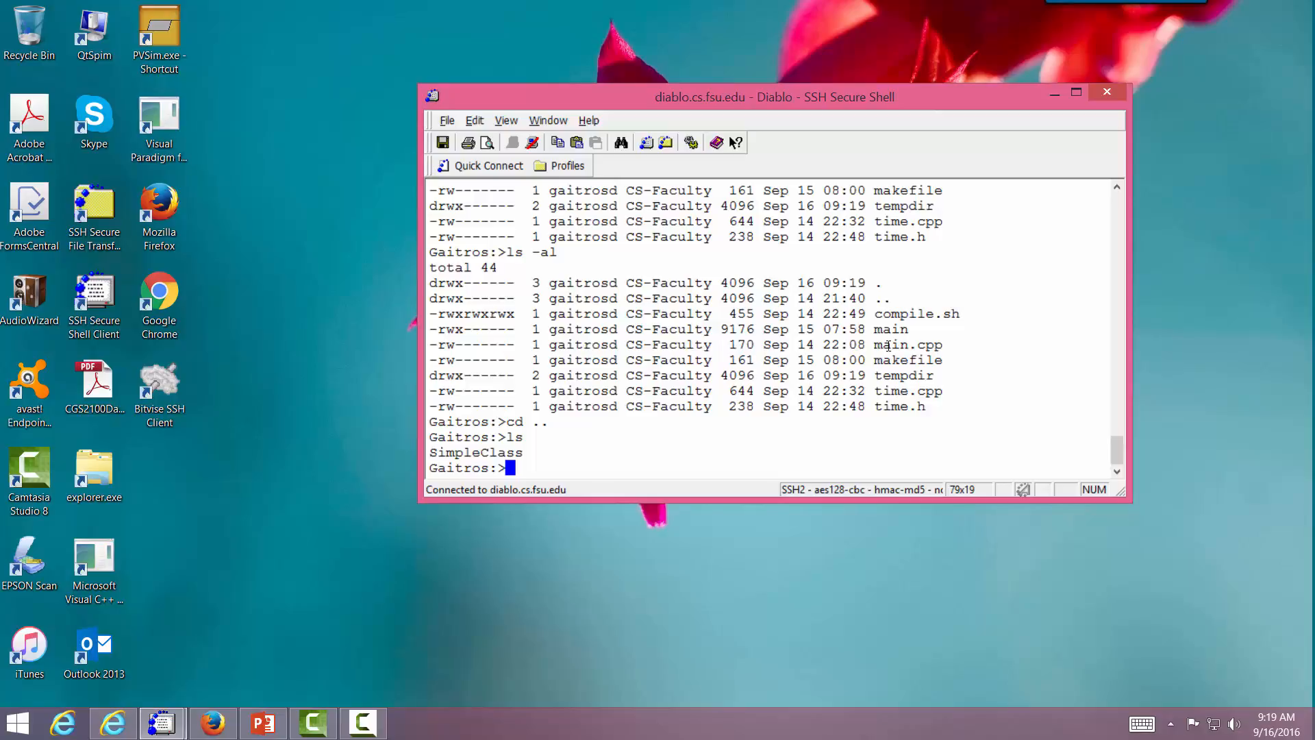
Step: Return into SimpleClass and list its files
type("cd Simpl")
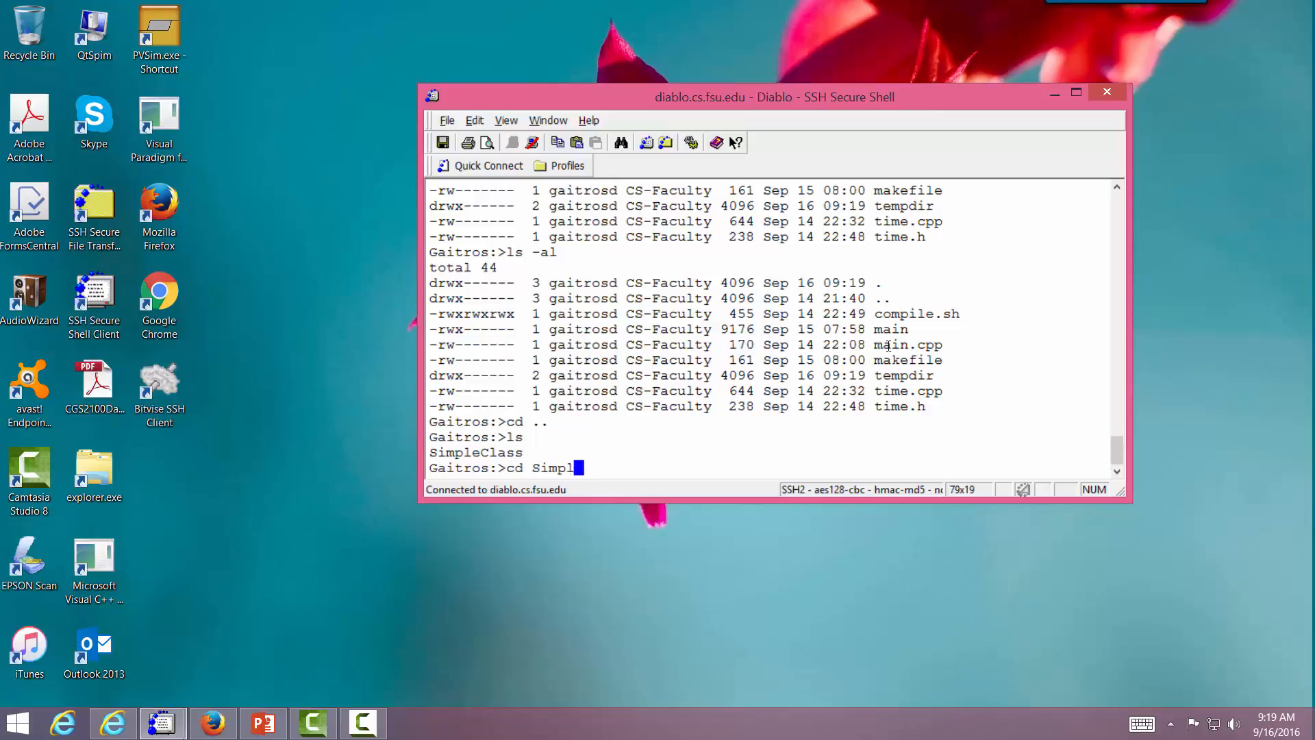
type("ecla")
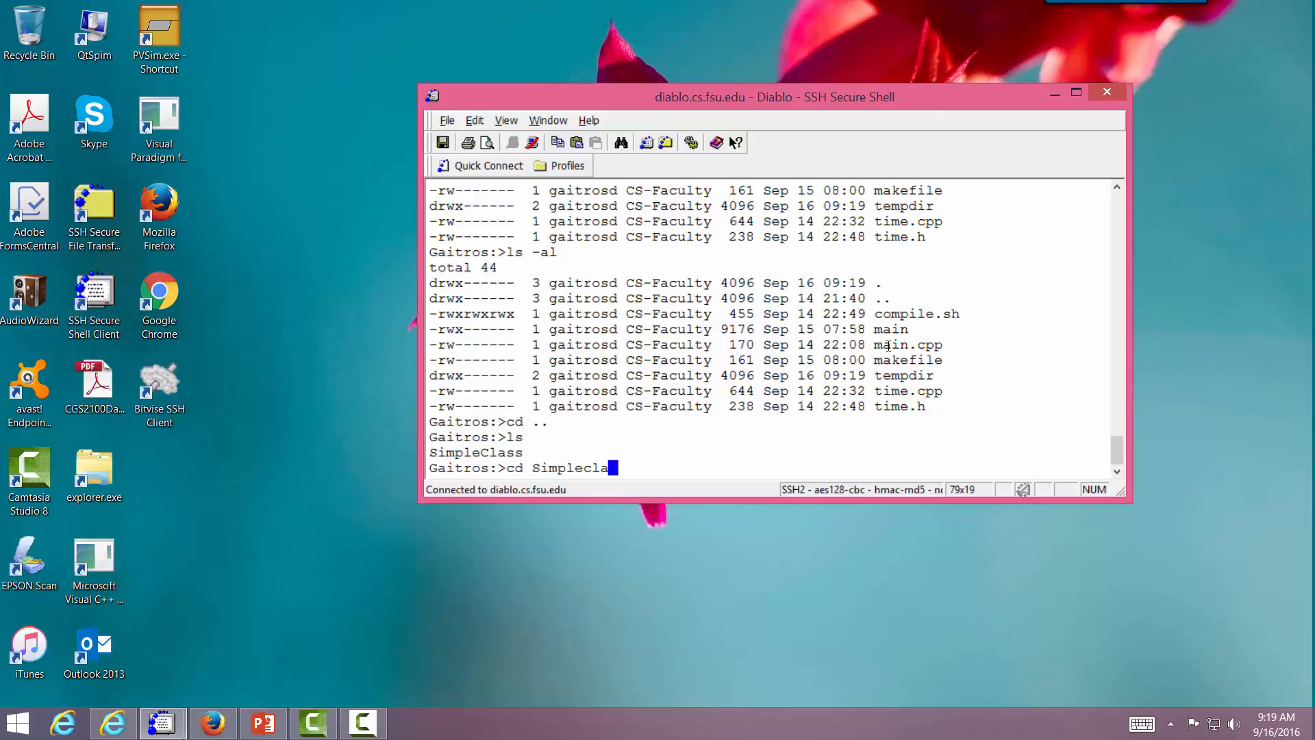
key("Return")
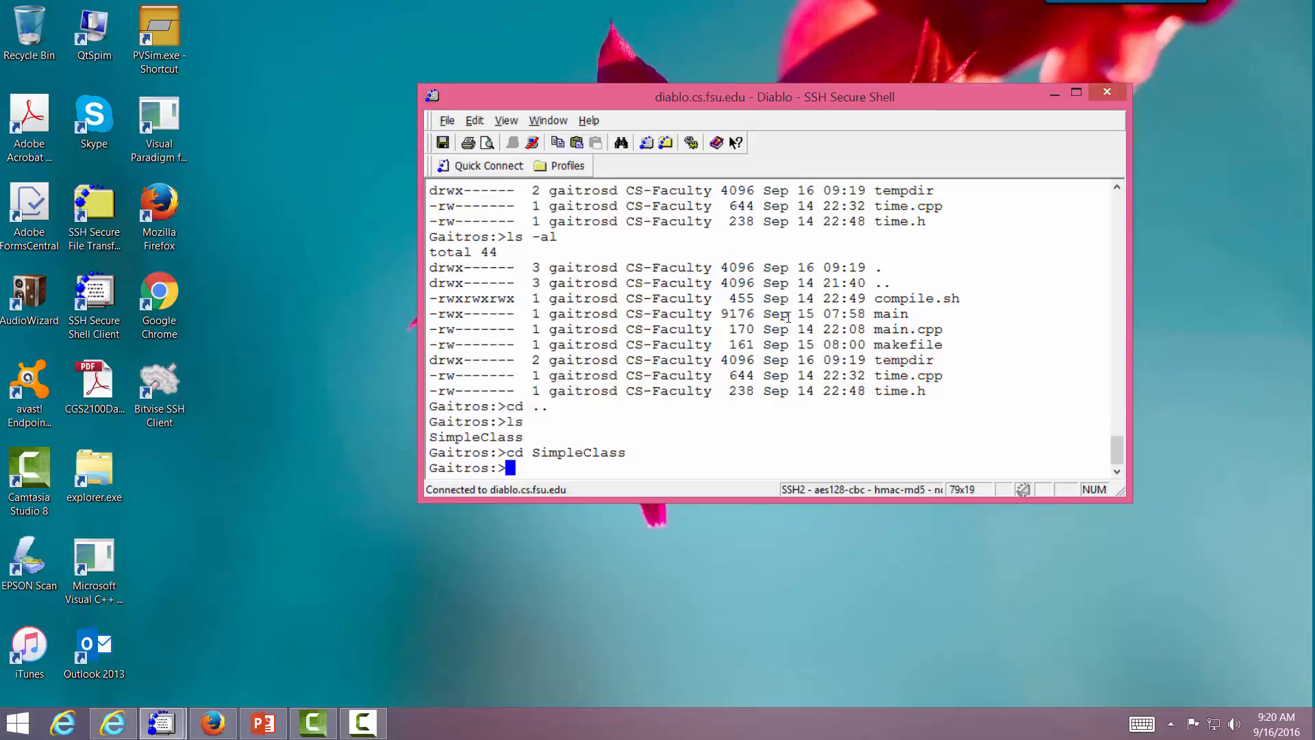
key("Return")
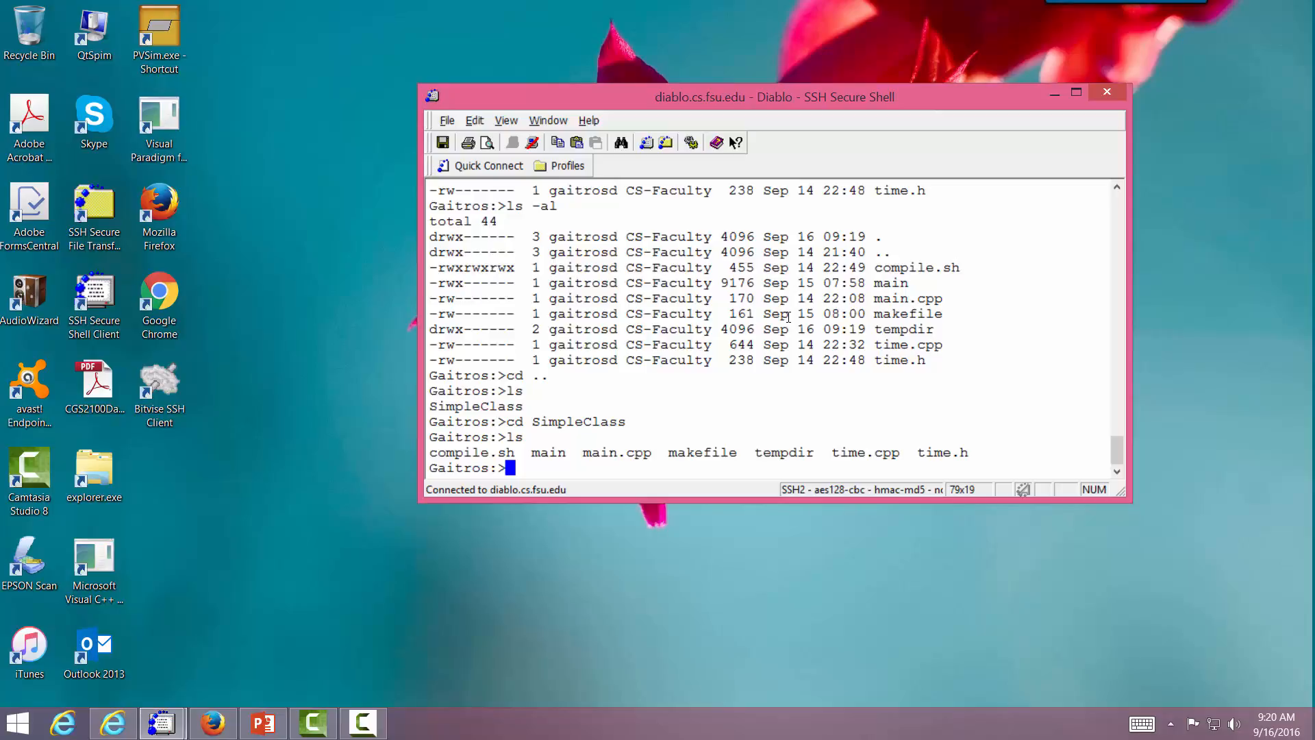
Step: Copy compile.sh to ../compile.sh and list the parent showing it beside SimpleClass
type("c")
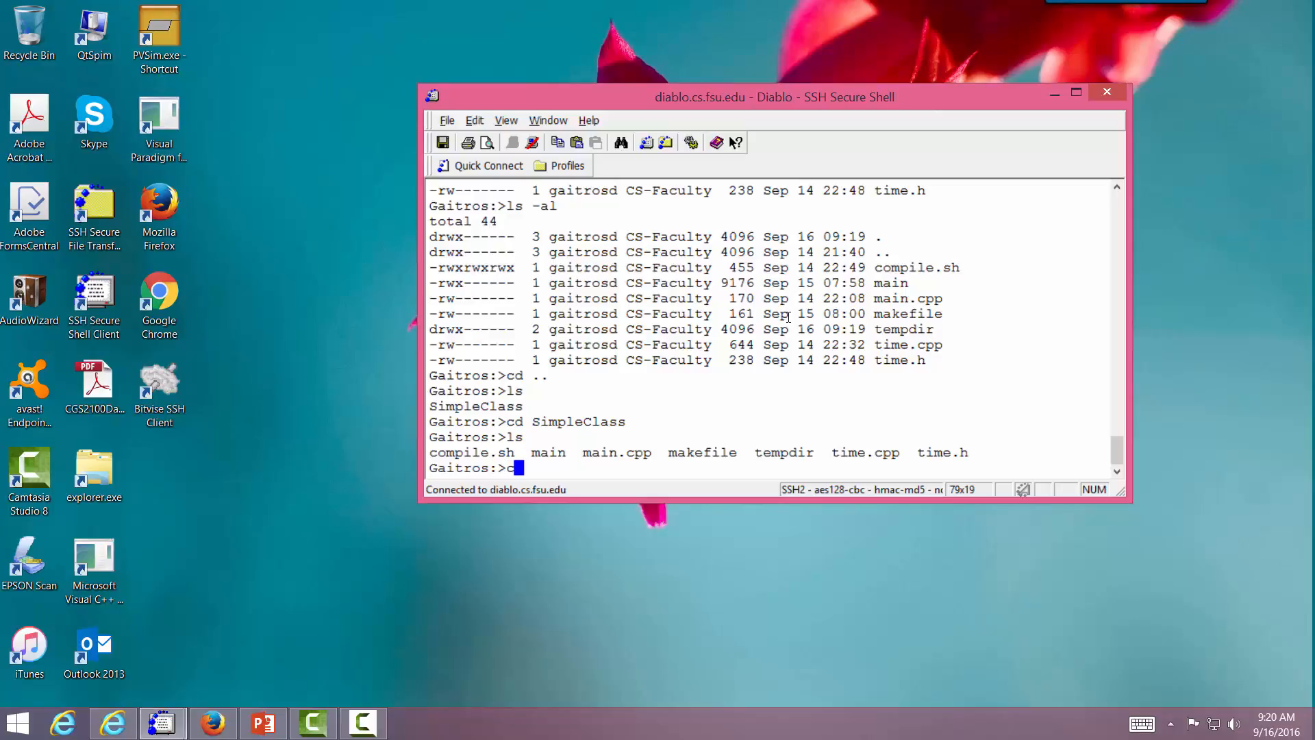
type("cp ccmpi")
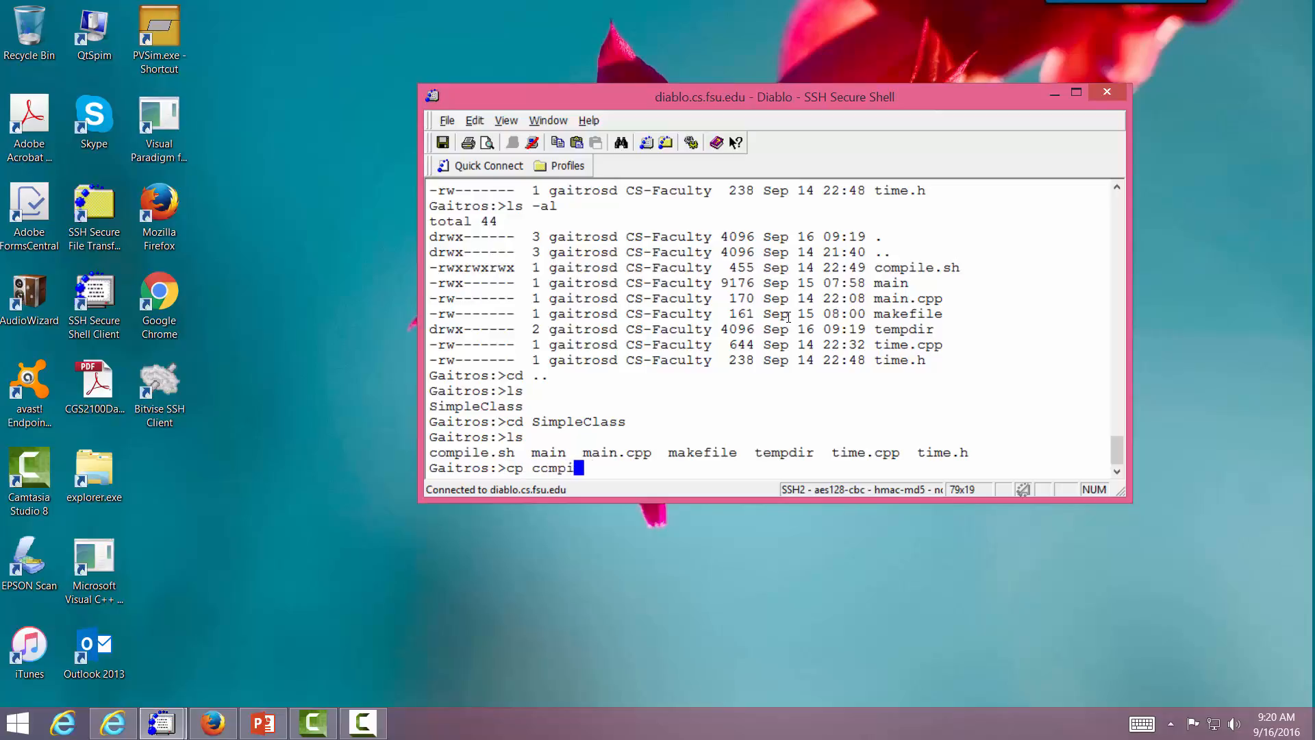
type("le.sh")
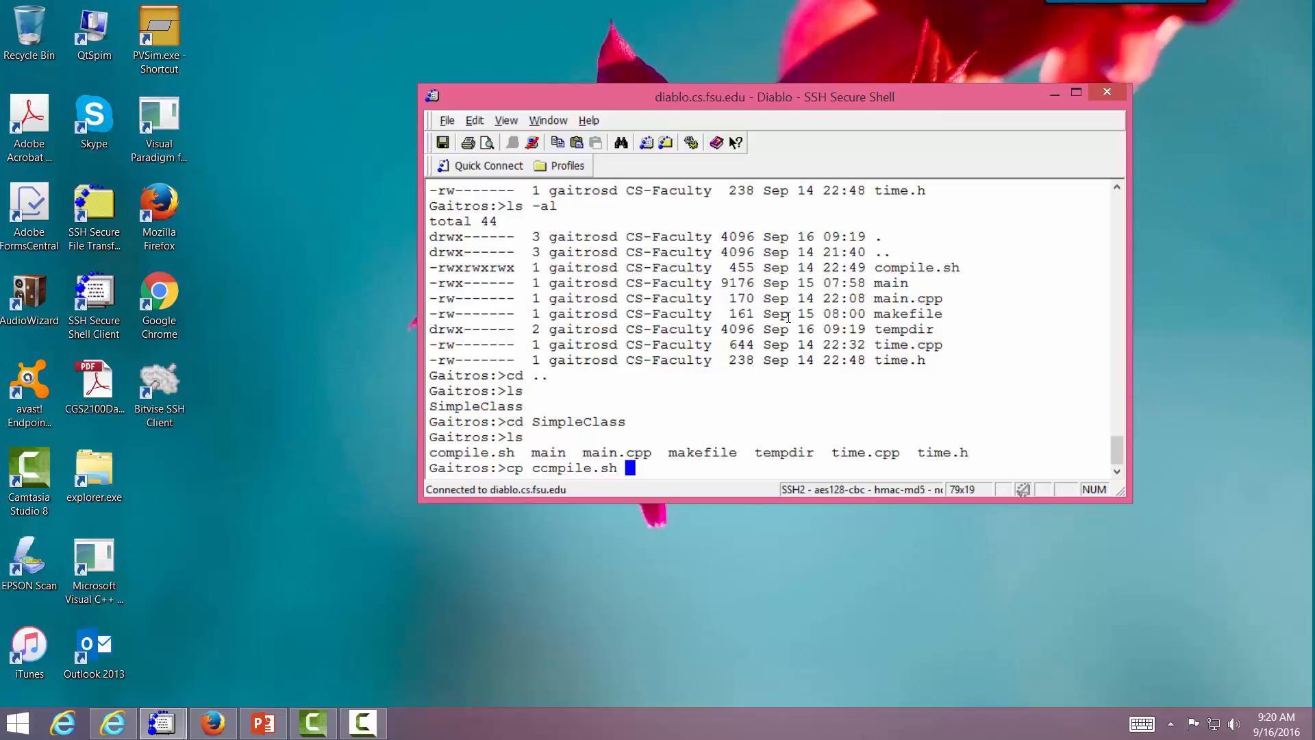
type("../")
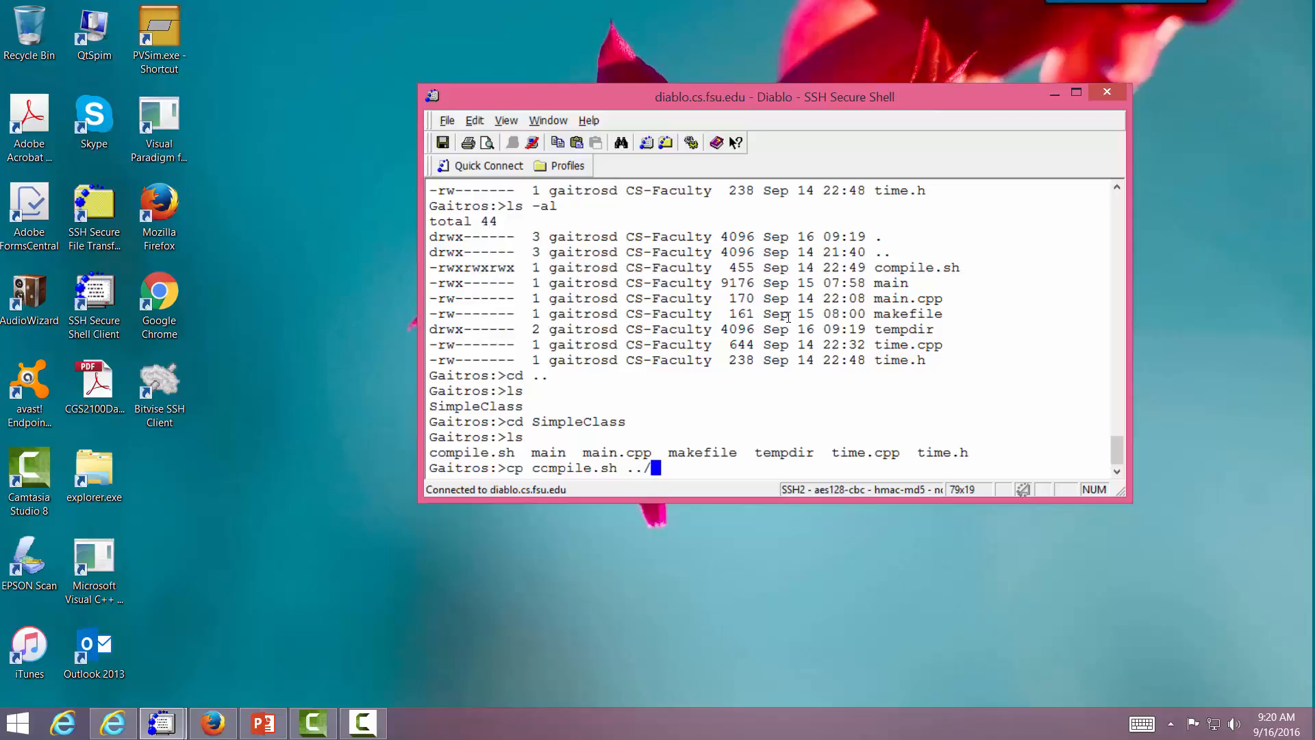
type("cp")
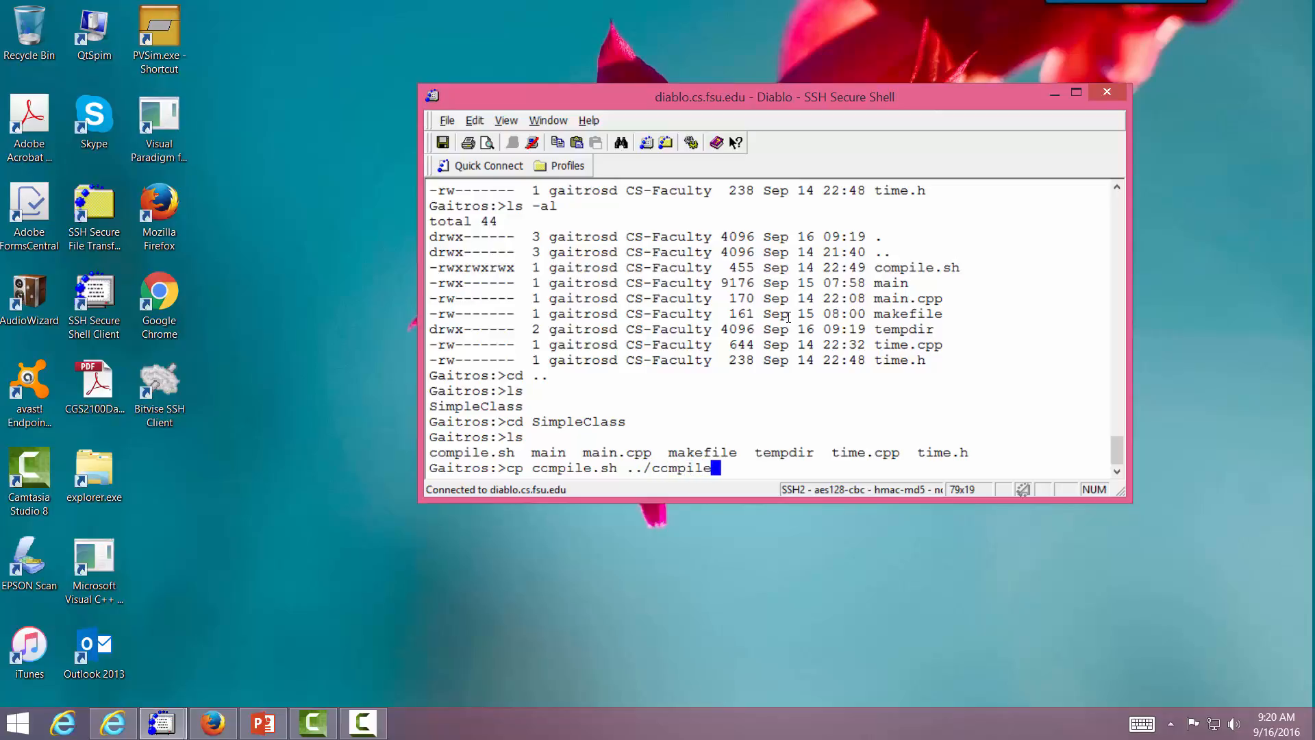
key("Return")
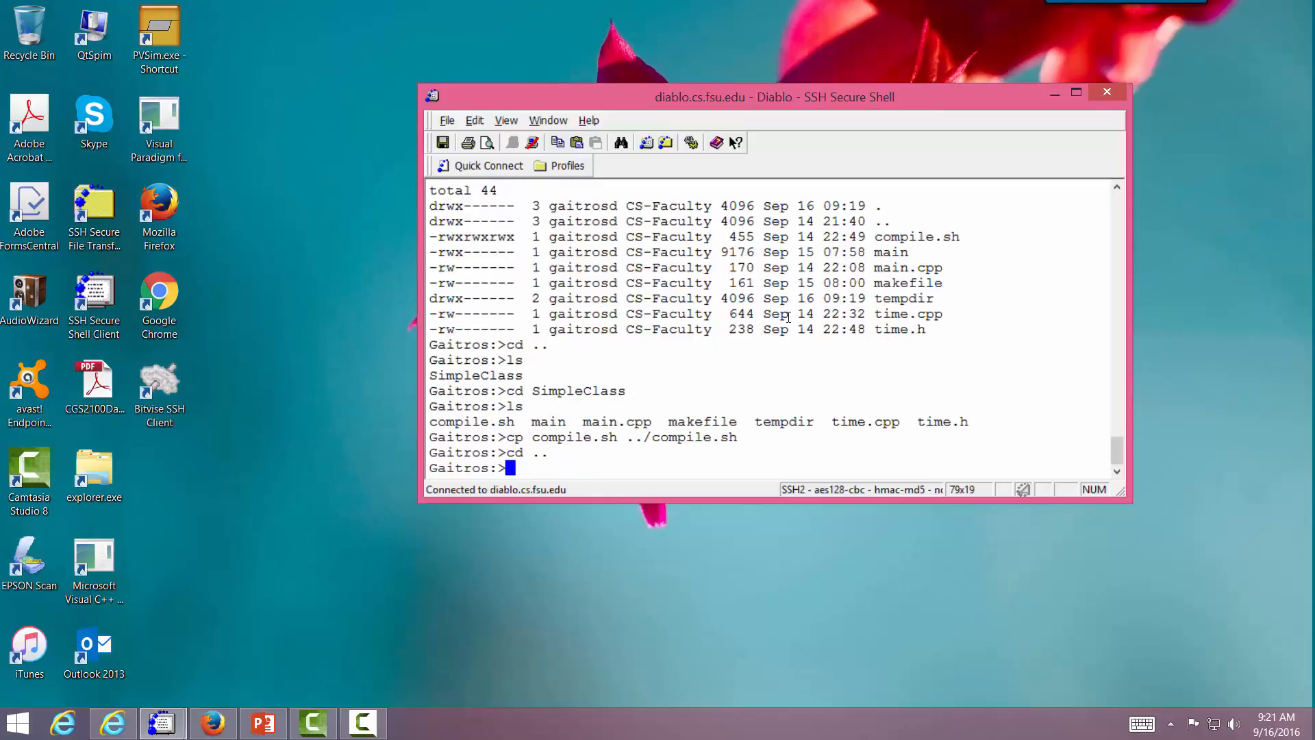
key("Return")
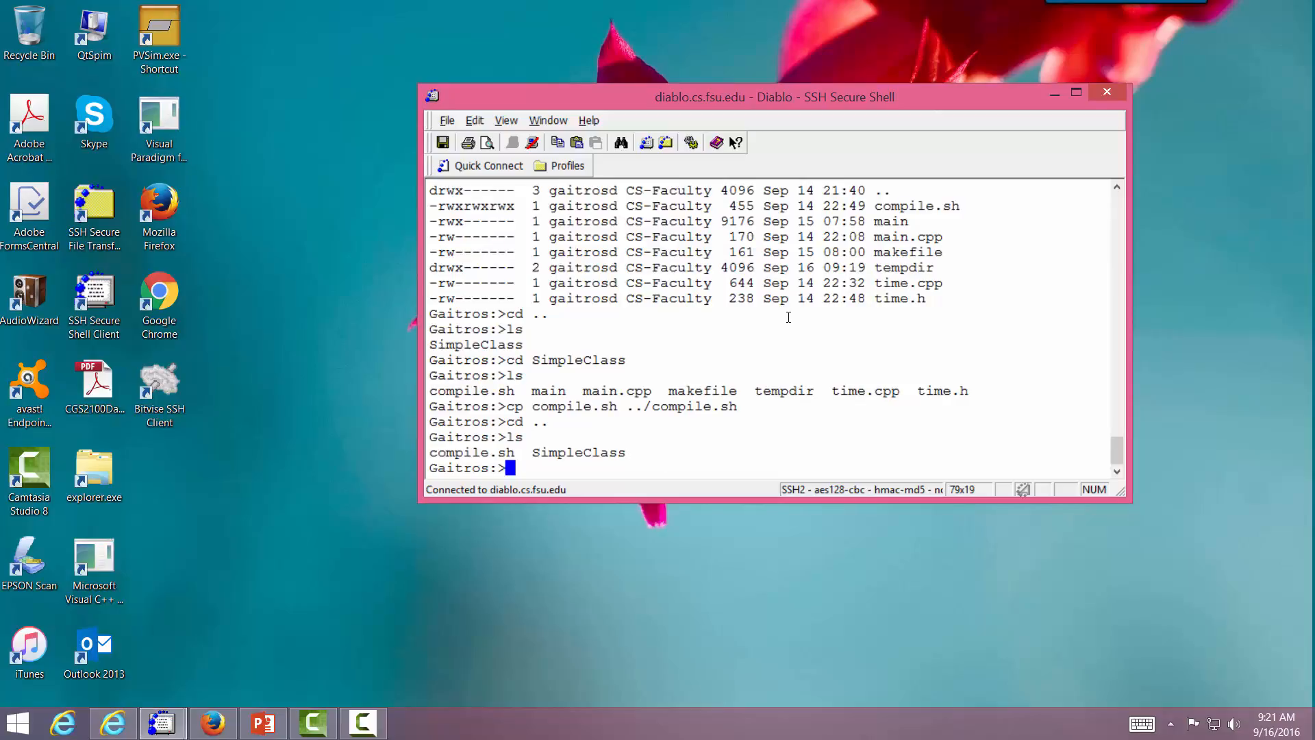
Step: Remove the copied compile.sh from the parent with rm, then head back toward SimpleClass
type("rm")
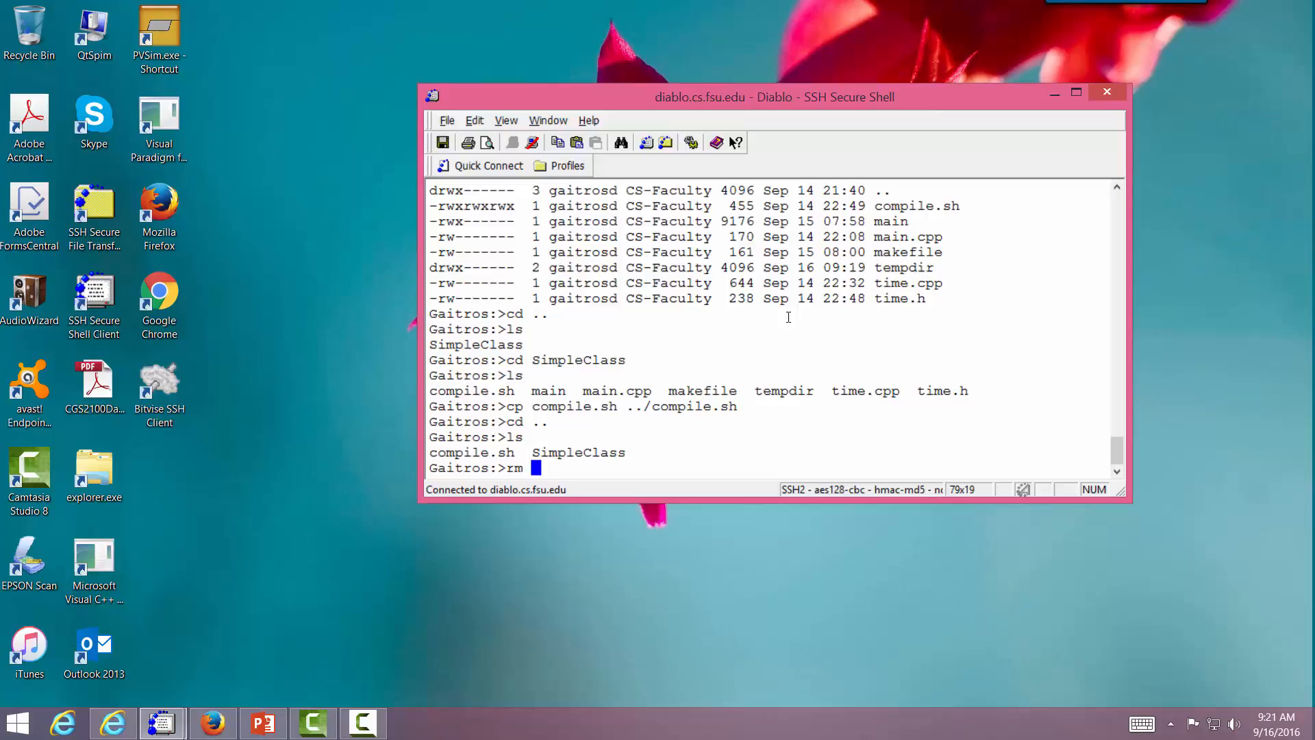
type("ccmpile.sh")
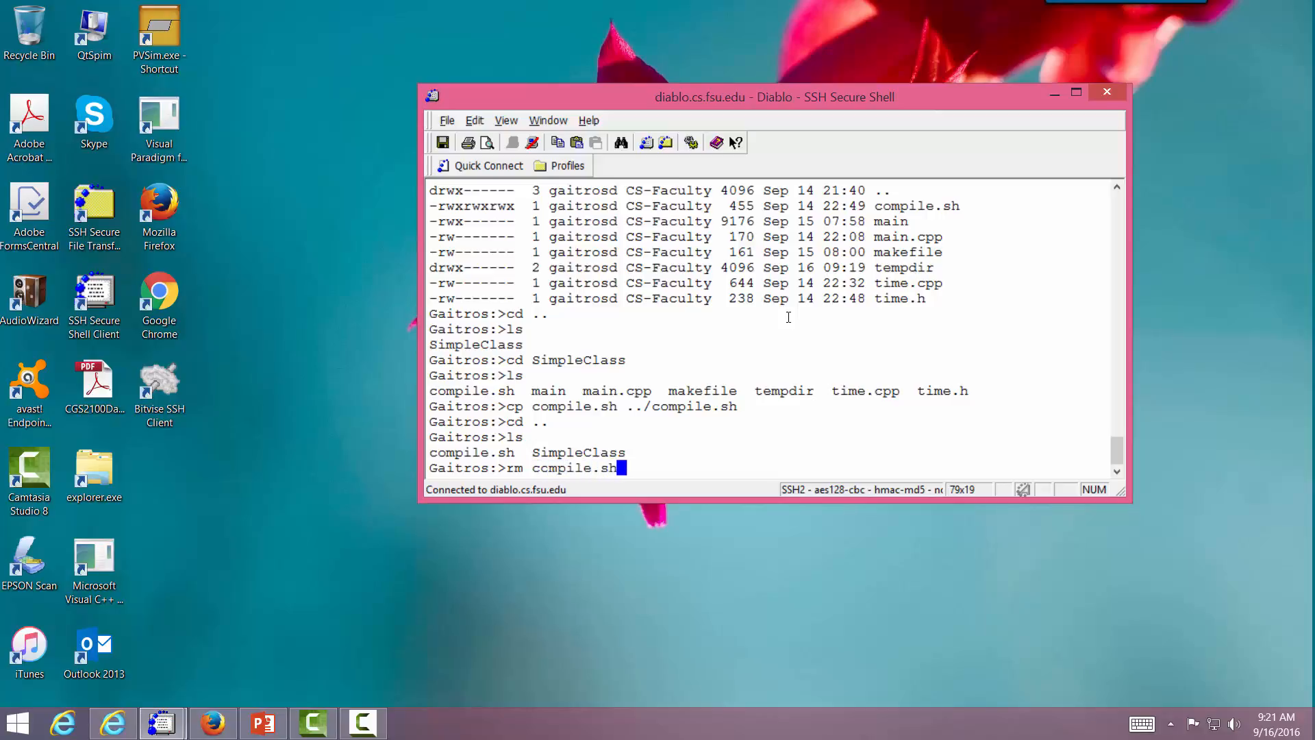
key("Return")
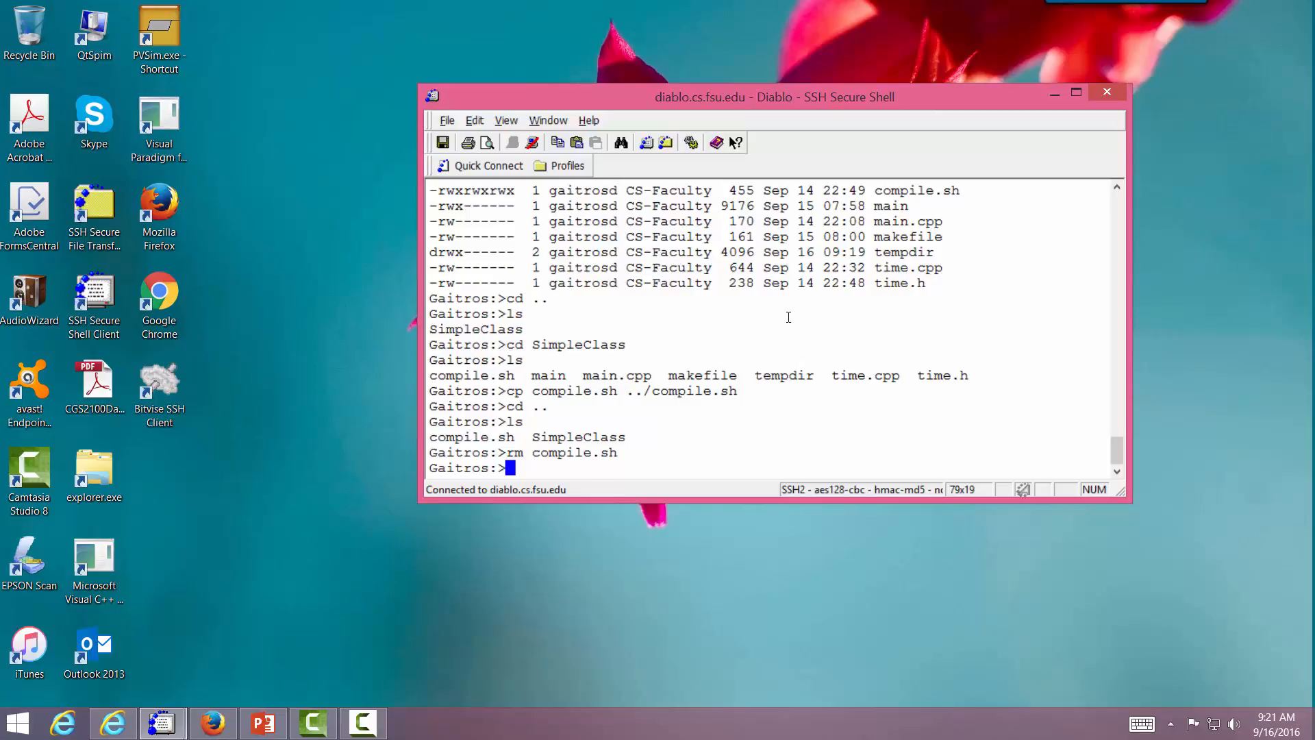
mouse_move(789, 317)
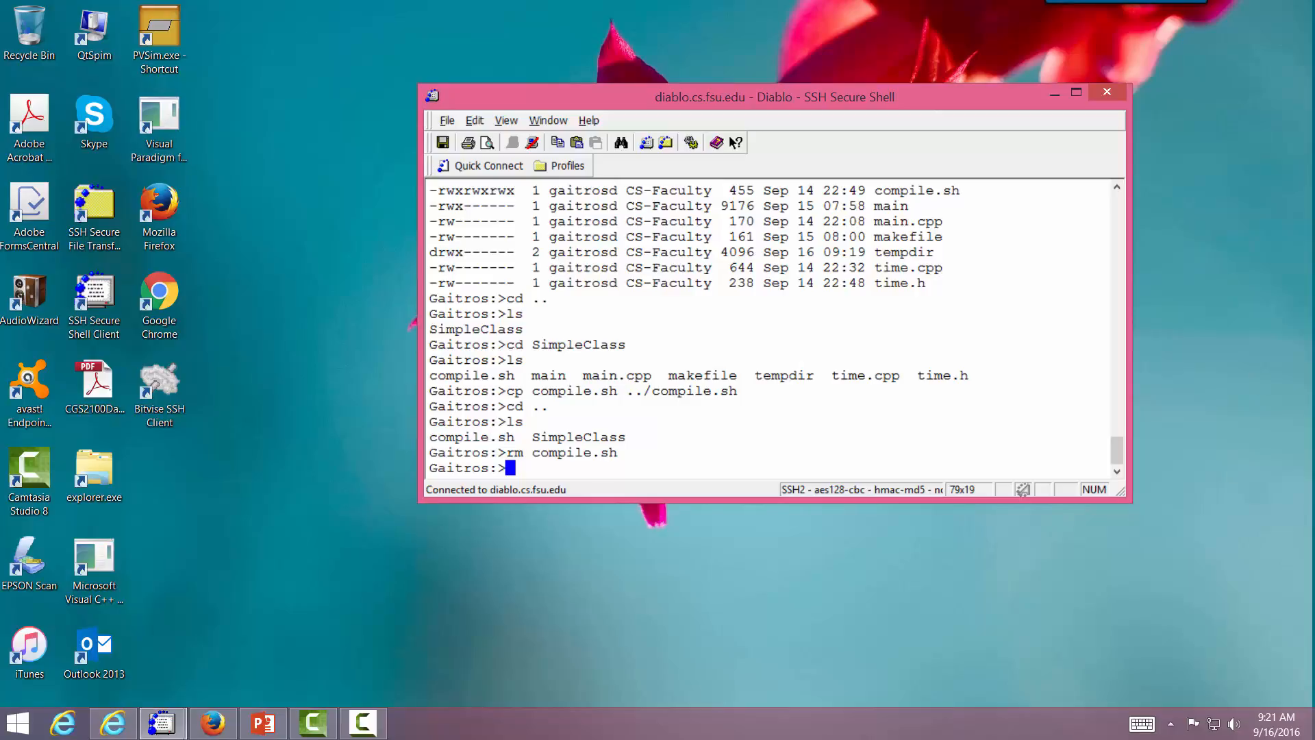
mouse_move(947, 431)
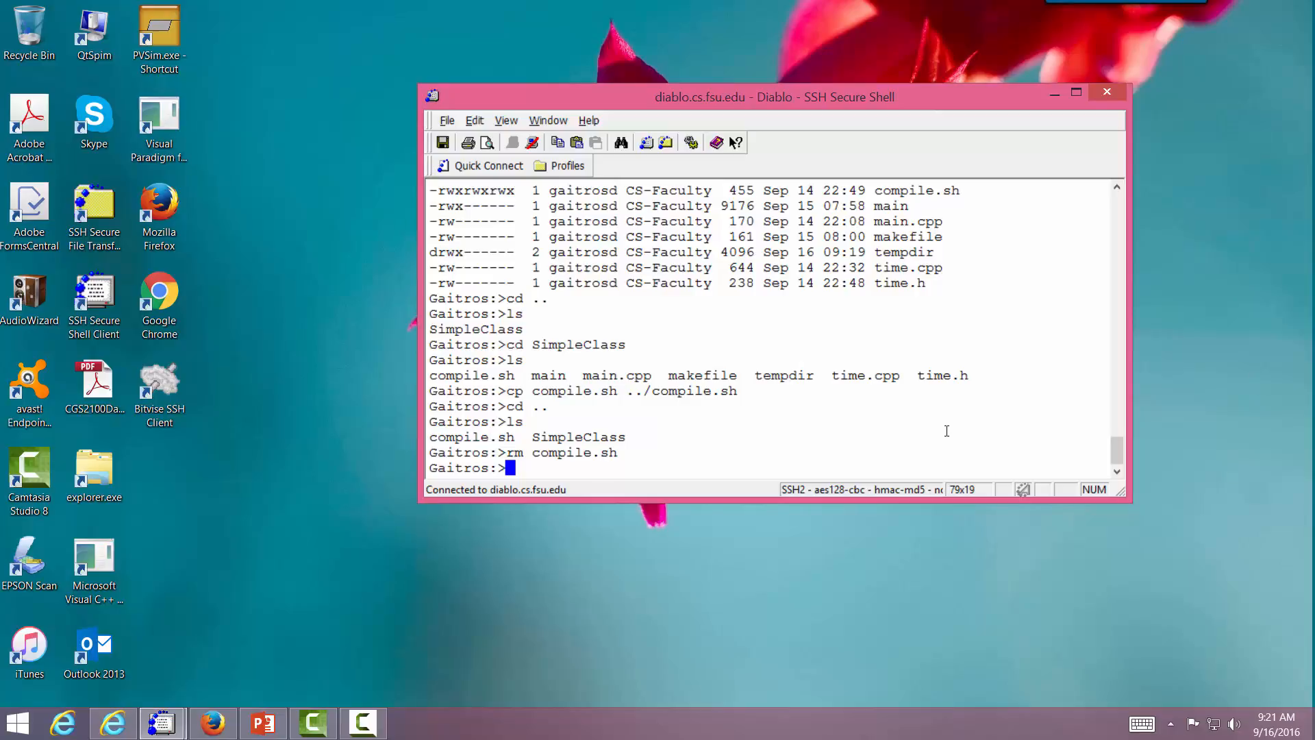
type("cd")
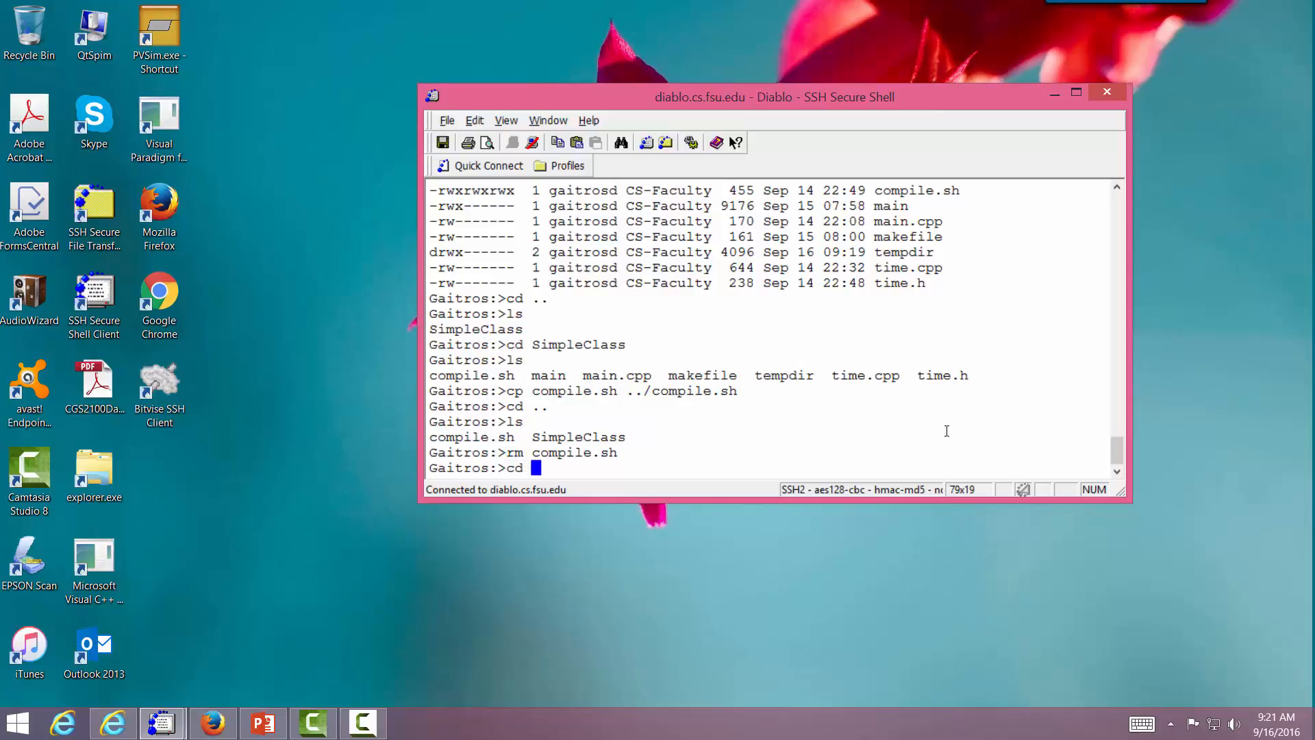
type("SimpleClass/")
type("ls")
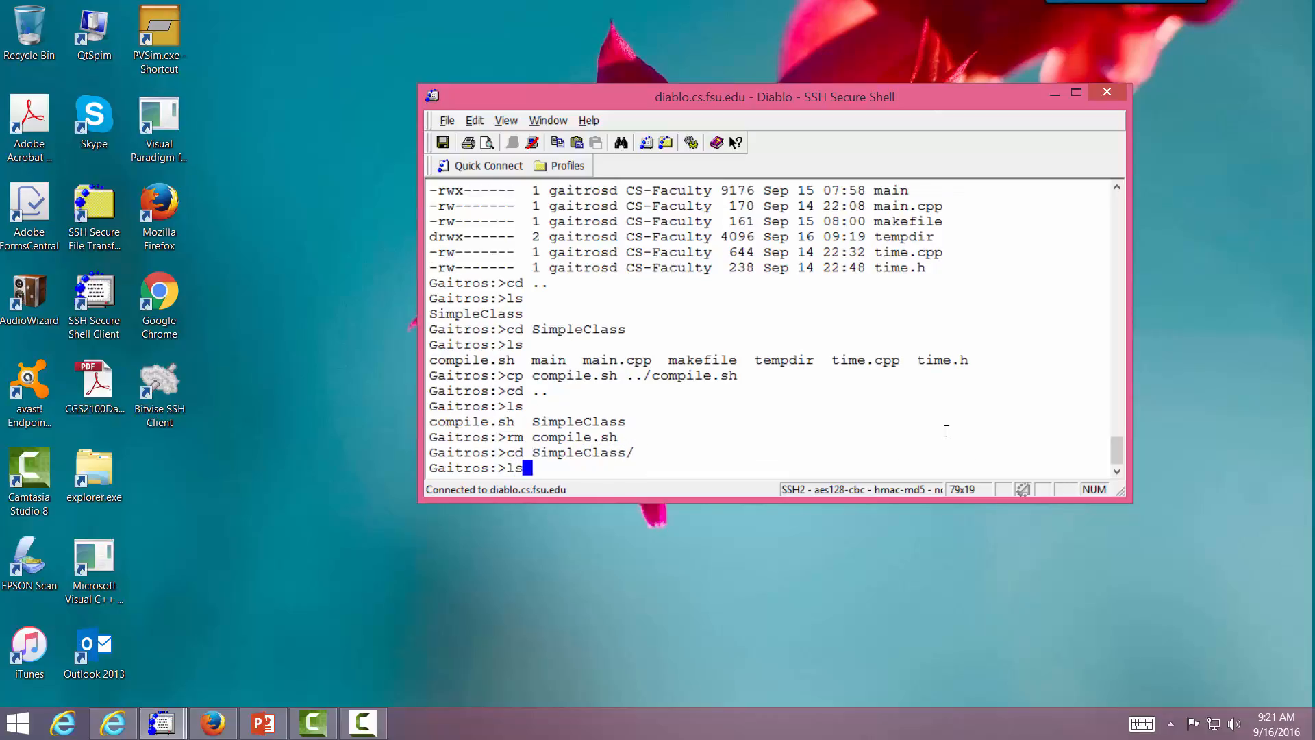
Step: List SimpleClass again, confirming compile.sh, main, main.cpp, makefile, tempdir, time.cpp, time.h remain
key("Return")
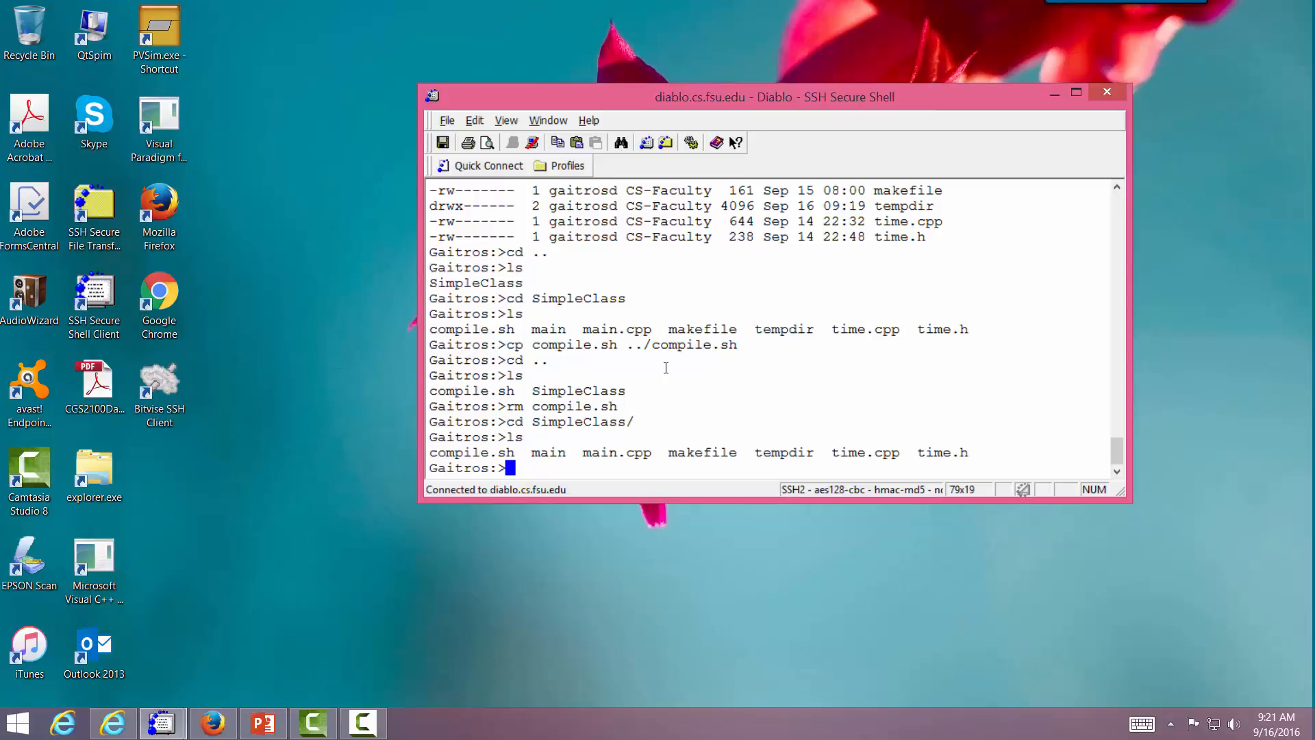
type("clear")
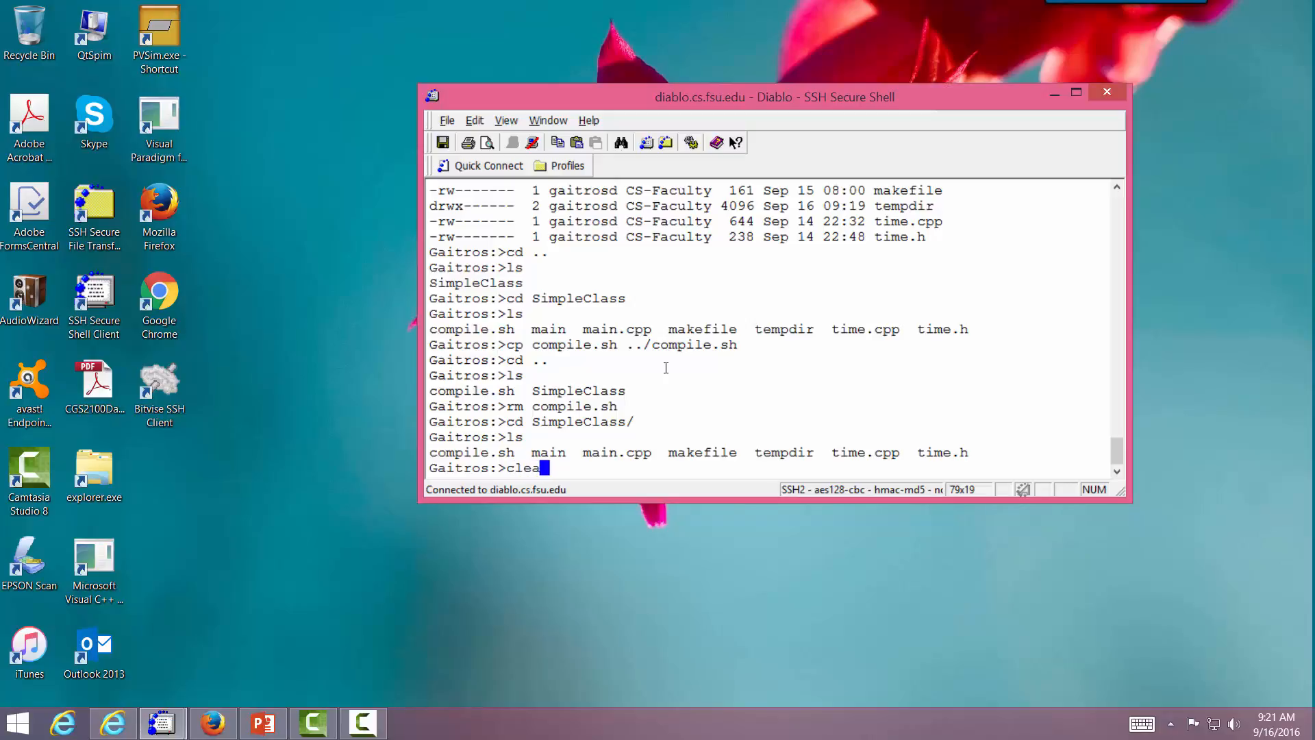
Step: Clear the screen and browse the man page for ls, then quit it with q
key("Return")
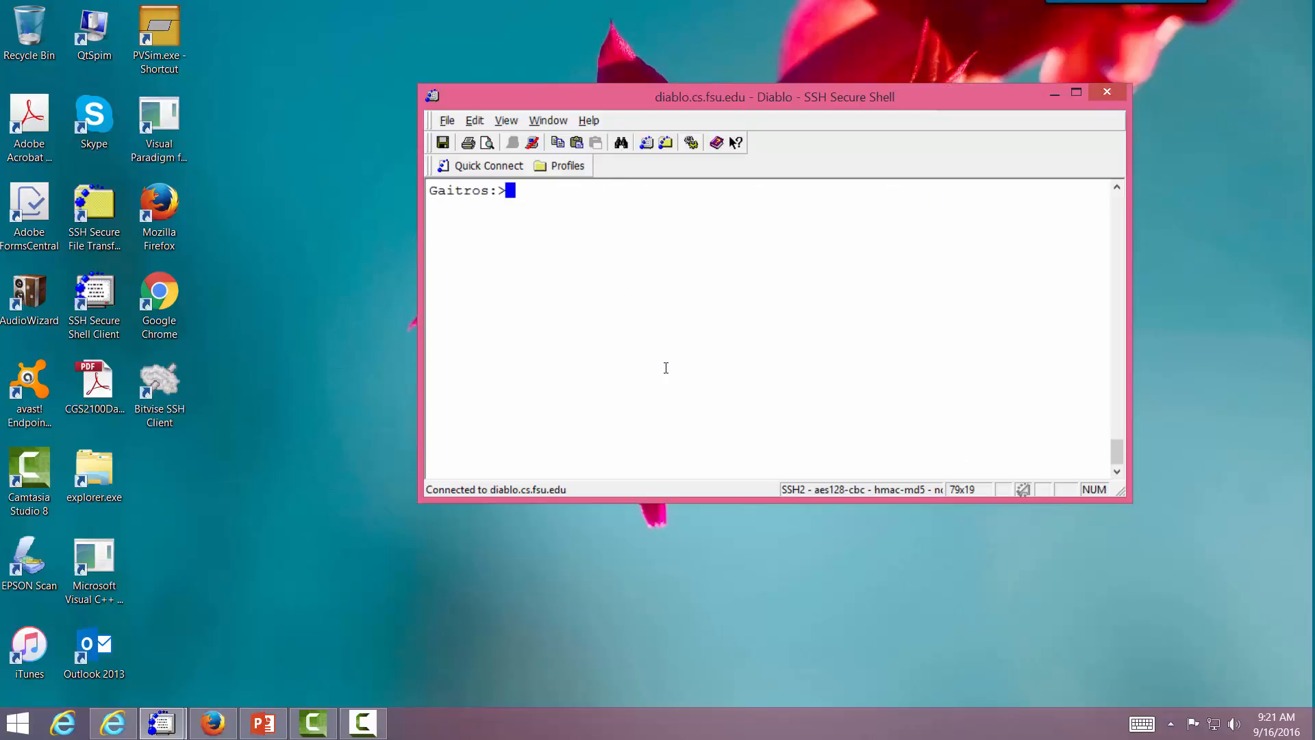
type("ma")
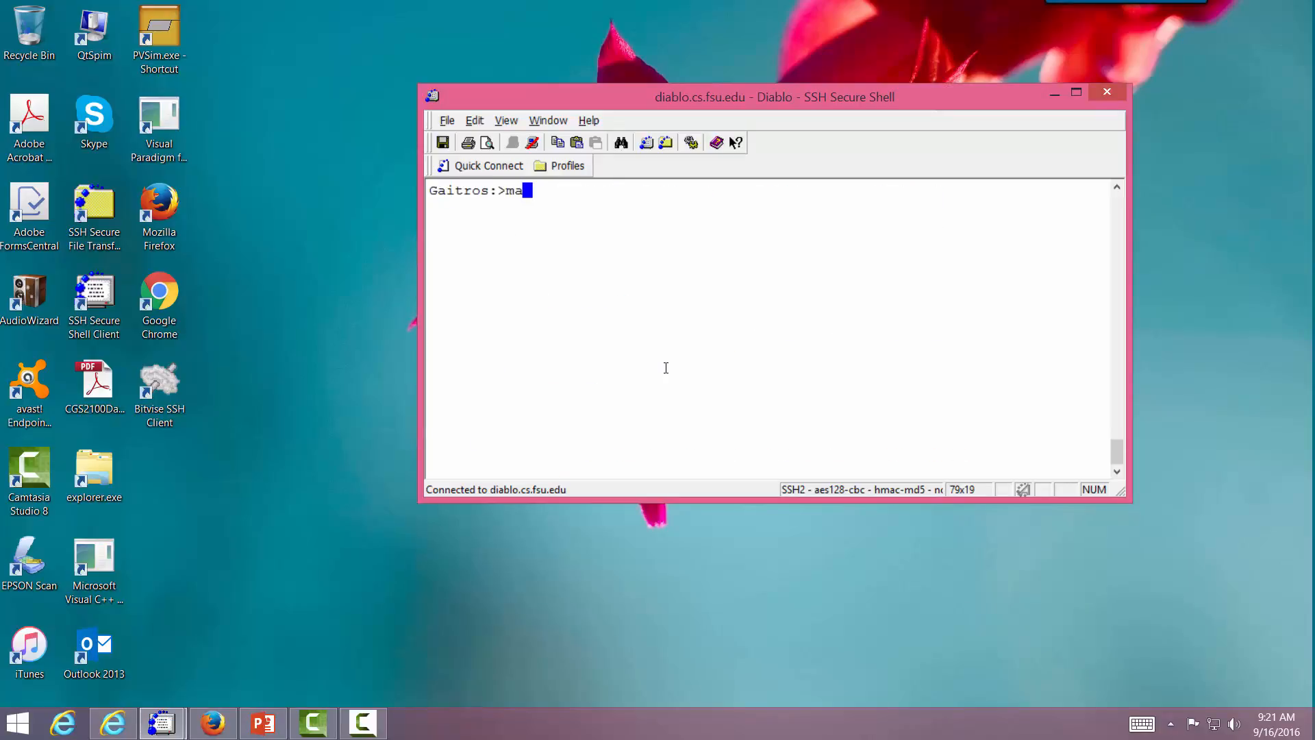
type("n")
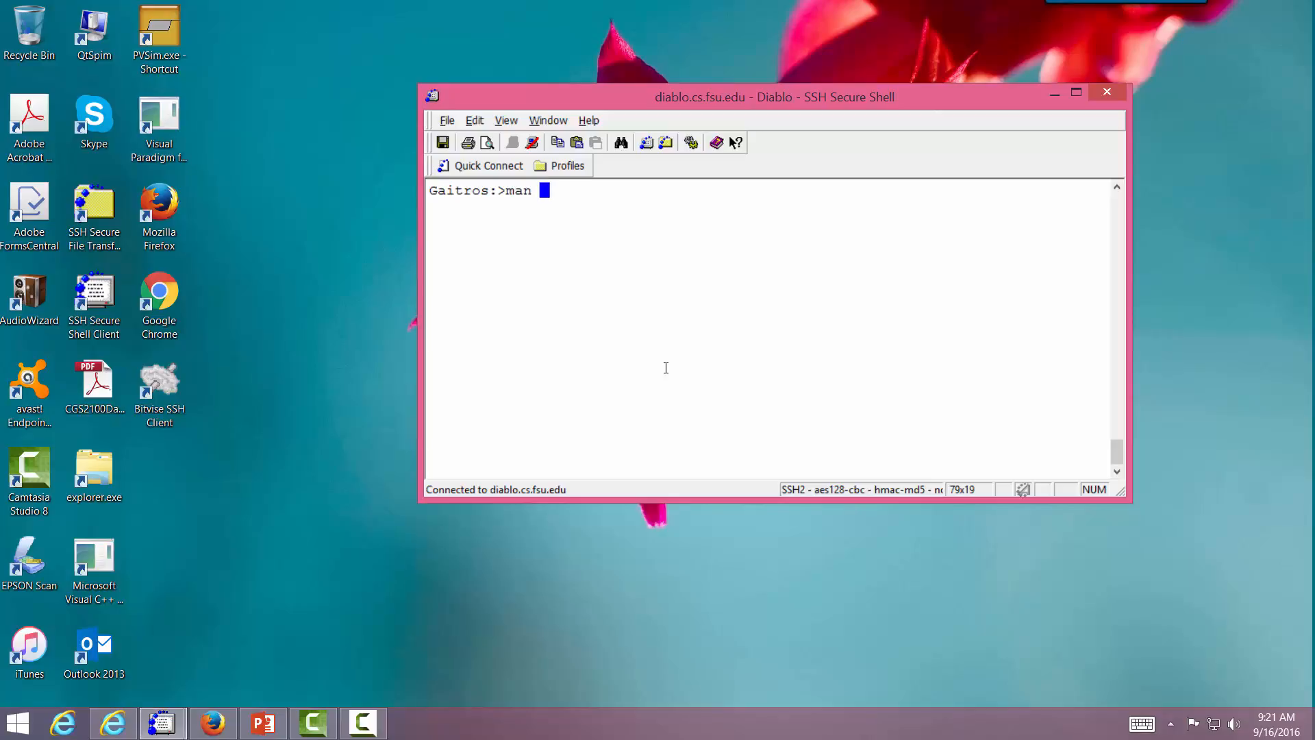
type("ls")
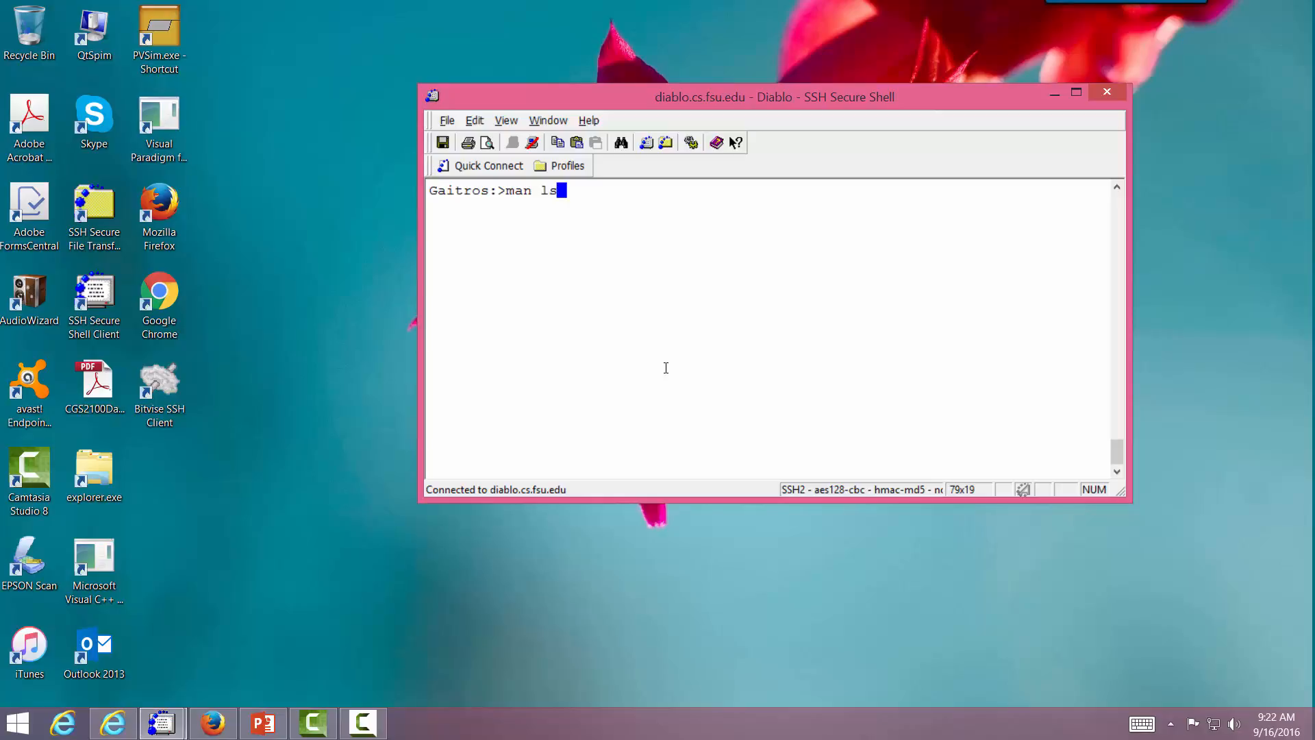
key("Return")
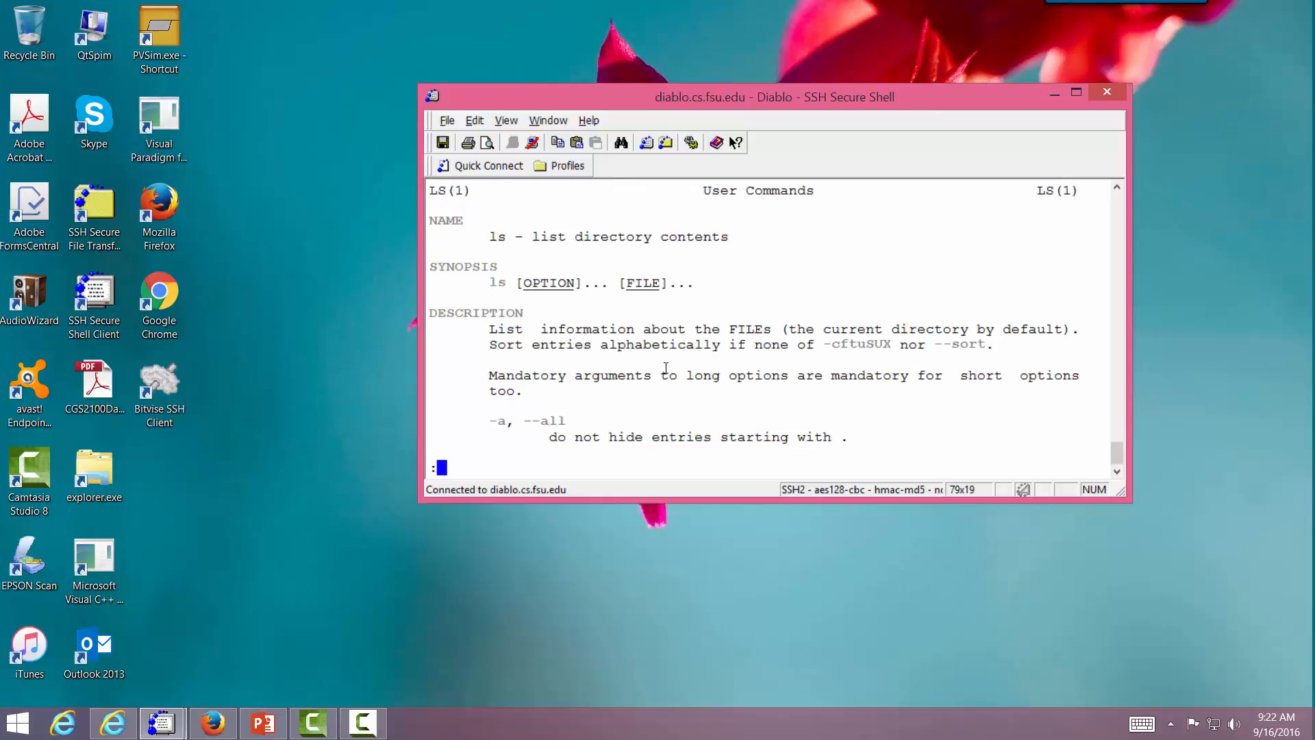
scroll("down", 3)
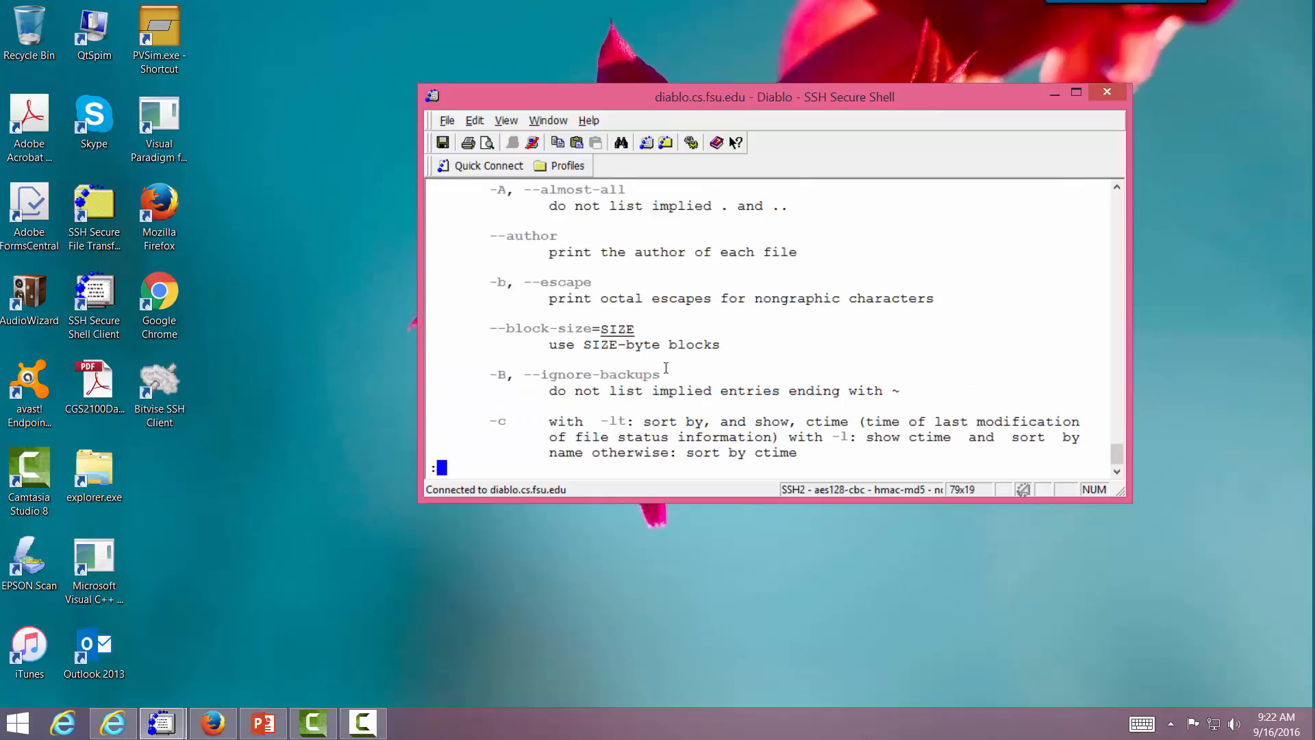
scroll("down", 3)
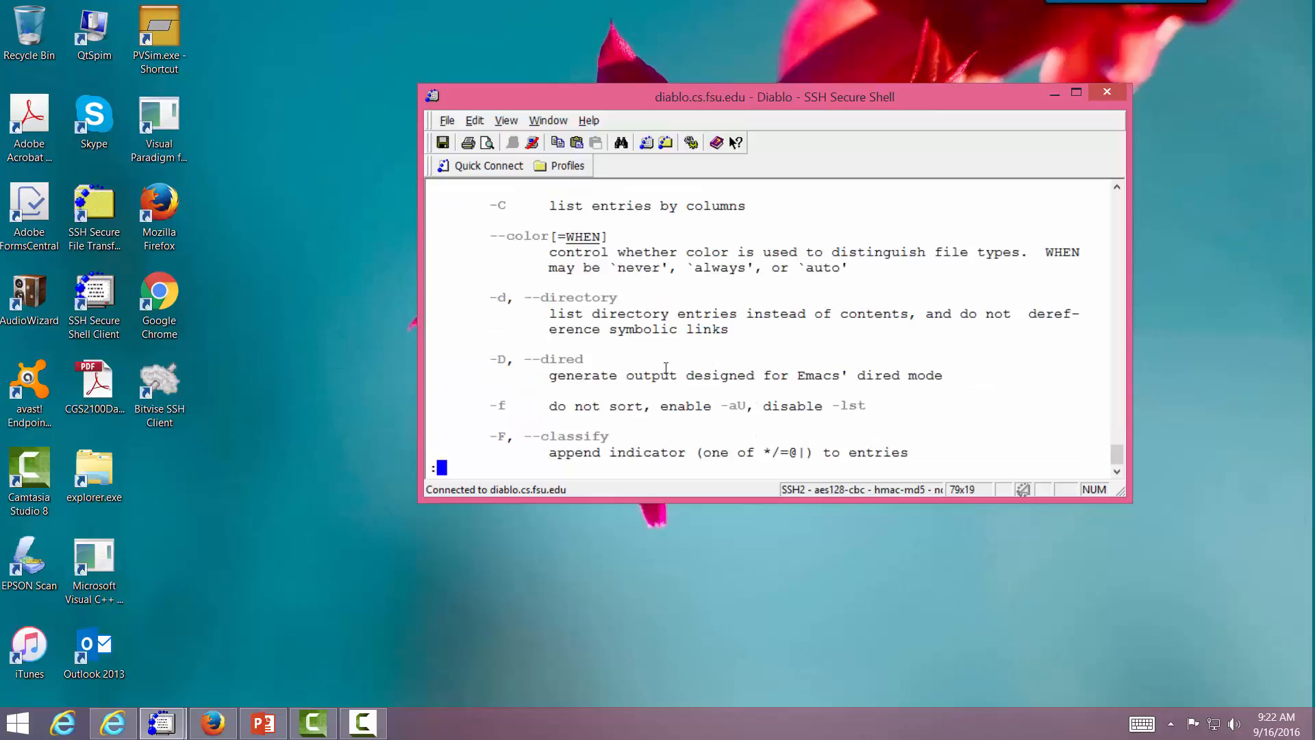
scroll("down", 3)
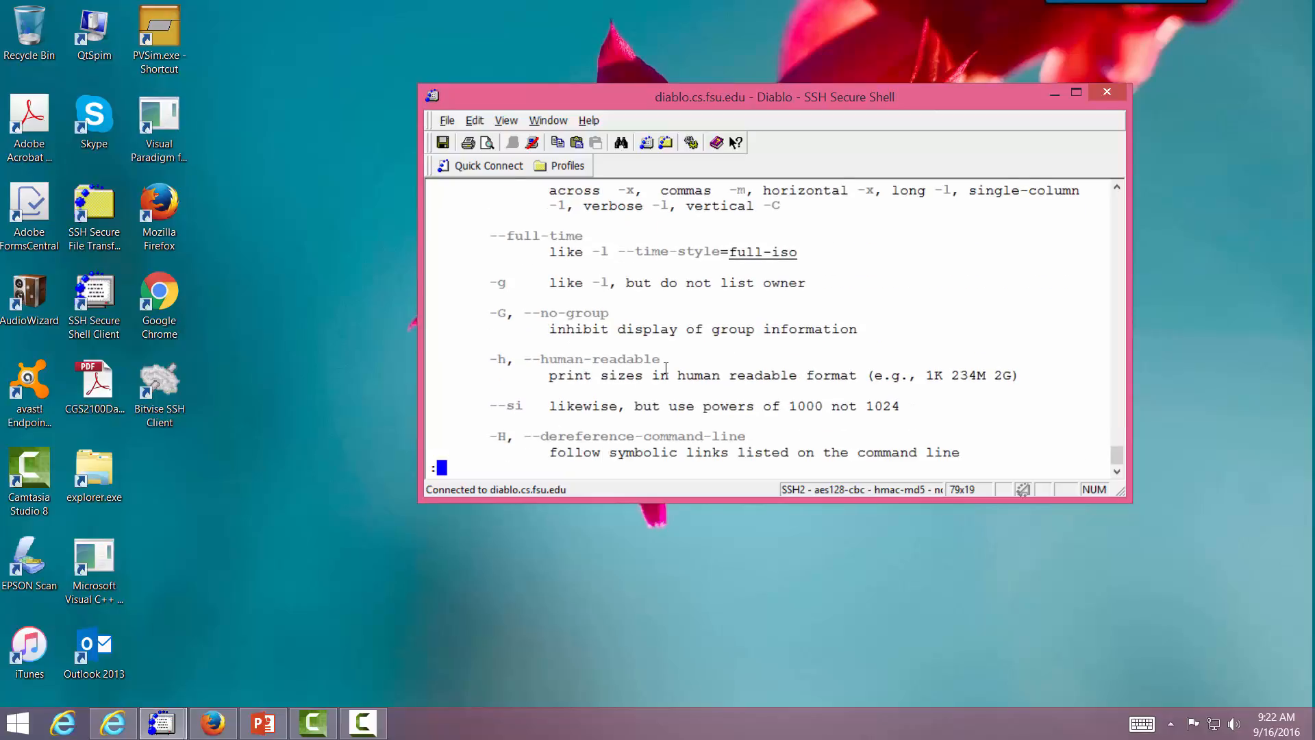
scroll("down", 3)
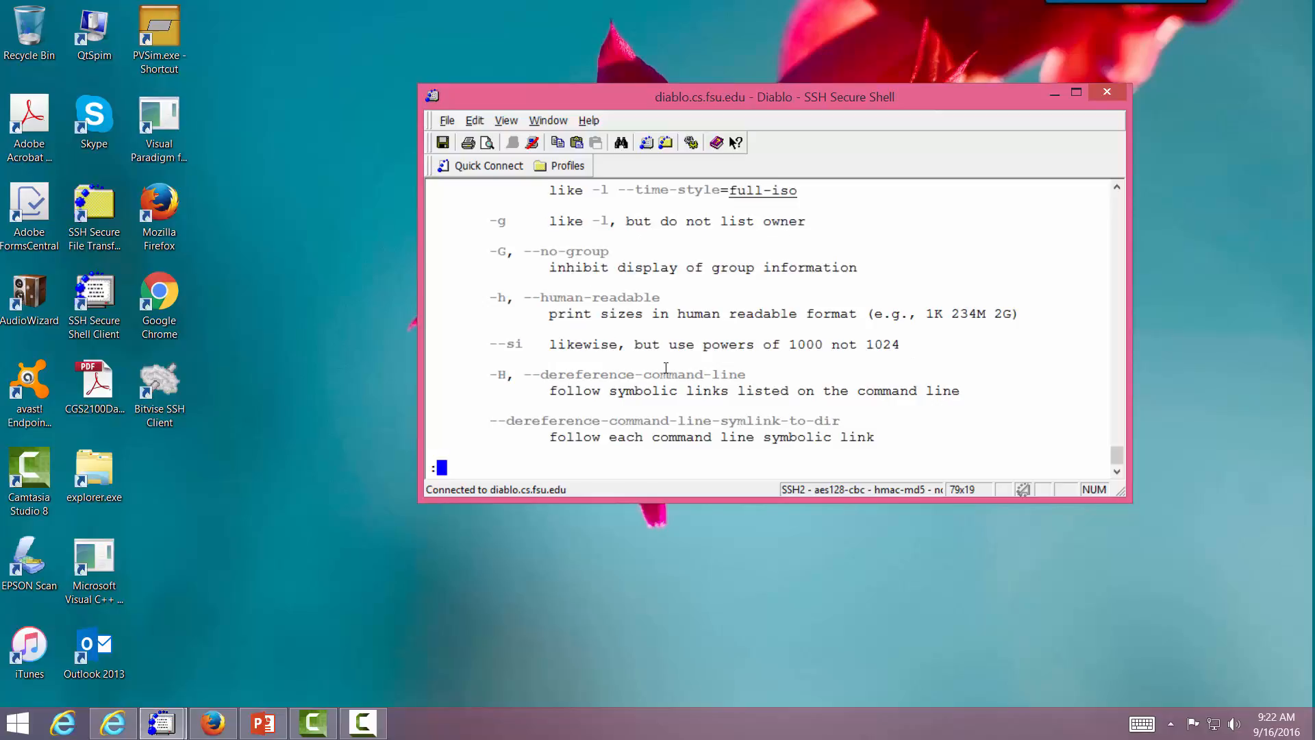
key("q")
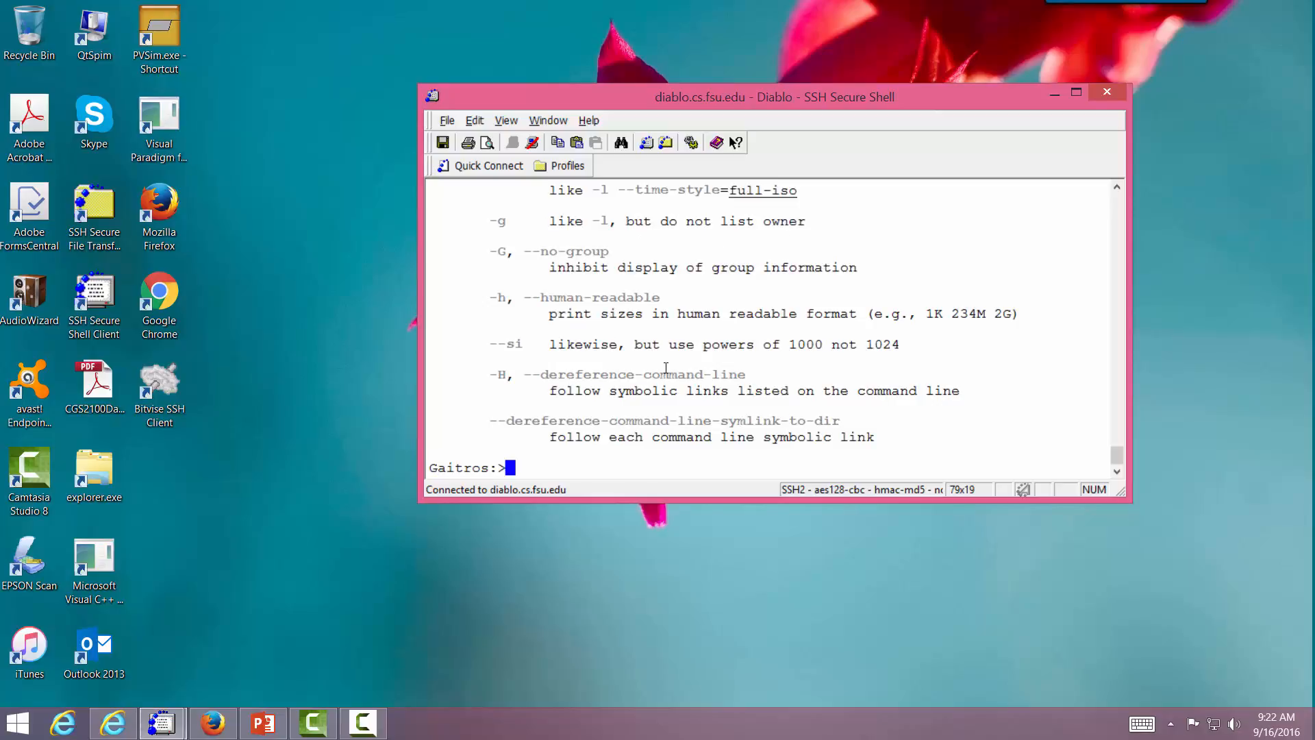
Step: Browse the man page for cp
type("man")
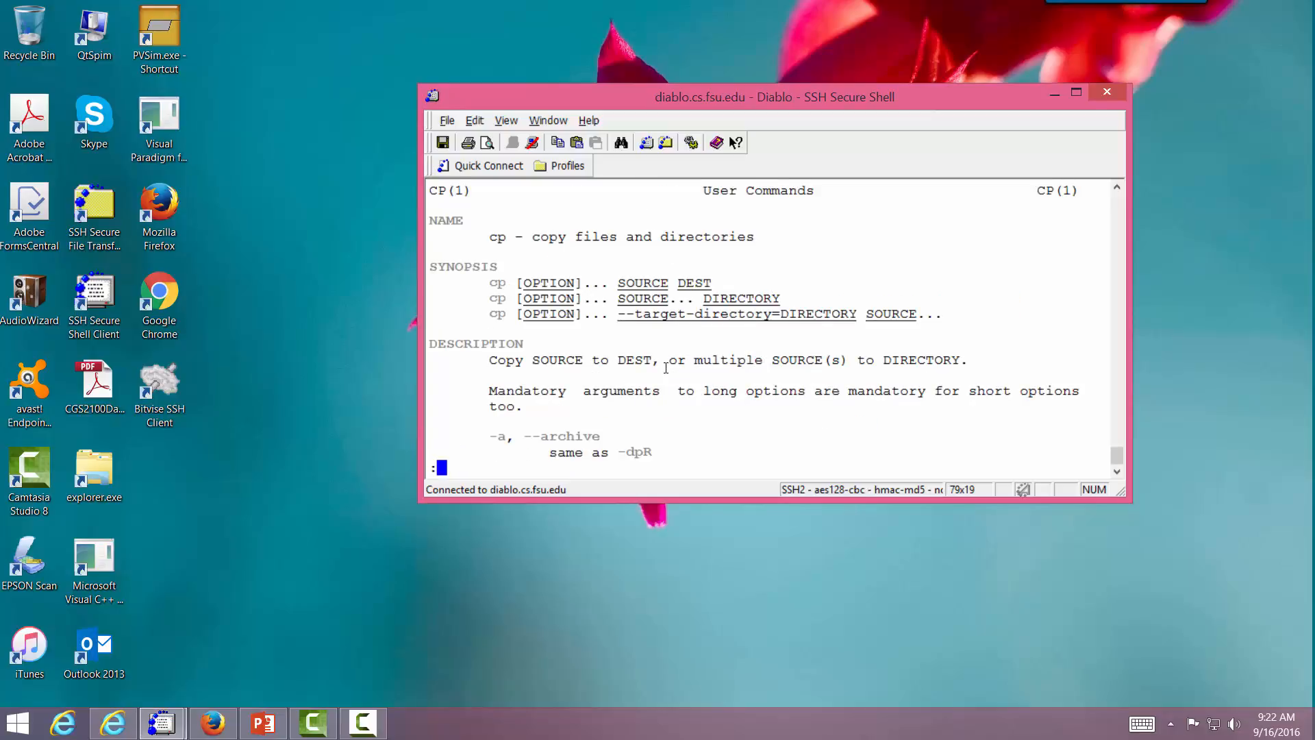
scroll("down", 3)
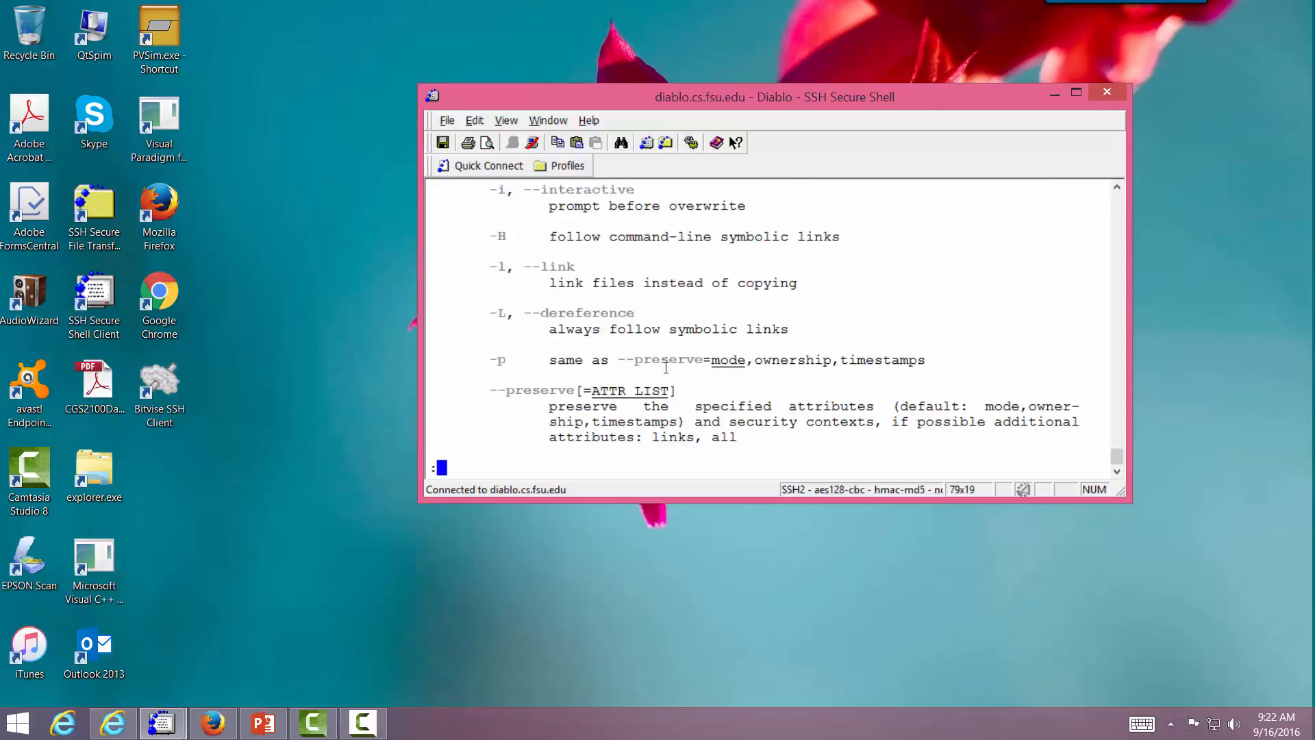
scroll("down", 3)
type("ls")
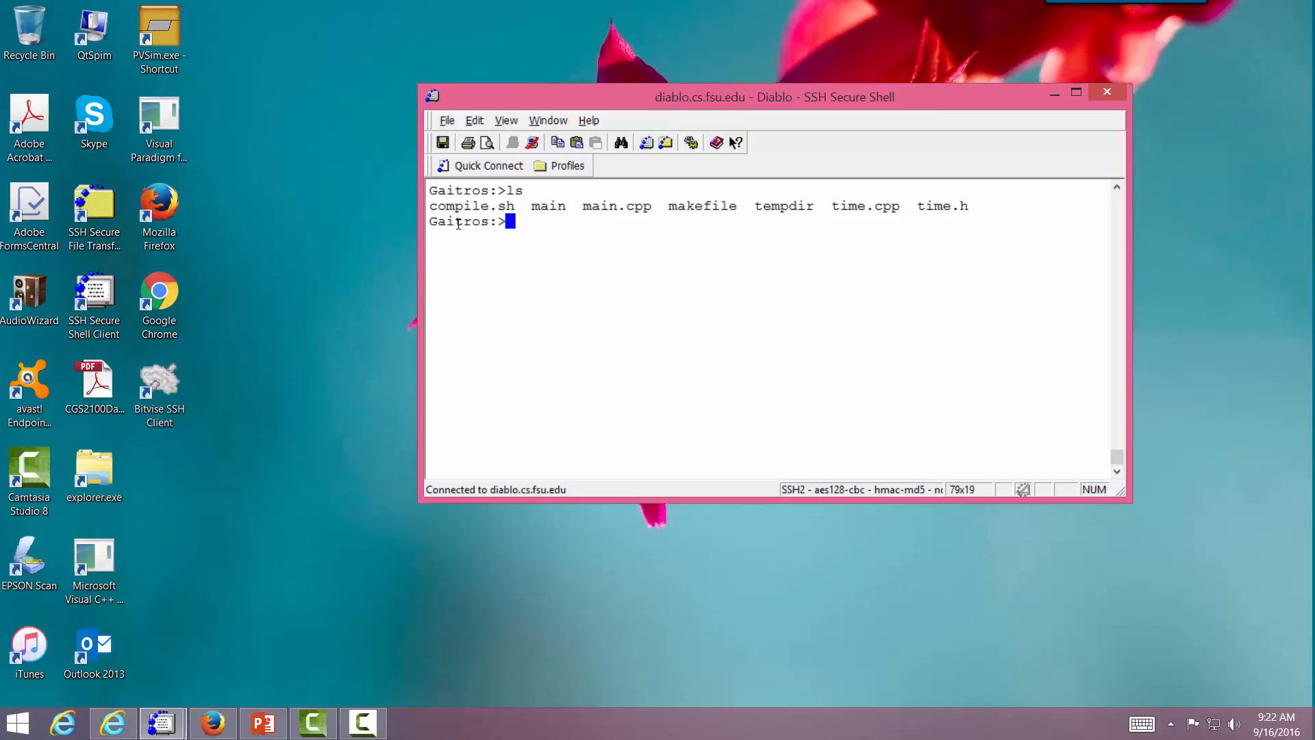
Step: Show the makefile with cat and main.cpp with more
type("cat make")
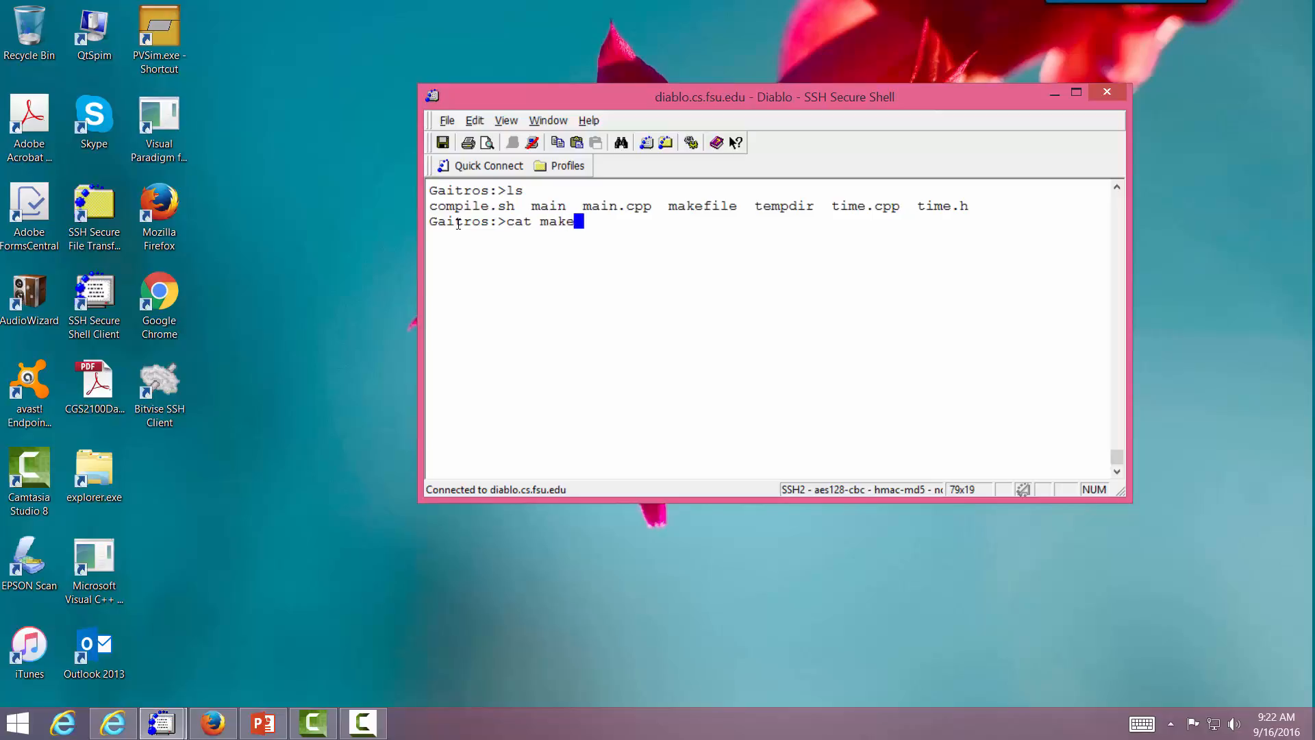
key("Return")
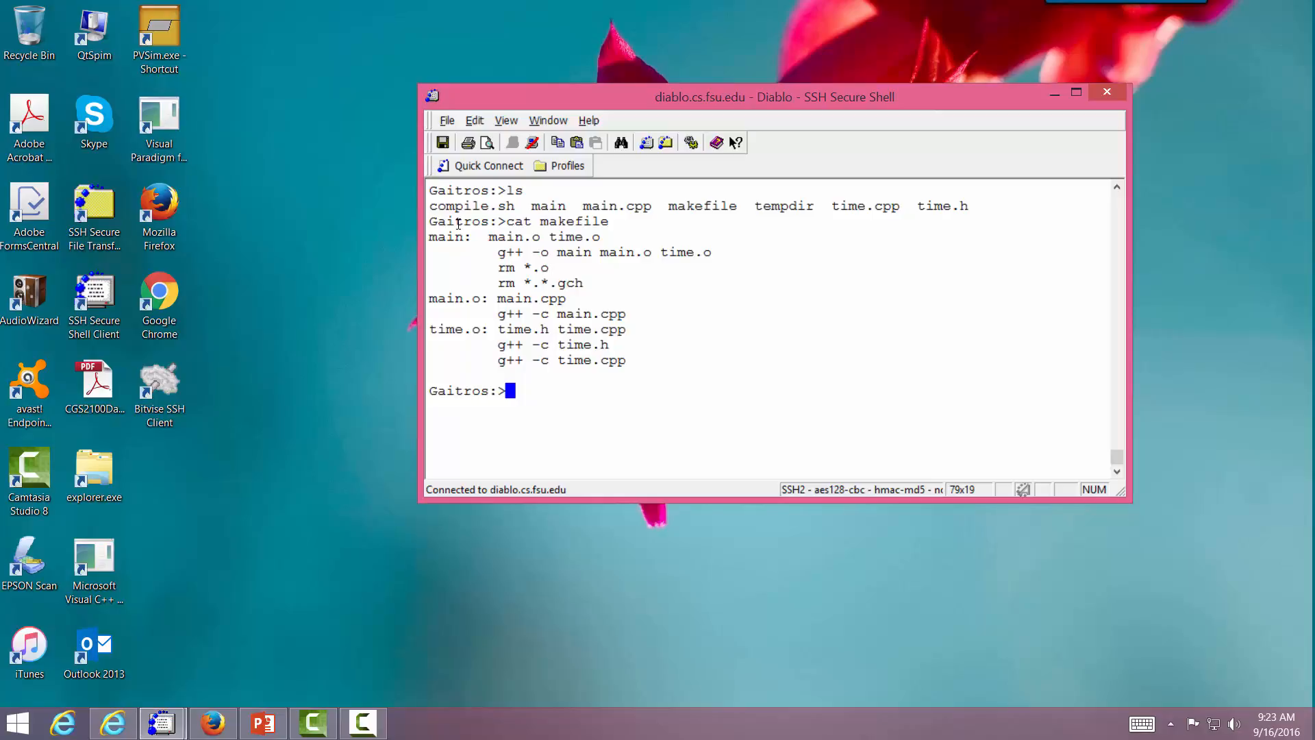
type("more")
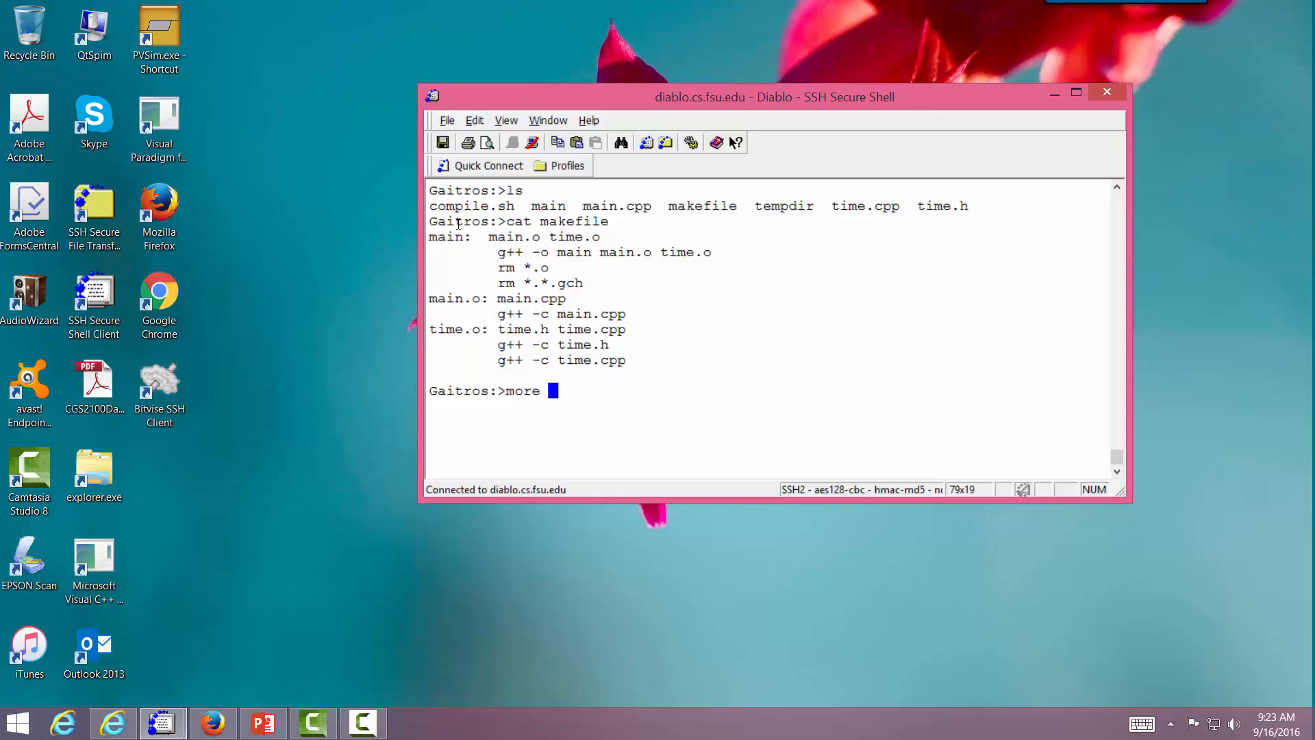
key("Return")
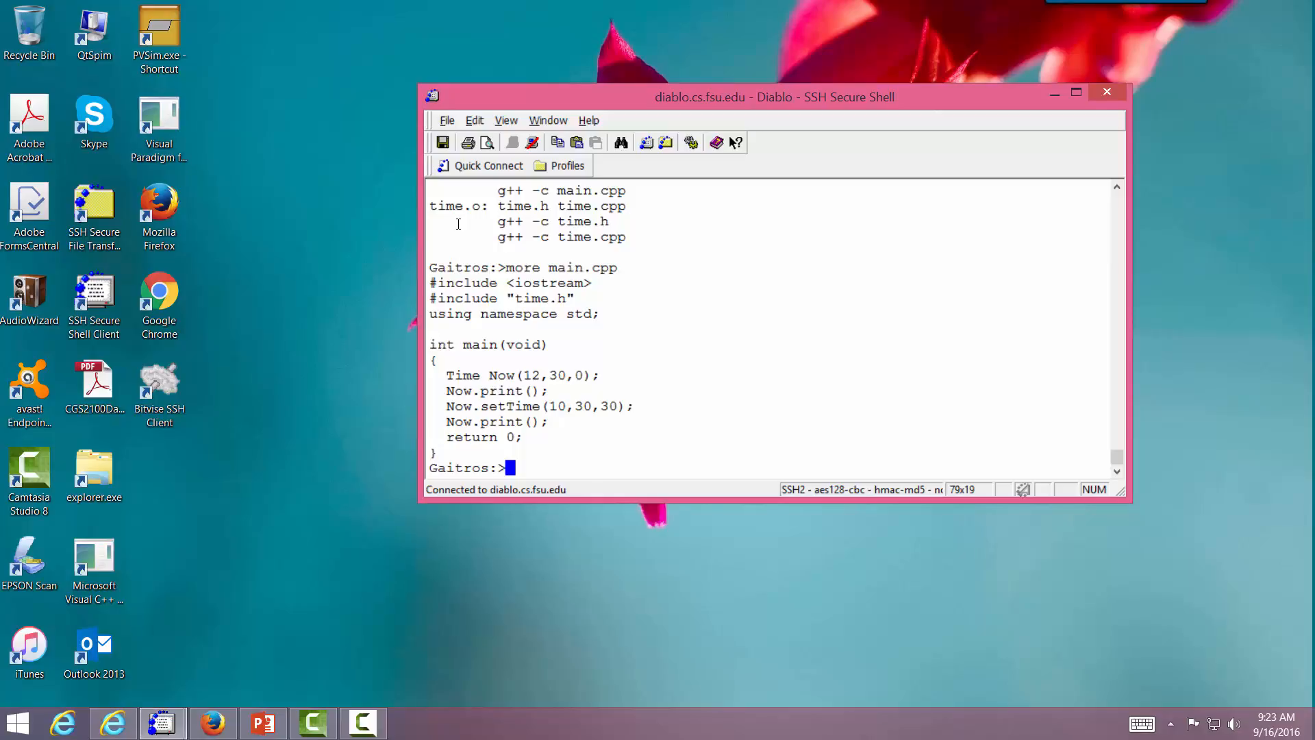
mouse_move(820, 319)
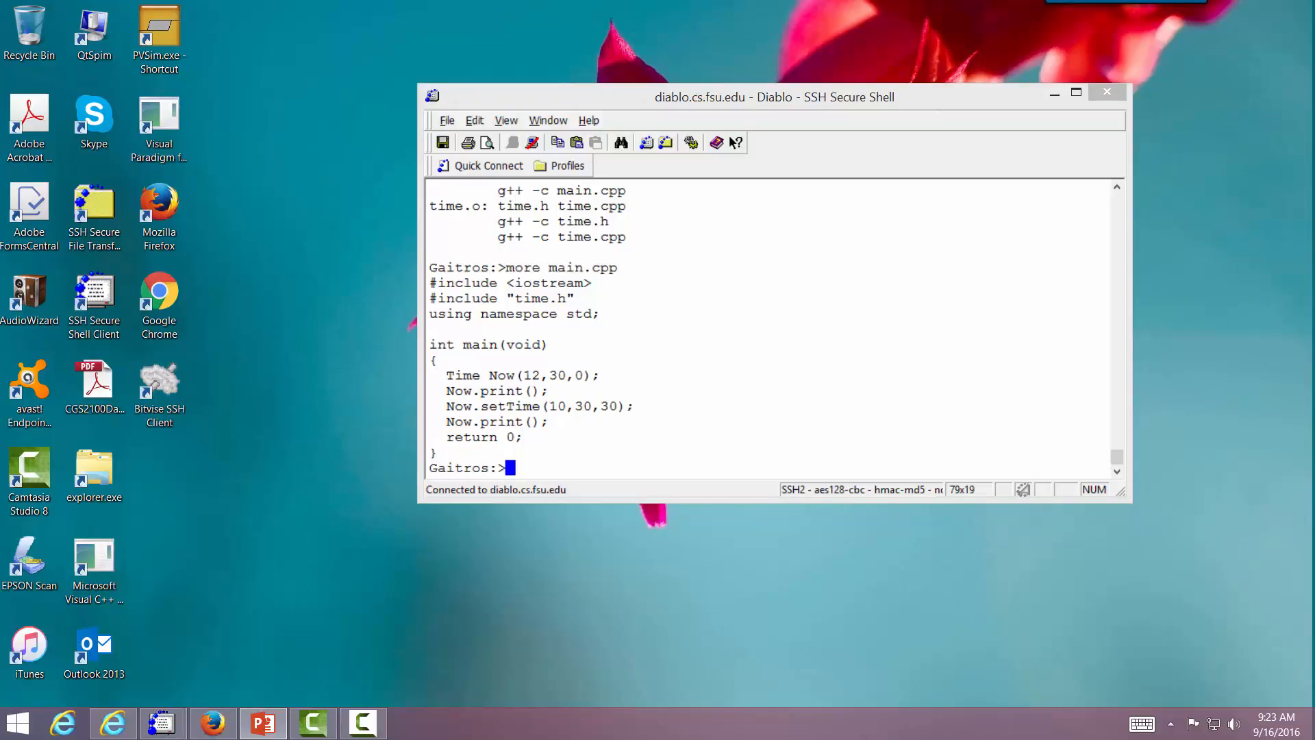
Step: List the directory's files again at a fresh prompt
type("ls")
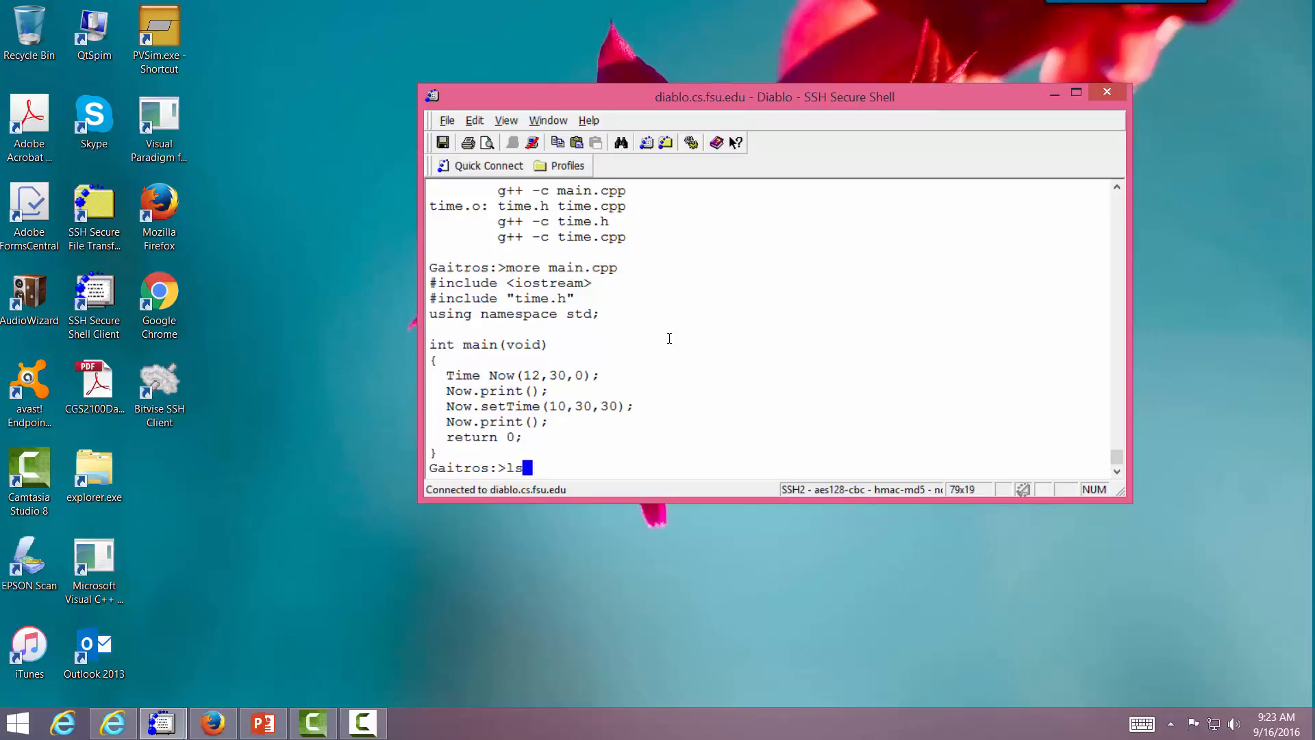
key("Return")
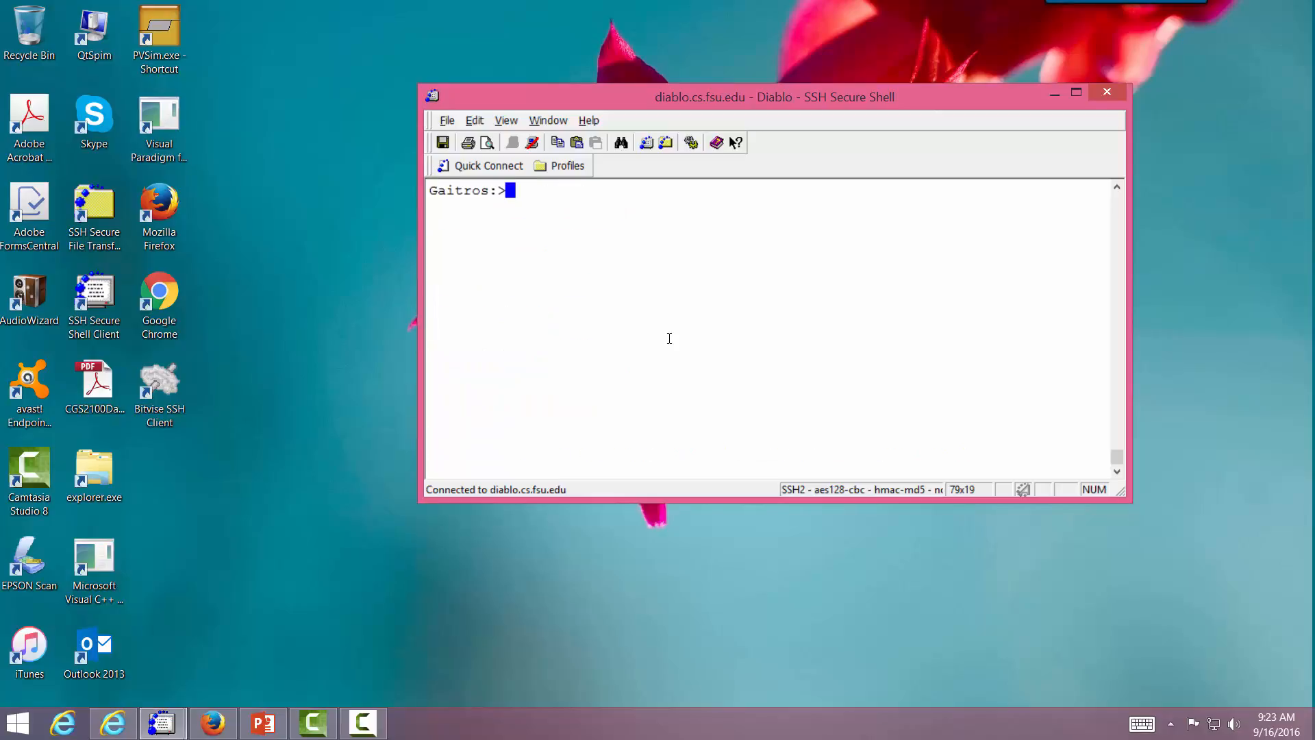
type("ls")
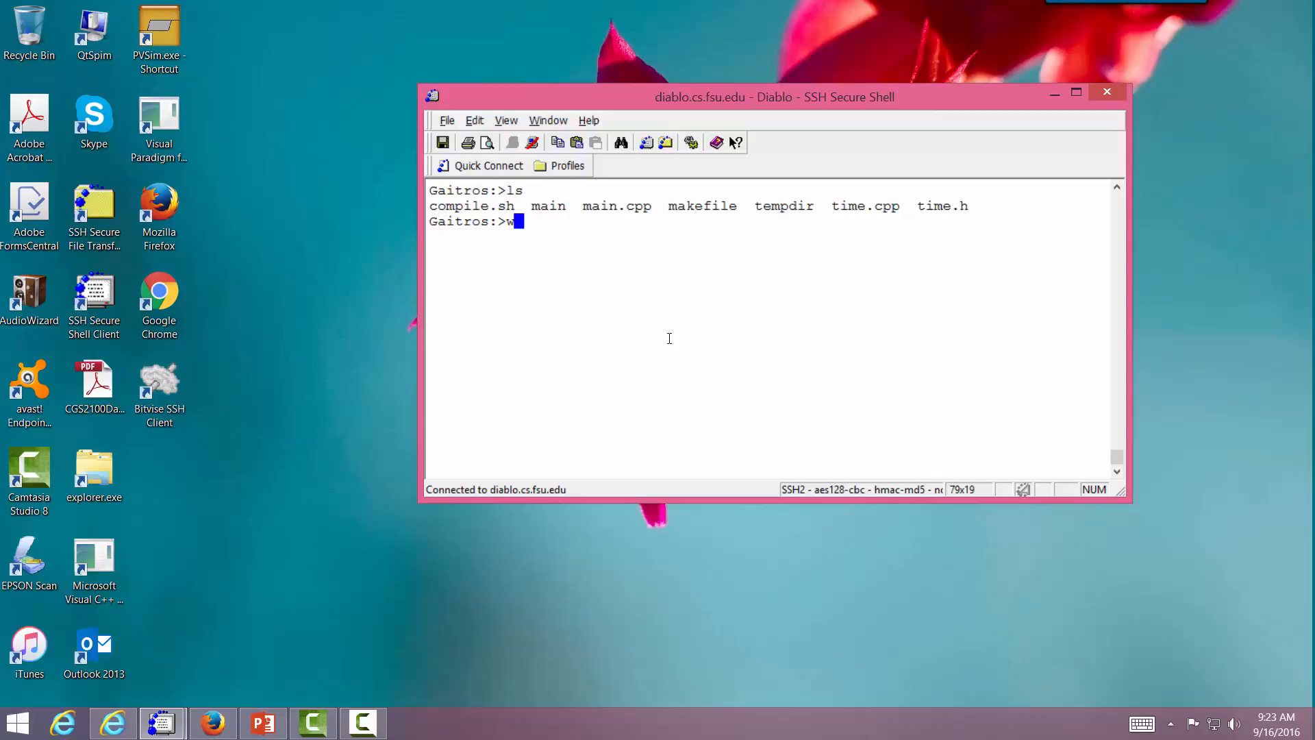
type("c main")
key("Return")
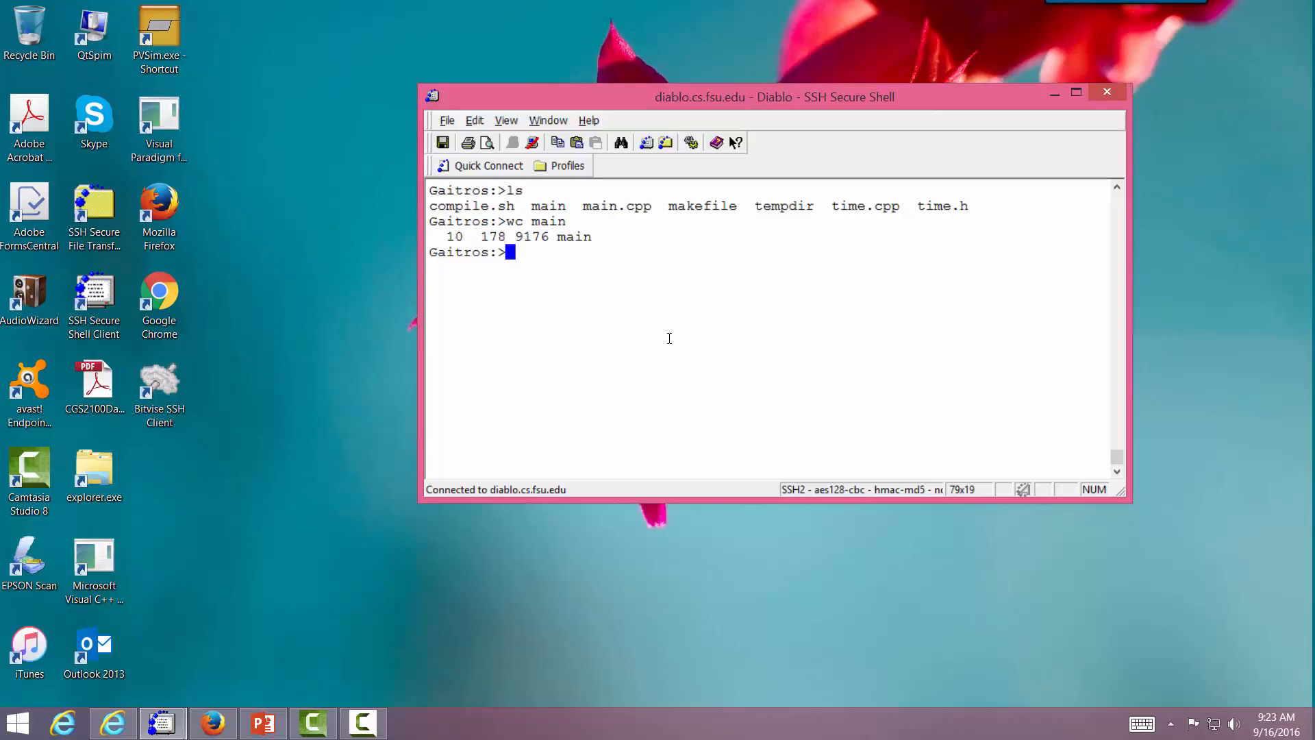
type("wc")
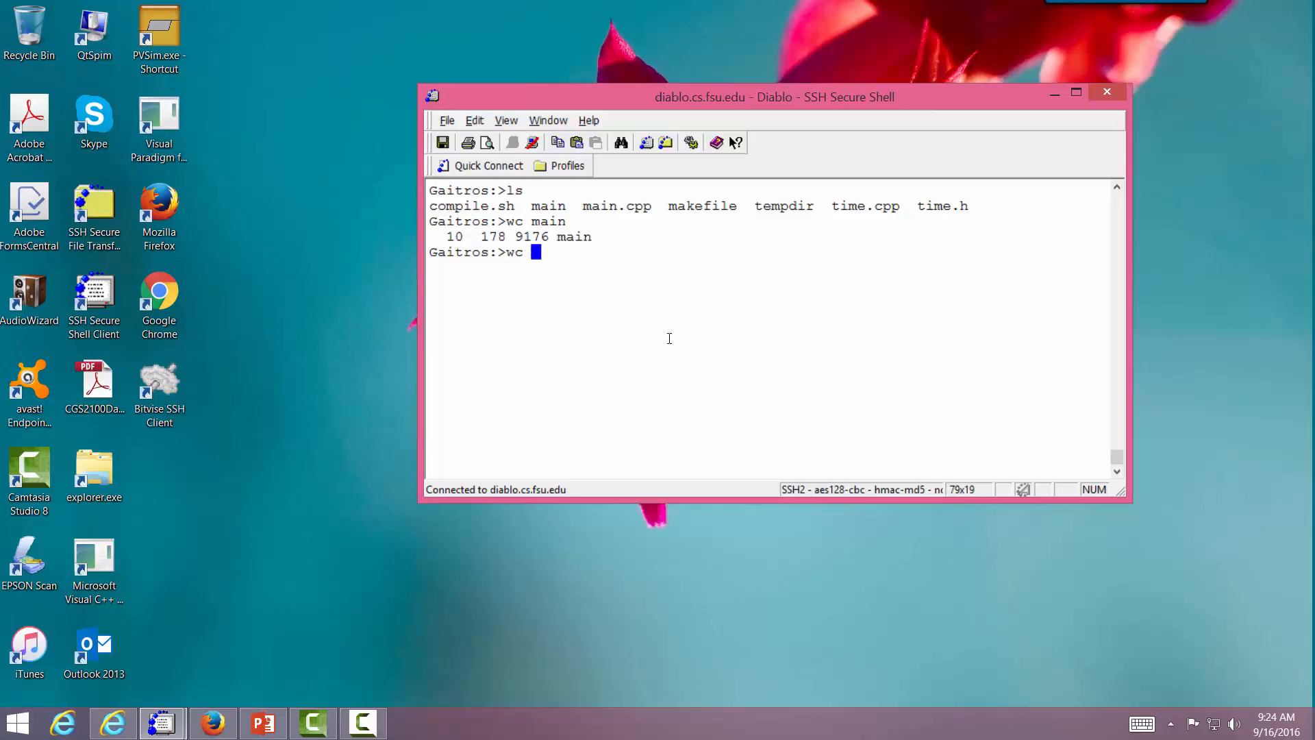
type("-w")
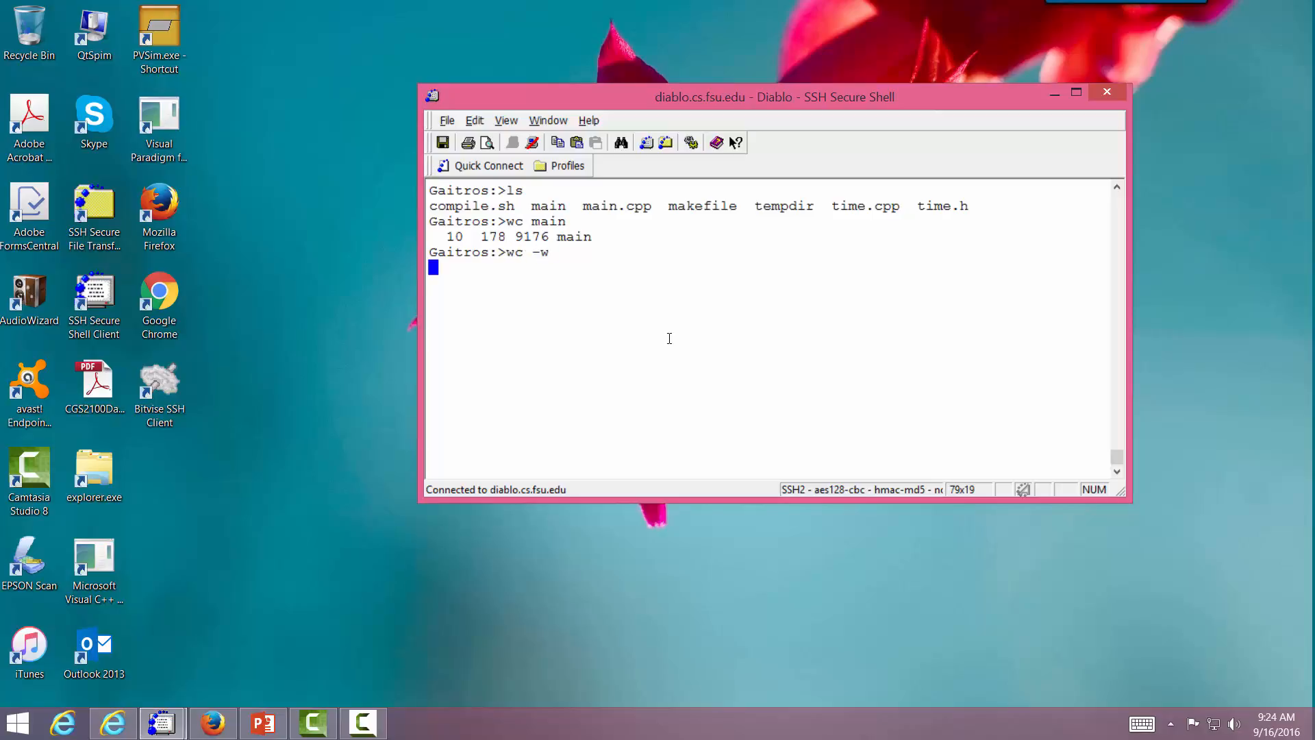
type("main.cpp")
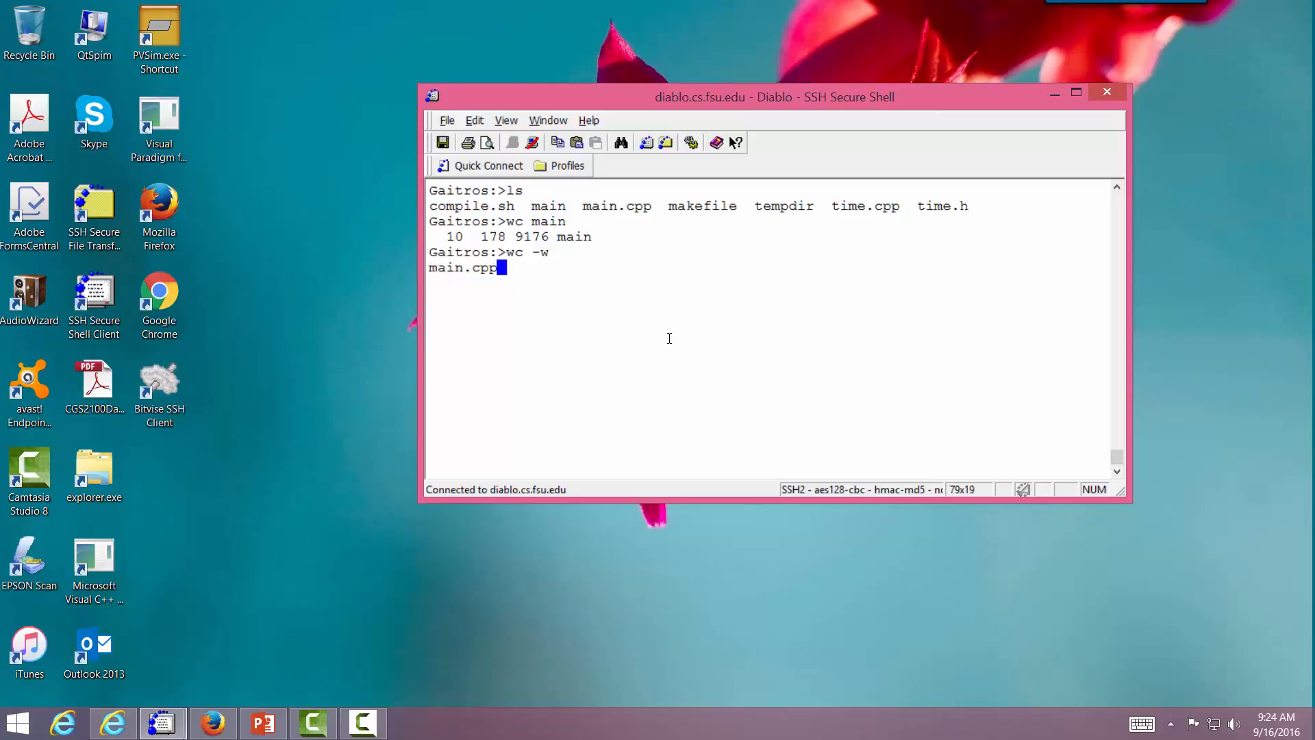
key("Return")
type("wc")
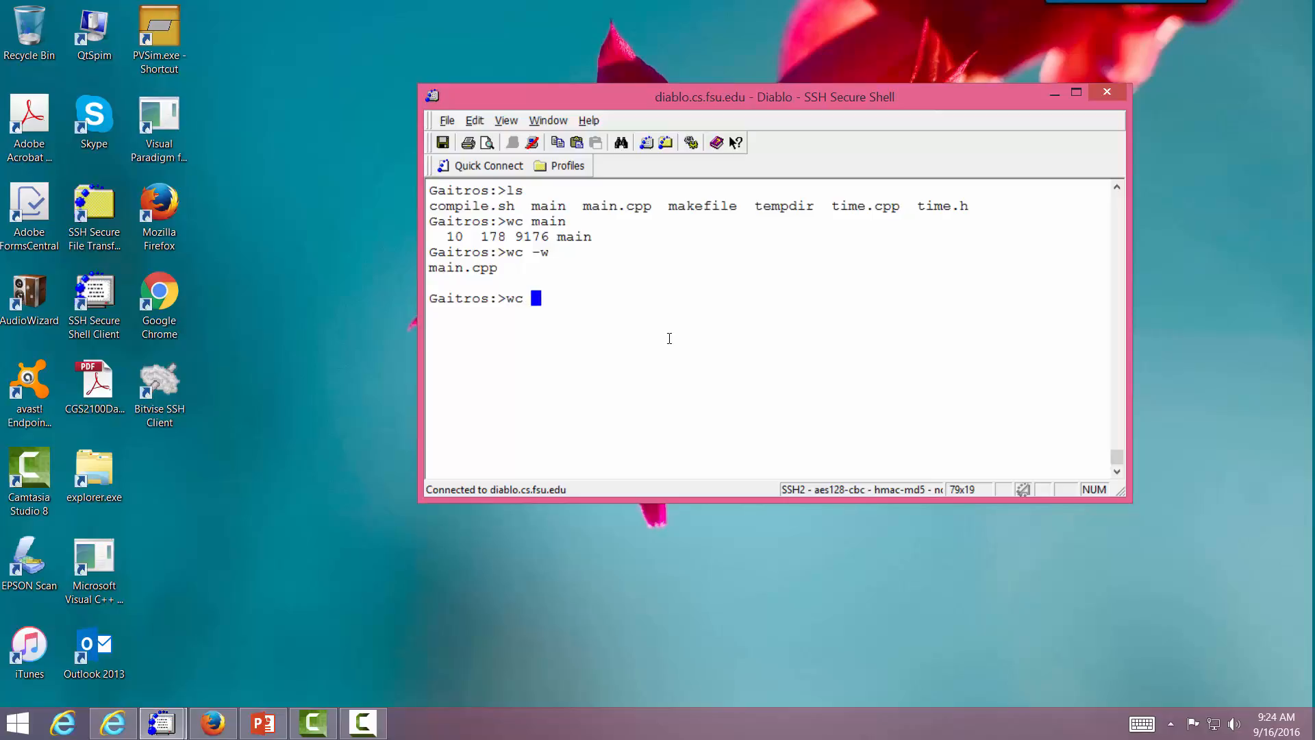
type("-w ma")
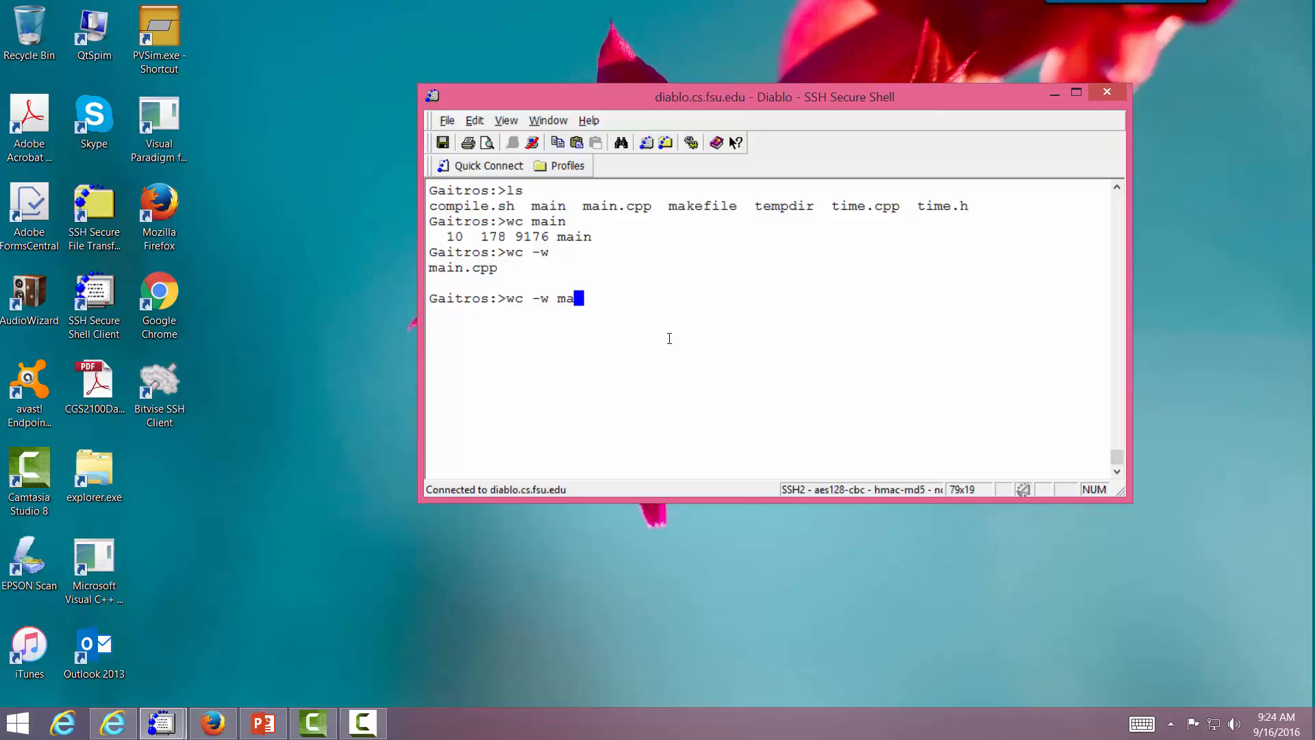
key("Return")
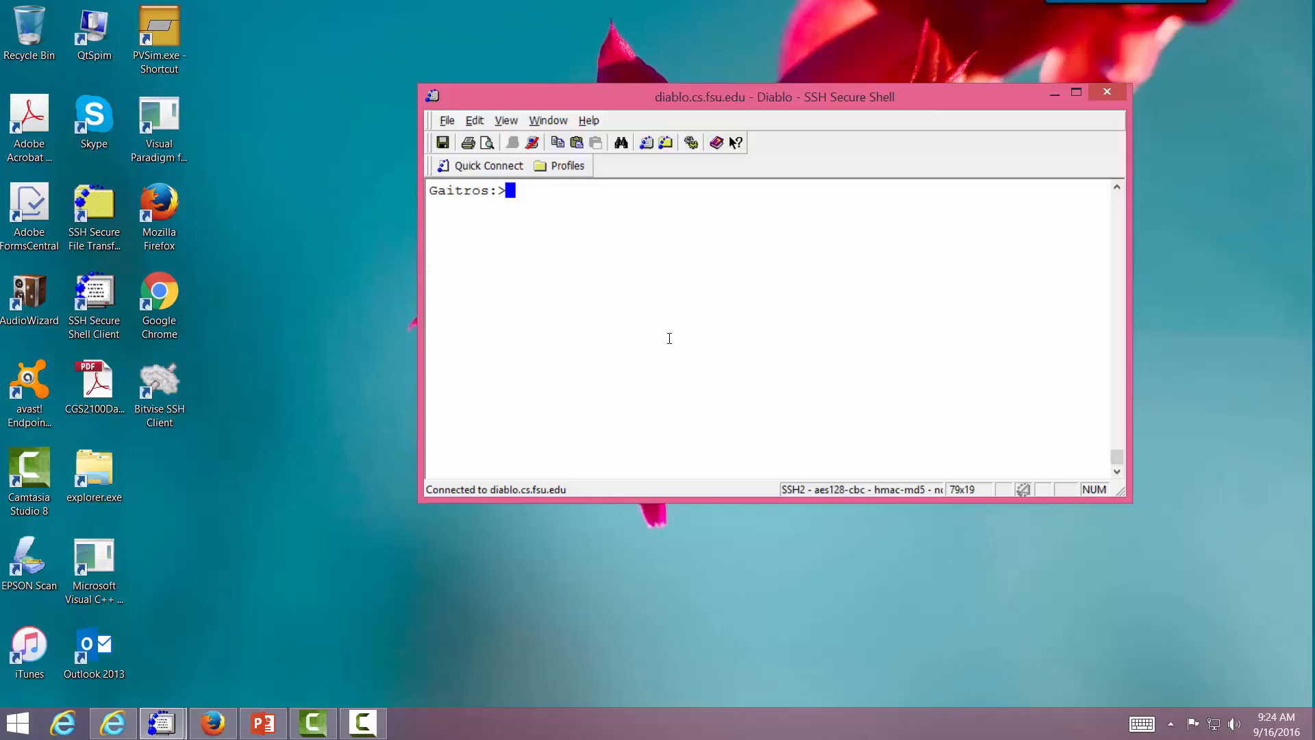
key("Return")
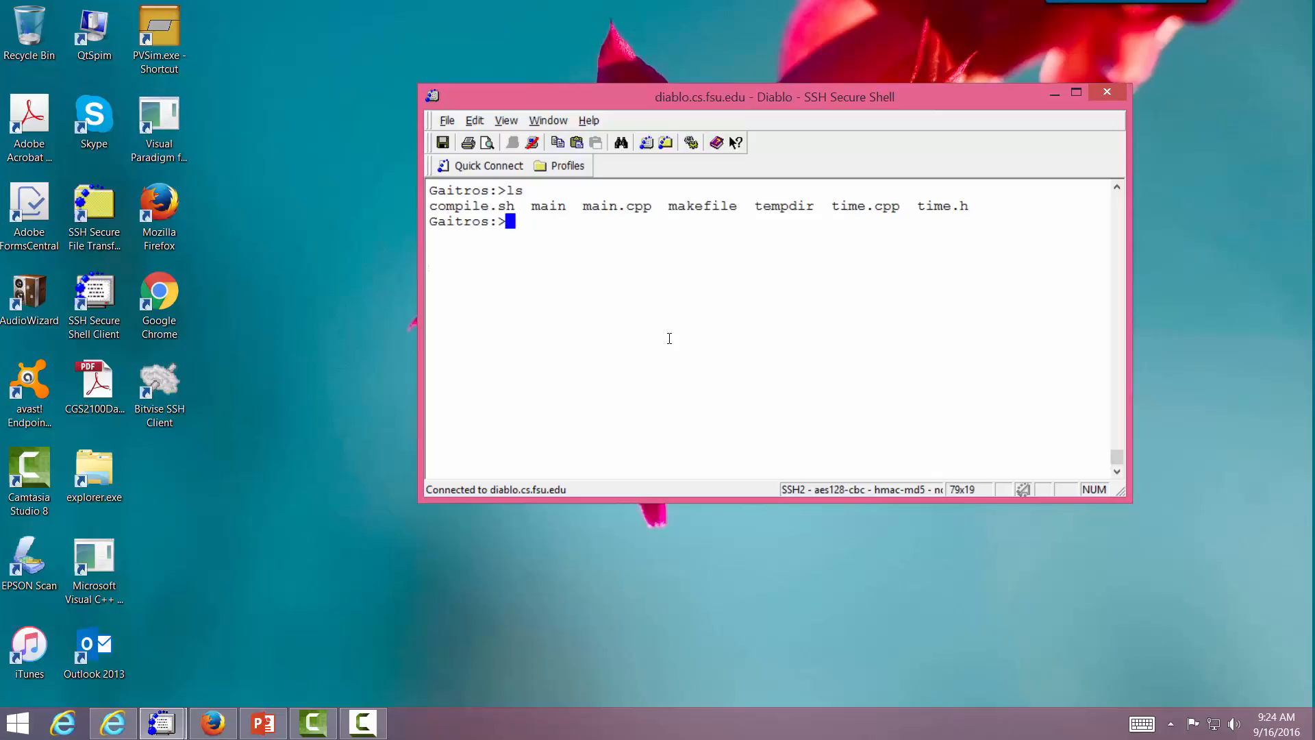
type("ls |")
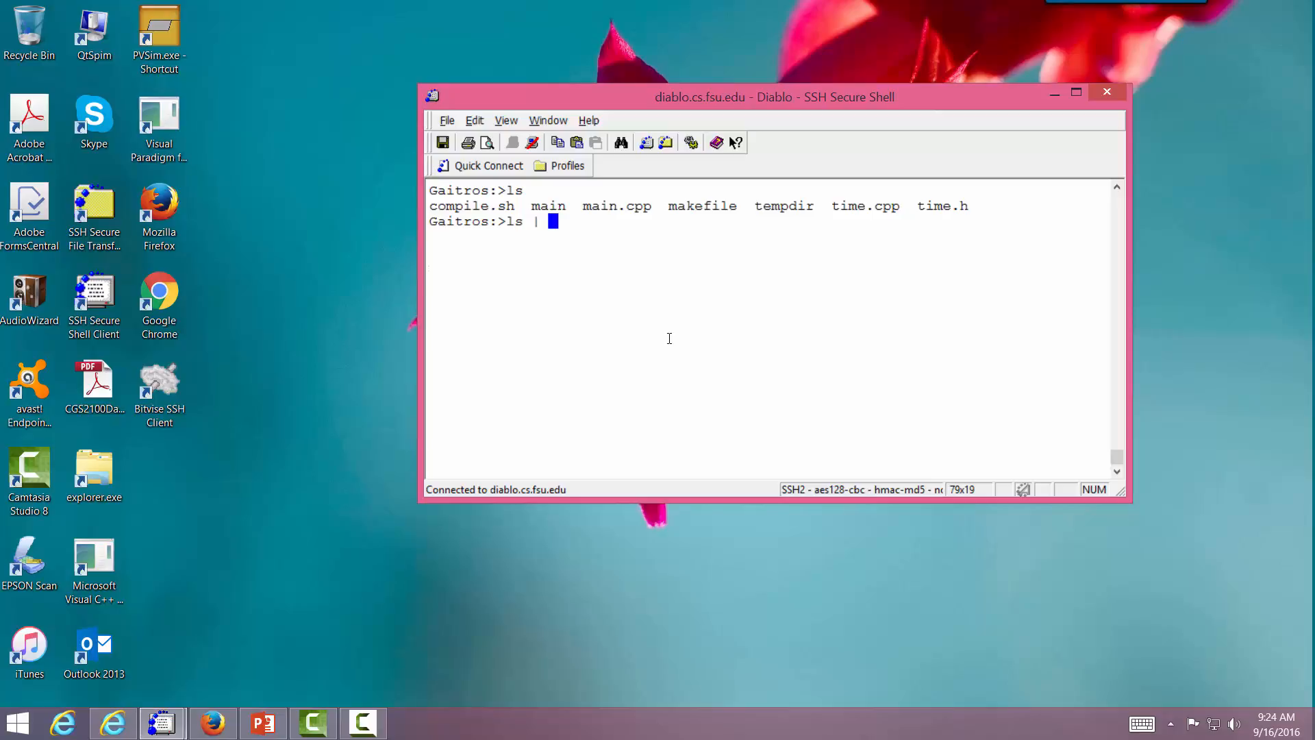
type("wc -w")
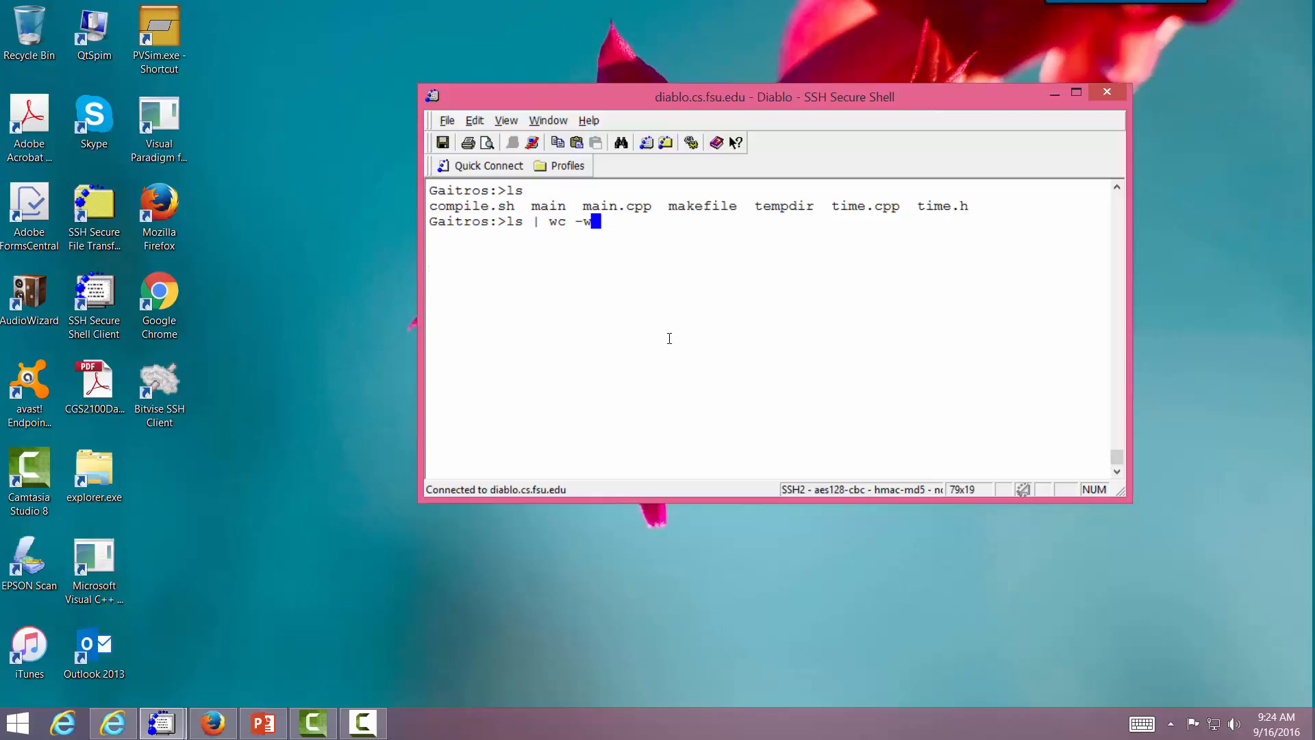
key("Return")
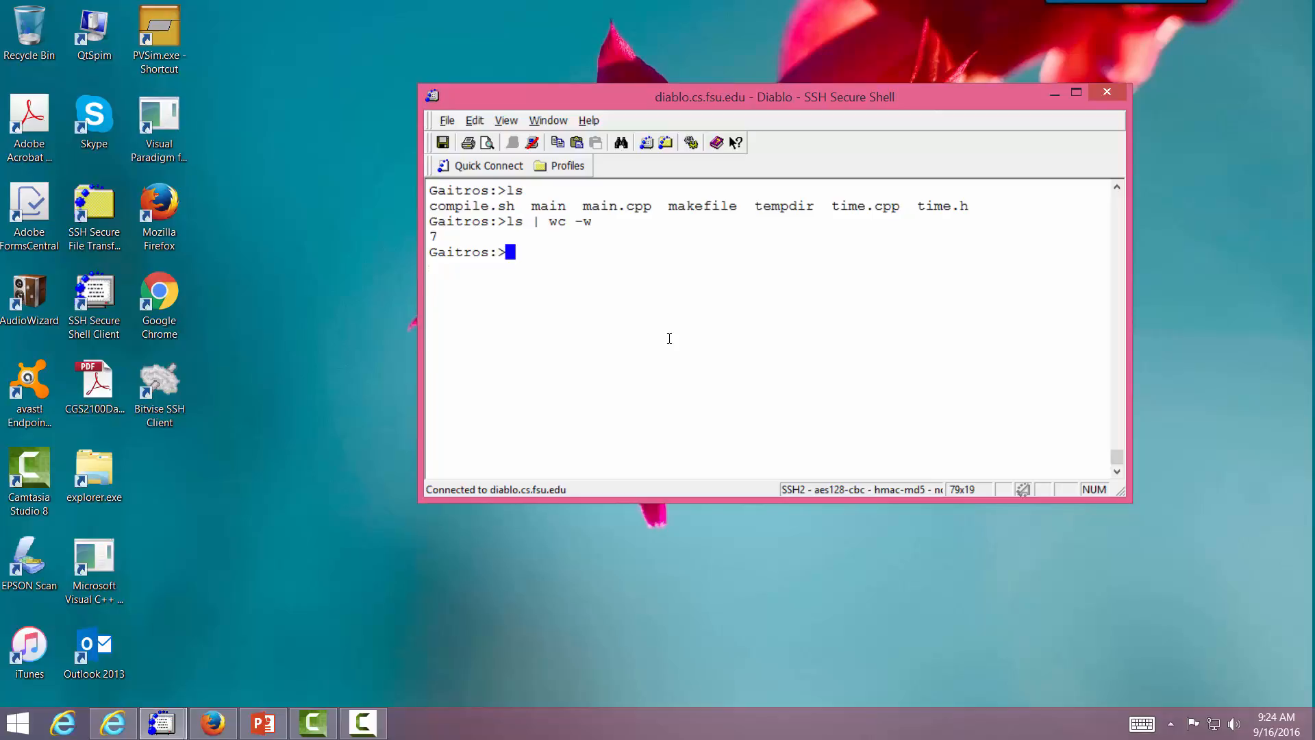
mouse_move(573, 430)
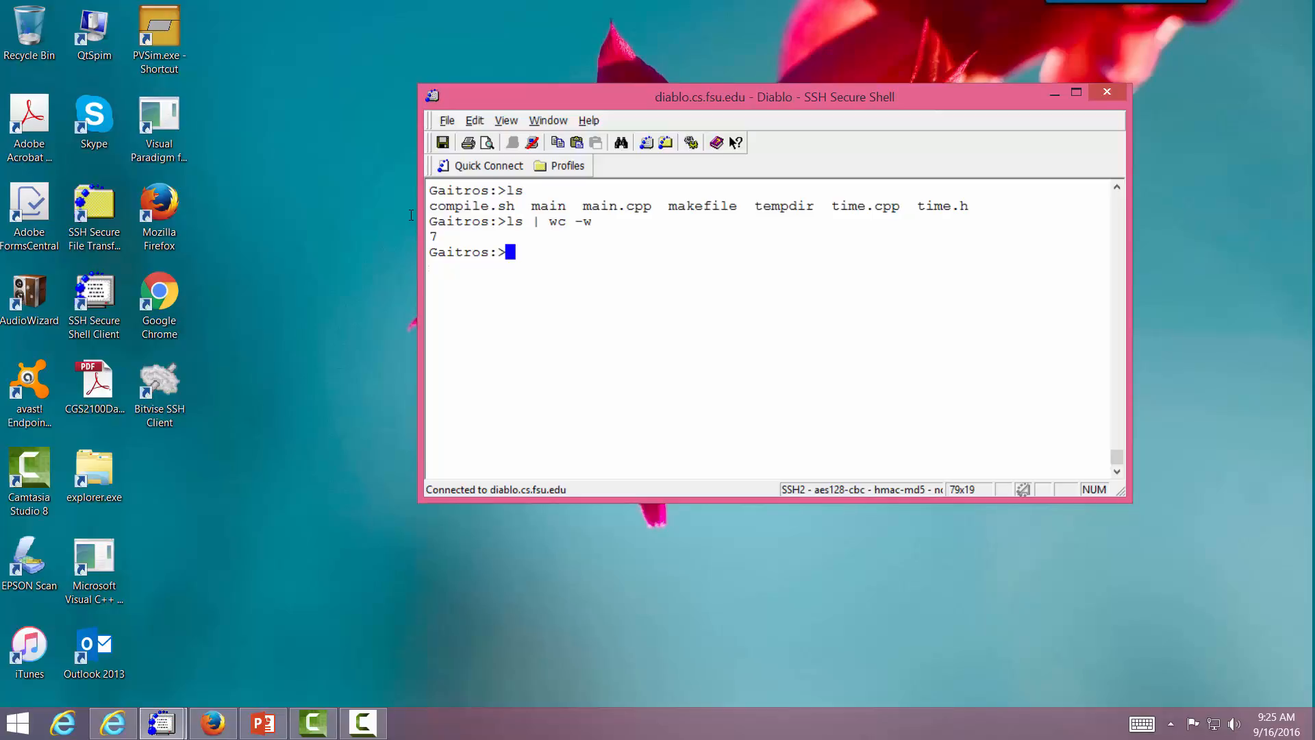
type("cl")
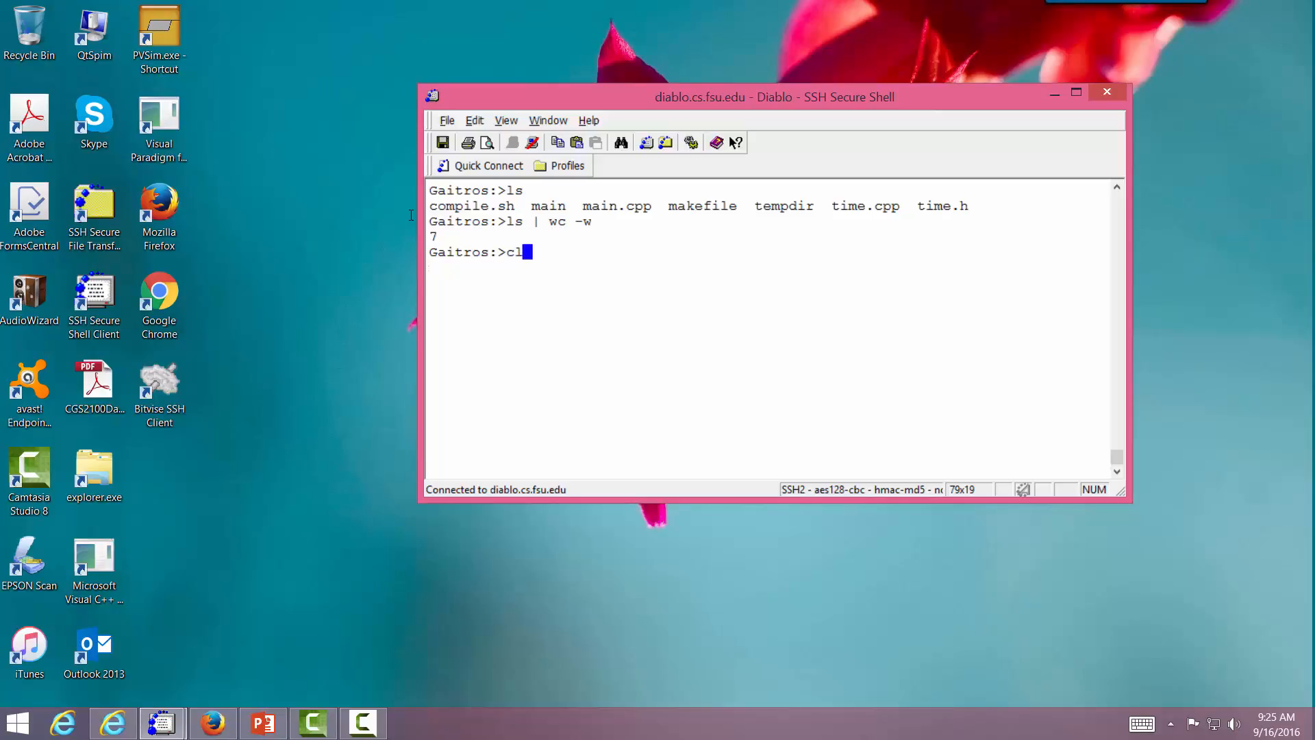
key("Return")
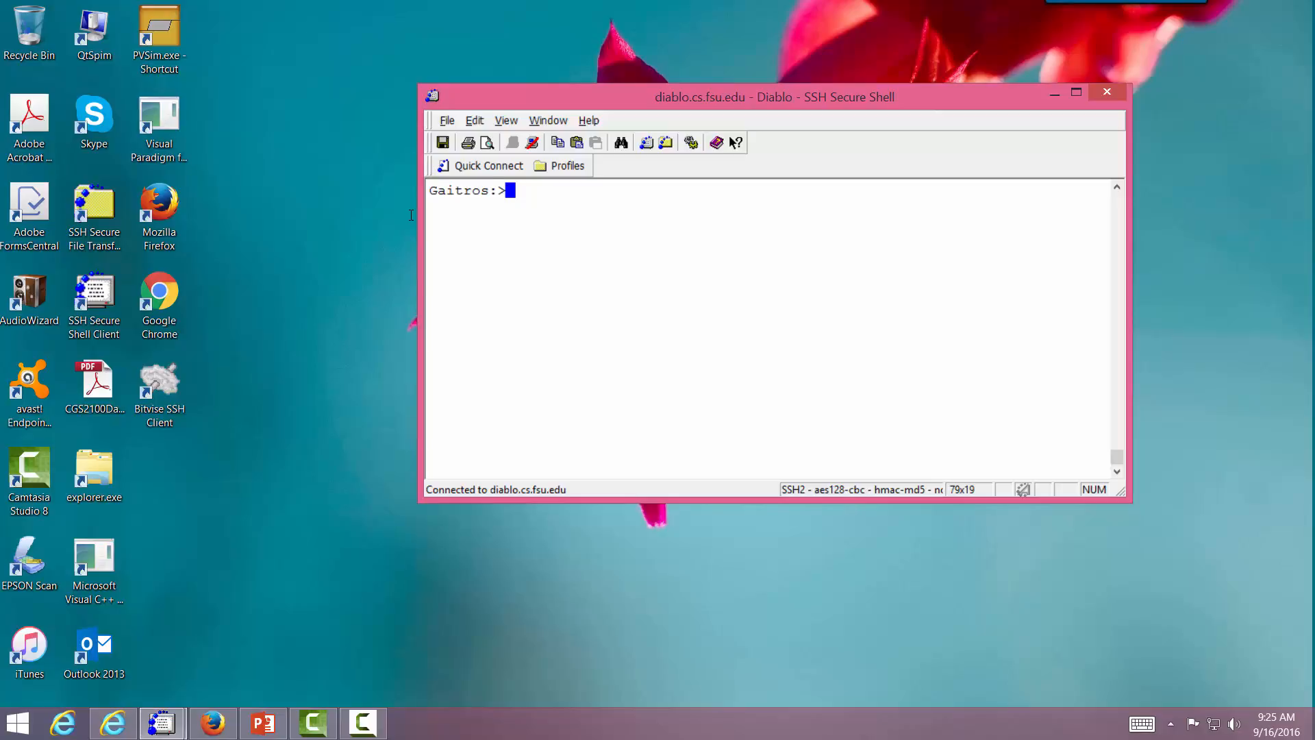
Step: Move time.h up to the parent folder with mv time.h ../ and change into that folder
key("Return")
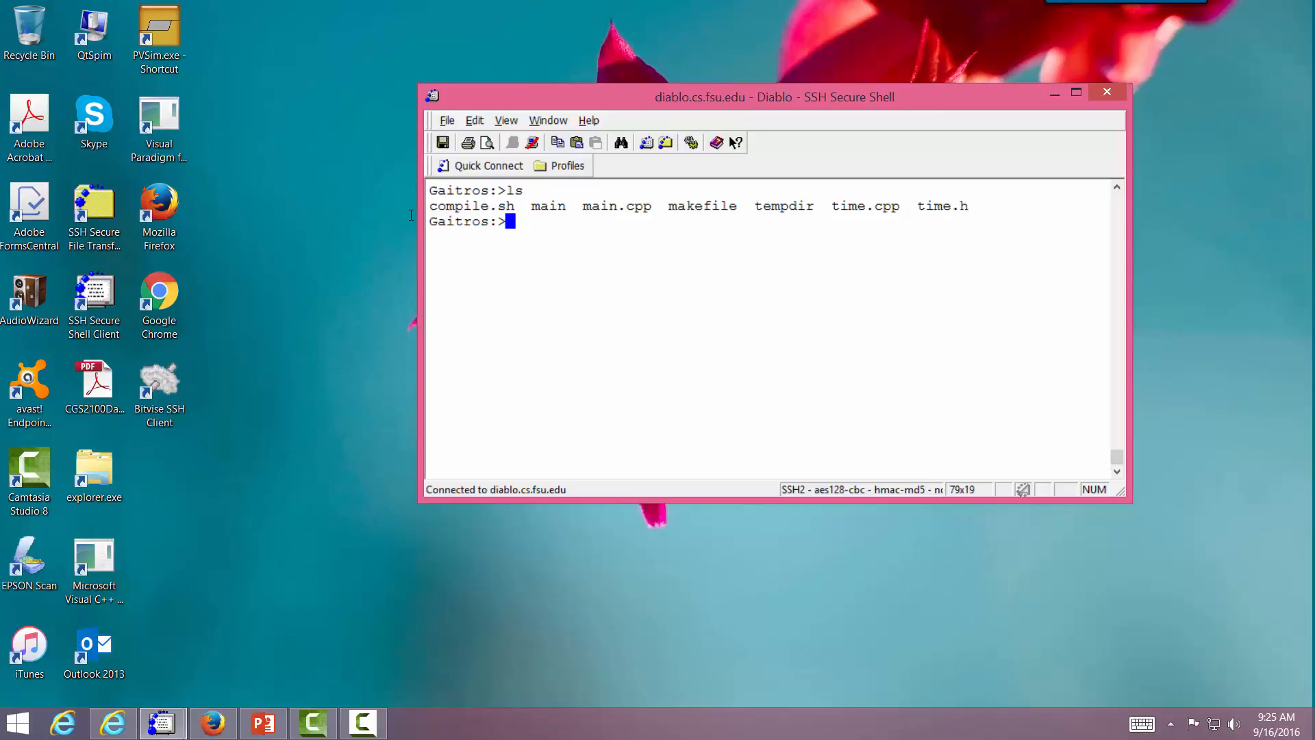
type("mc")
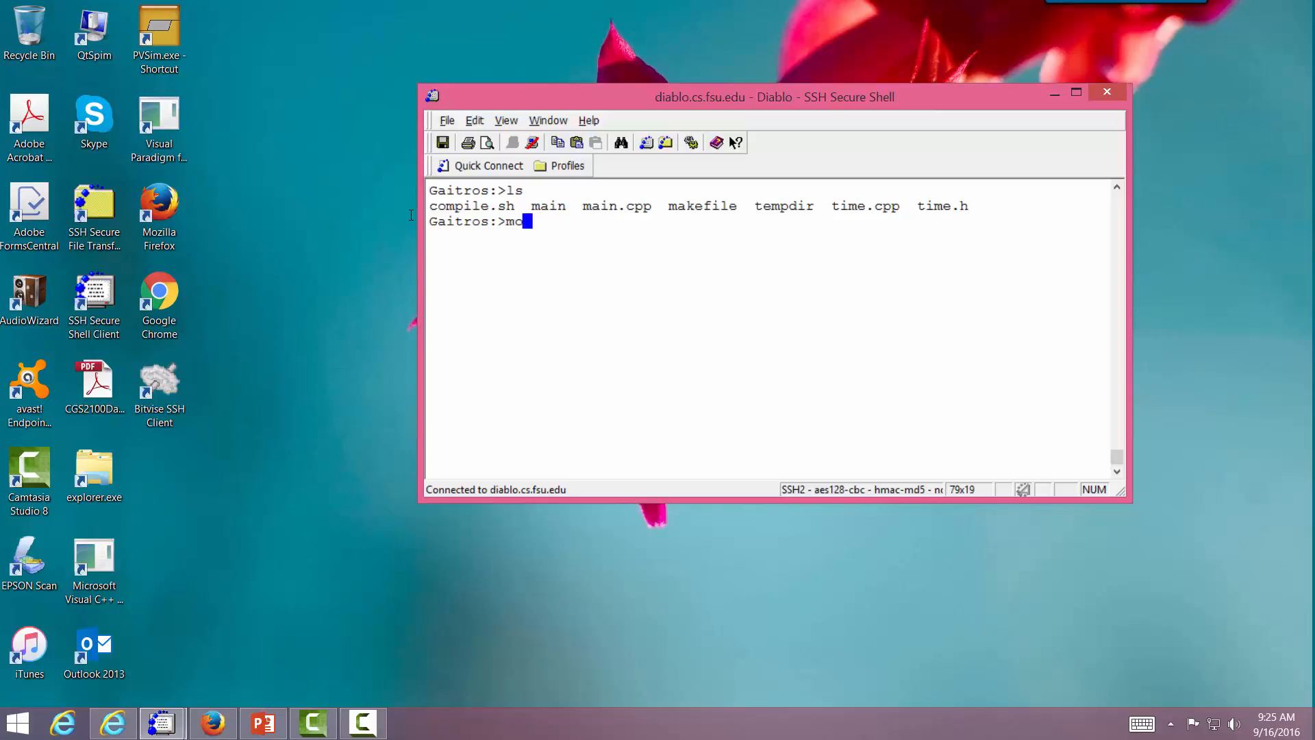
type("v time.h")
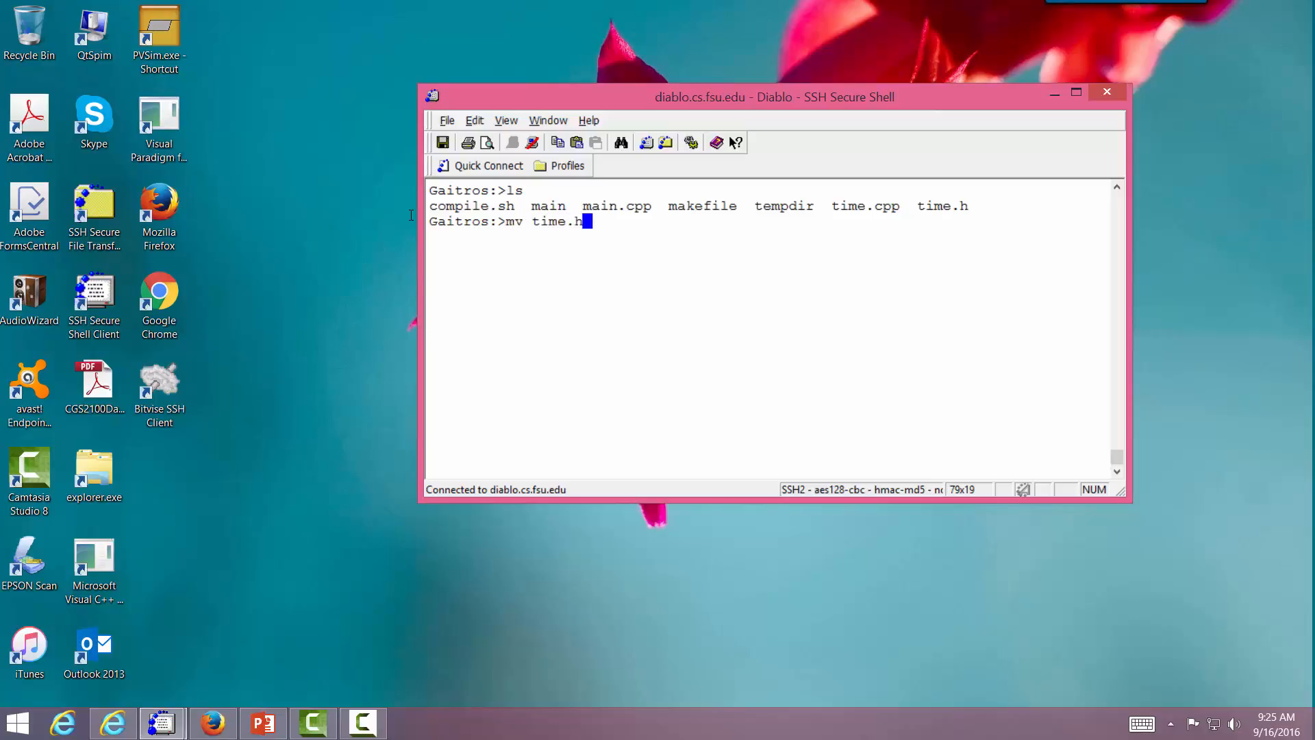
type("../")
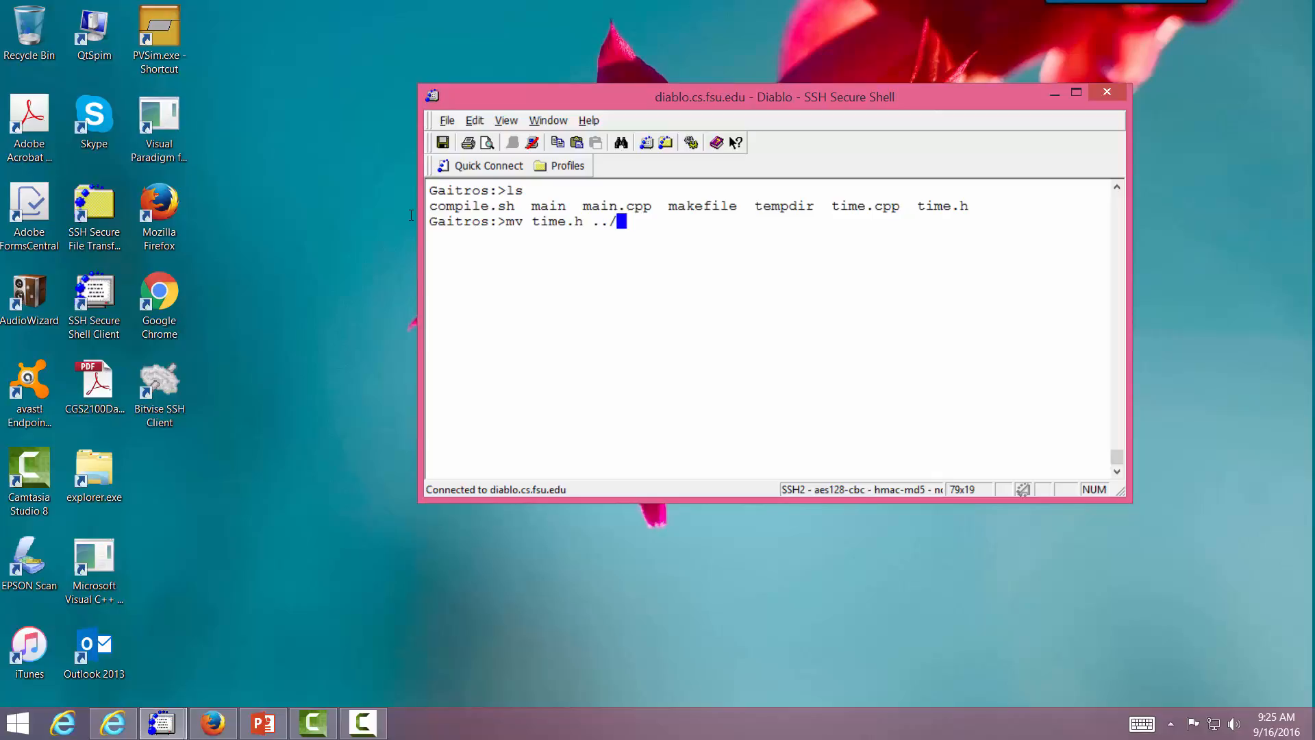
key("Return")
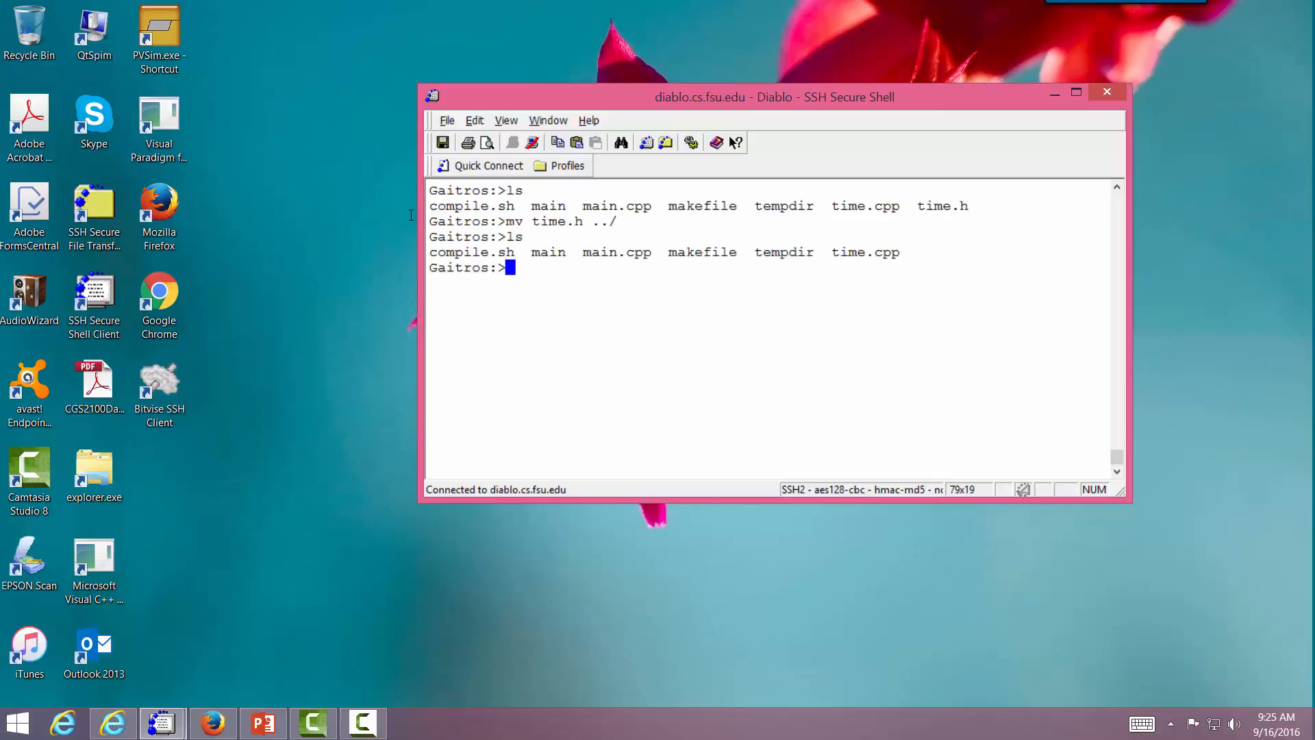
type("cd ..")
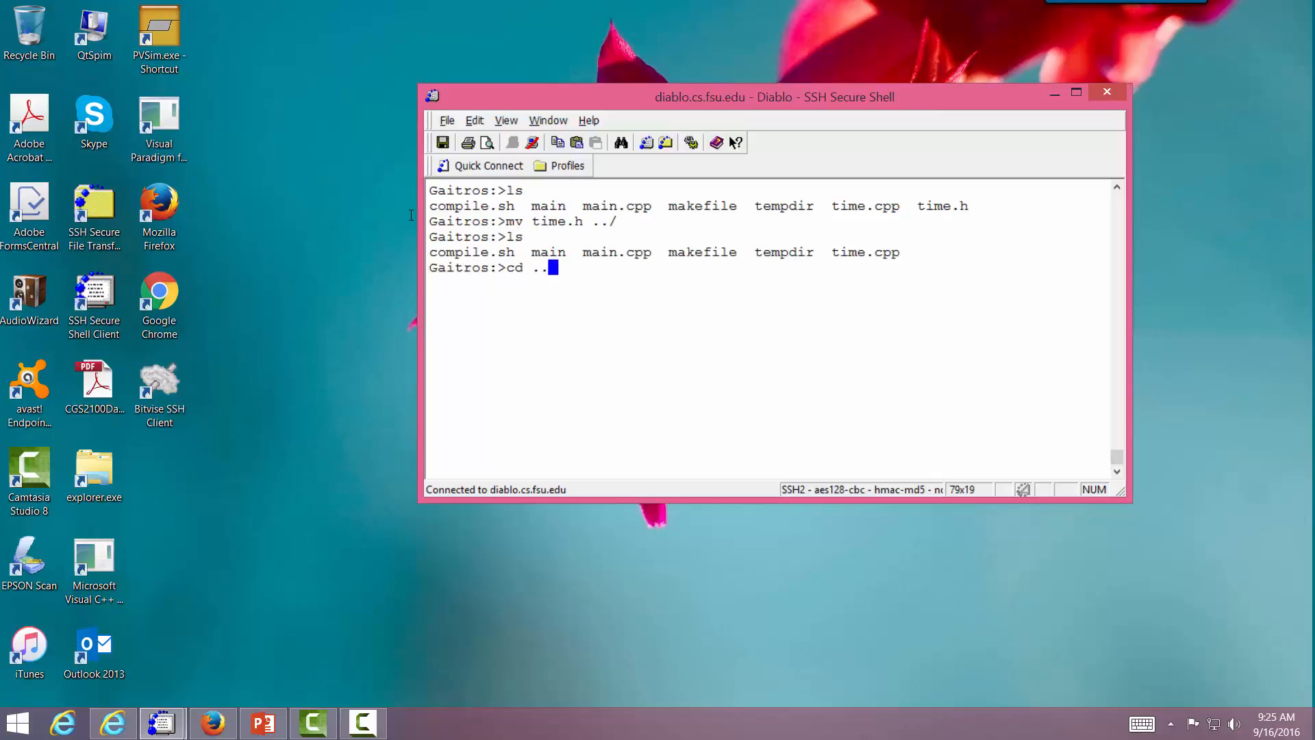
key("Return")
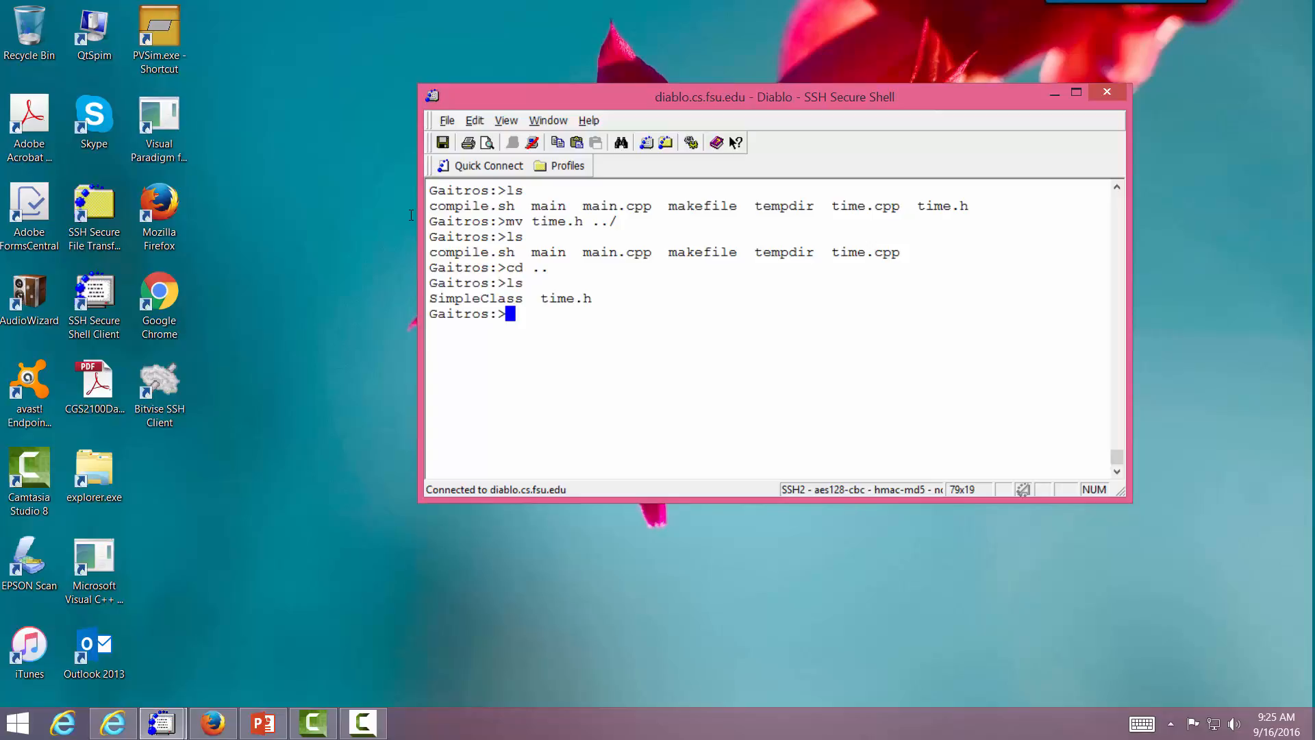
Step: Move time.h back into SimpleClass/ and return to the SimpleClass folder
type("mv t")
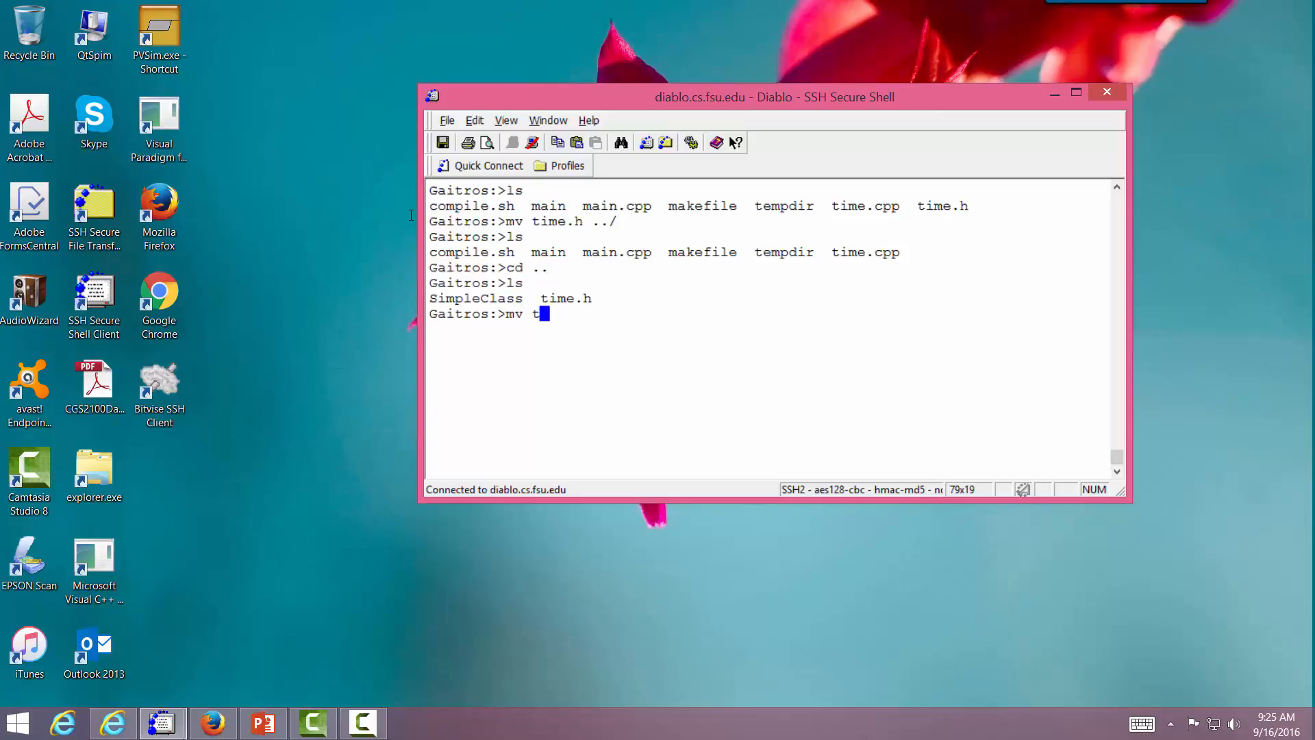
type("ime.h")
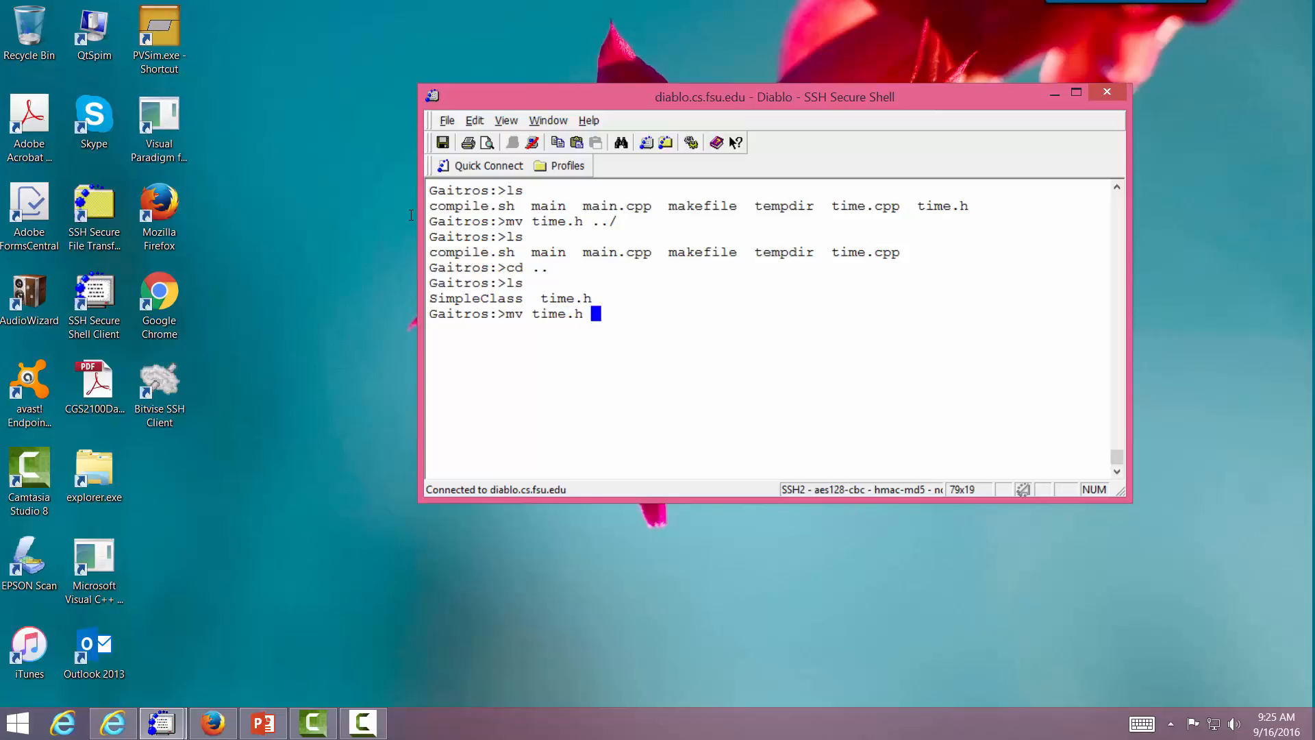
type("Se")
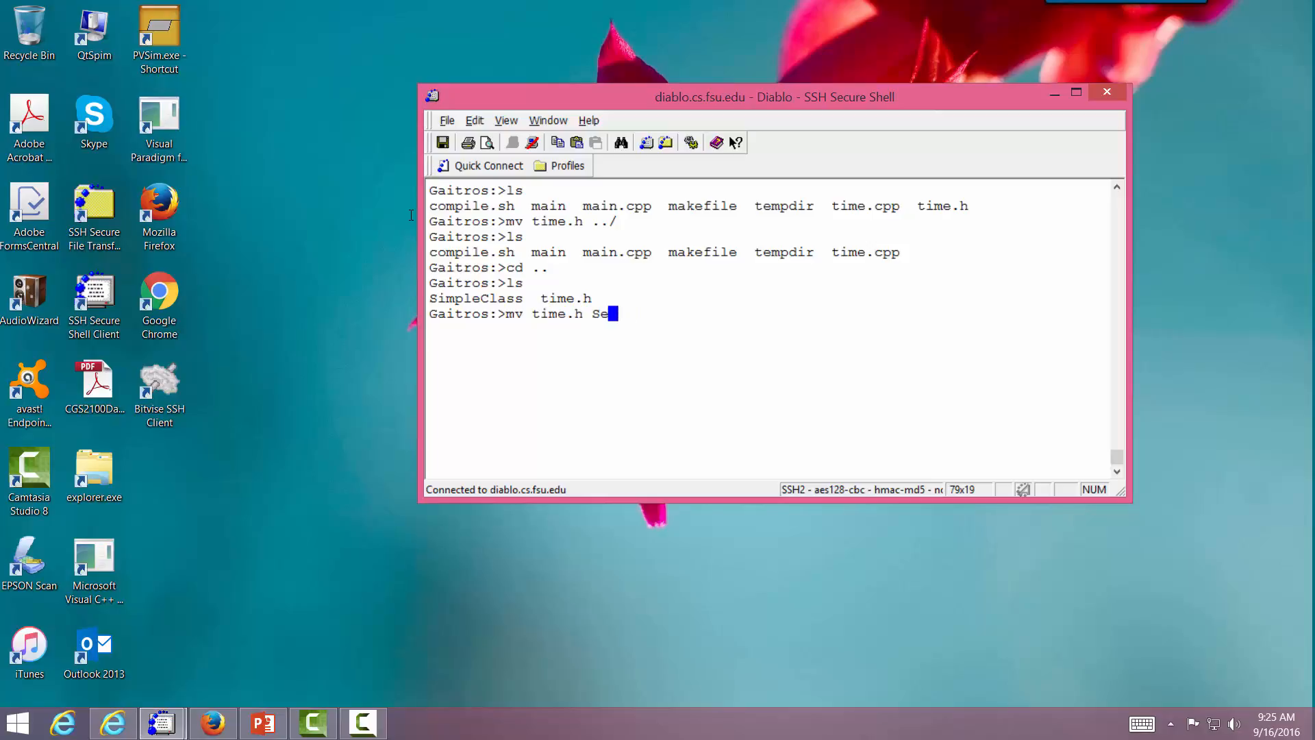
type("imple")
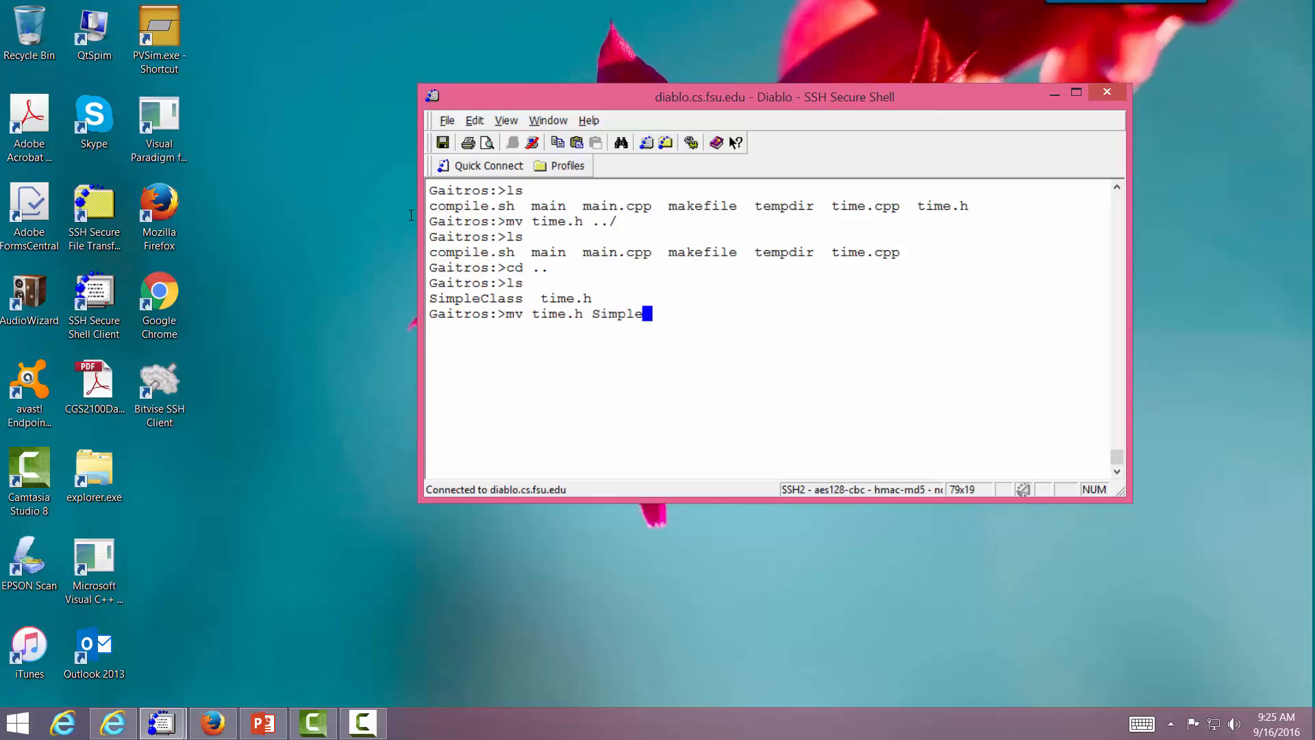
key("Return")
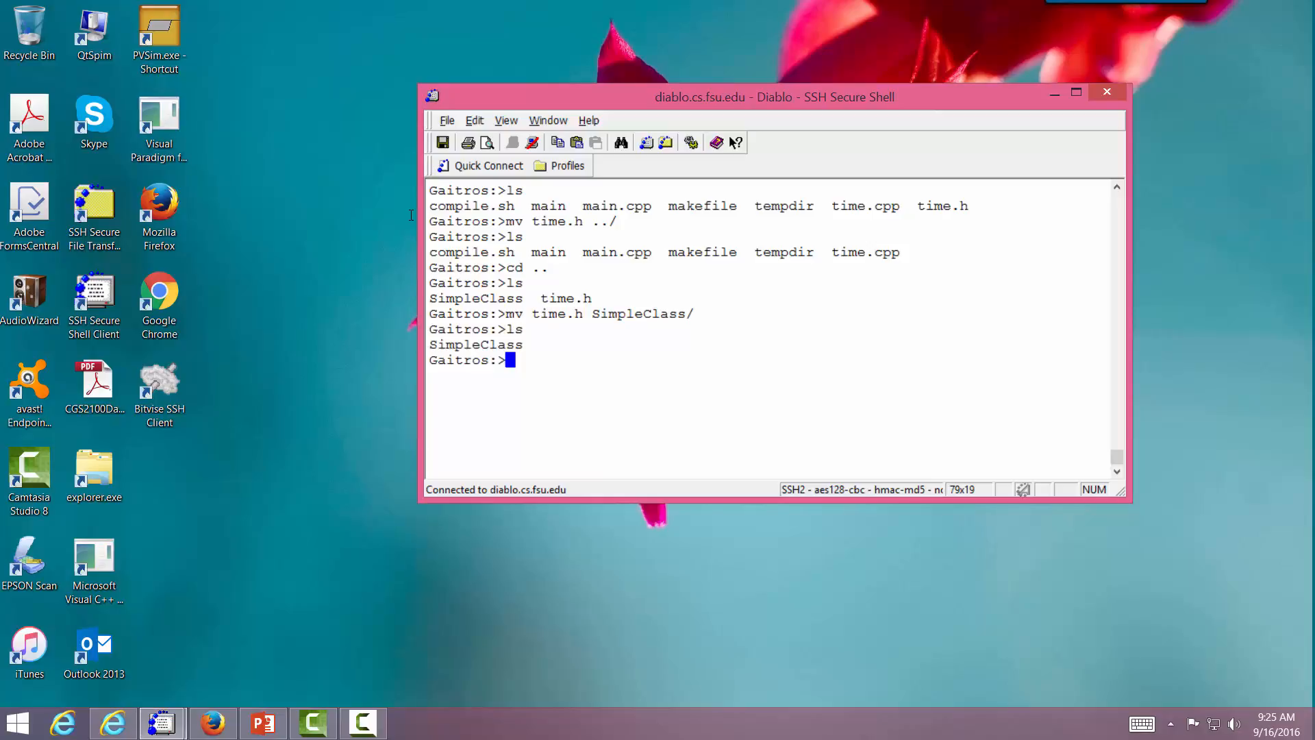
type("cd SimpleClass/")
type("ls")
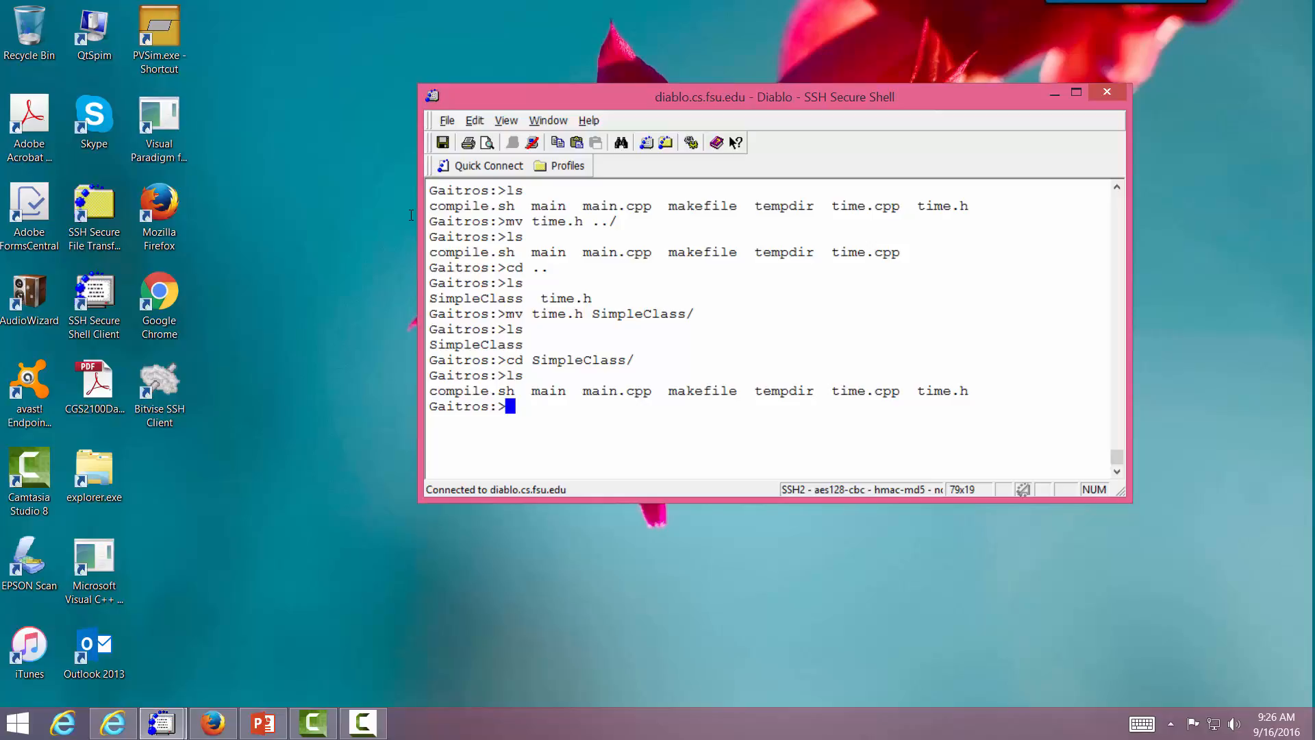
type("mv")
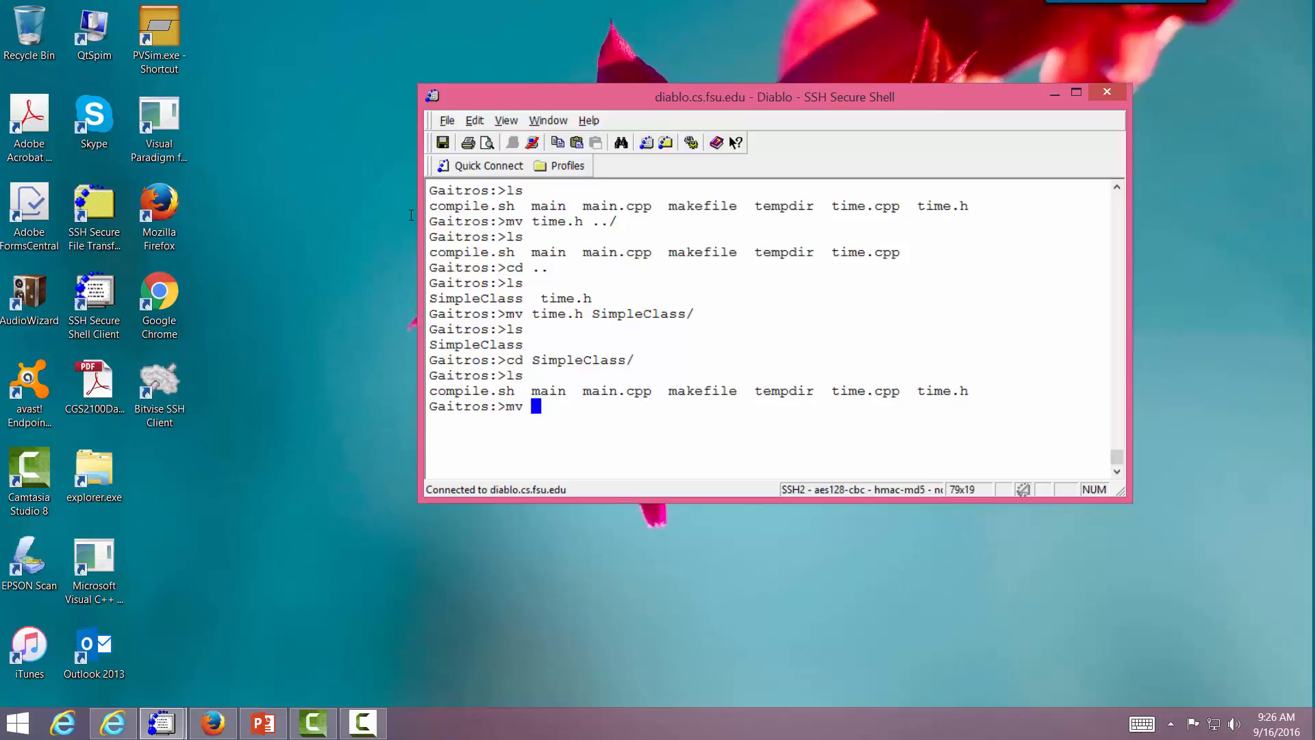
Step: Rename compile.sh to compilesimple.sh with mv and verify the new name in the listing
type("ccmpile.sh")
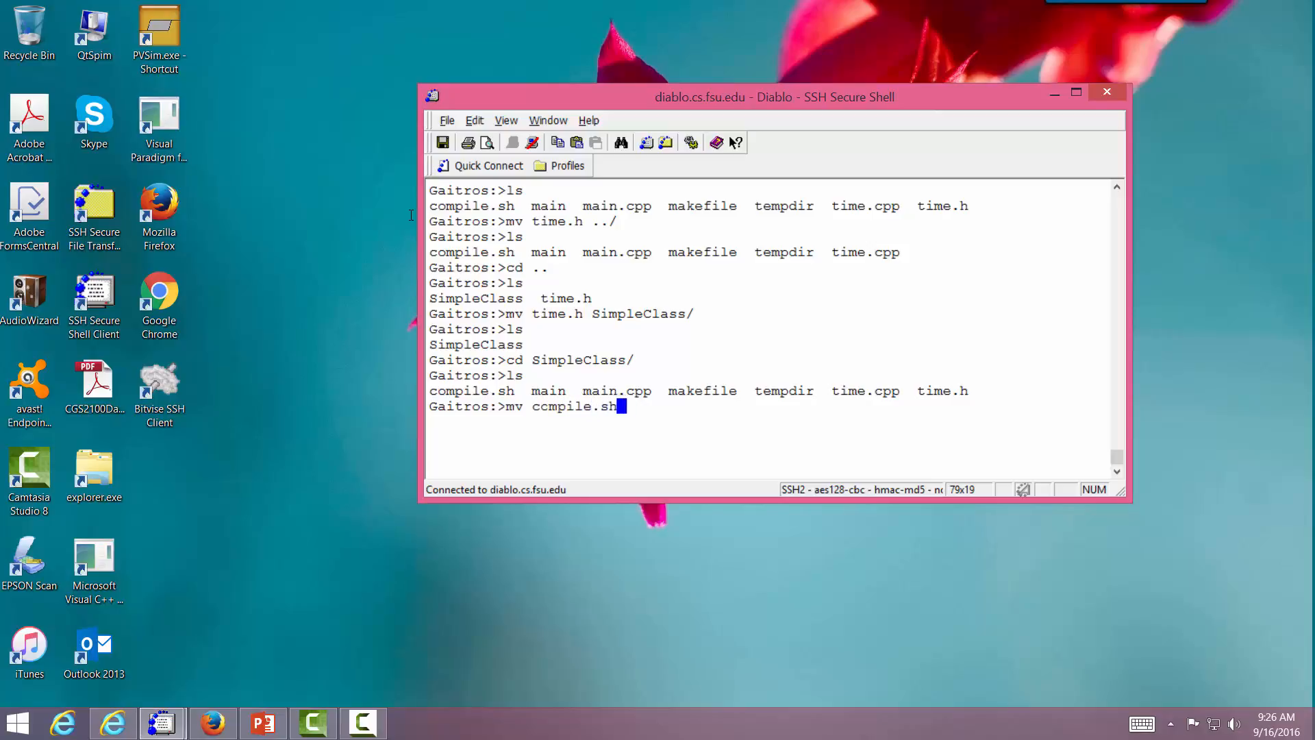
type("ccmpil")
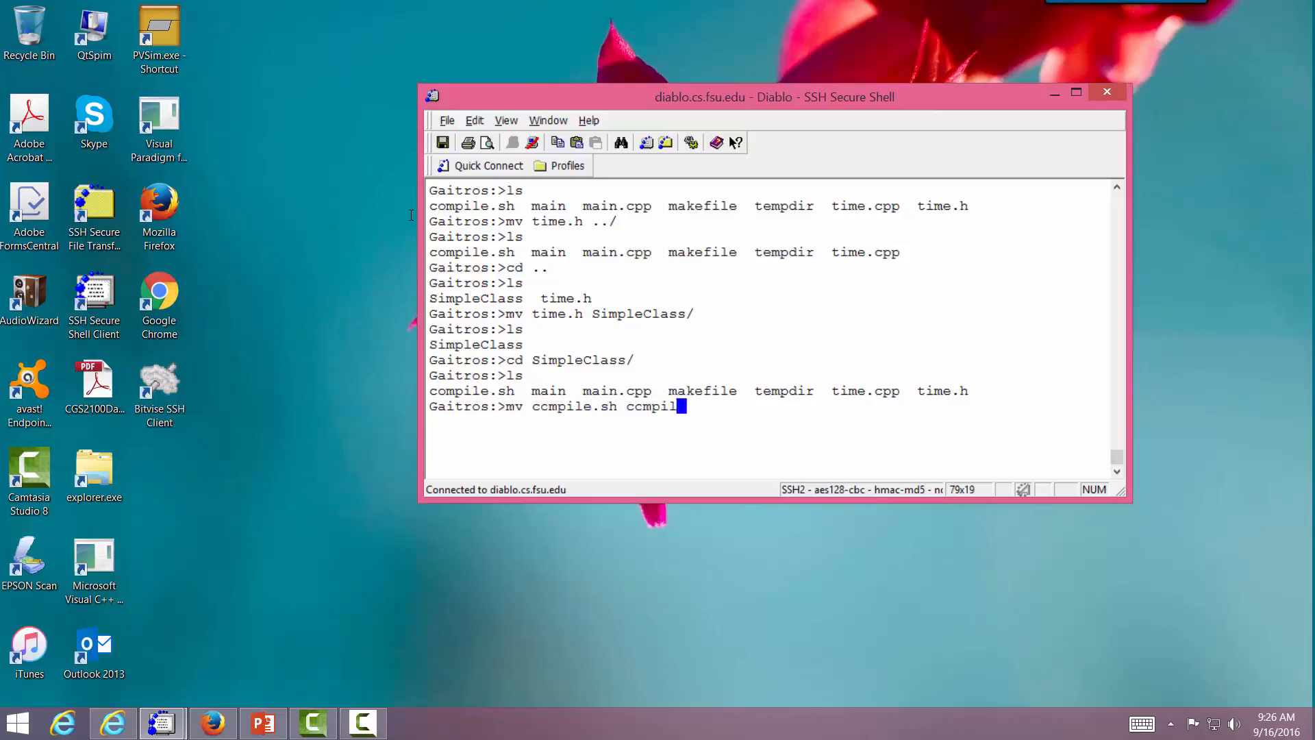
type("simple.")
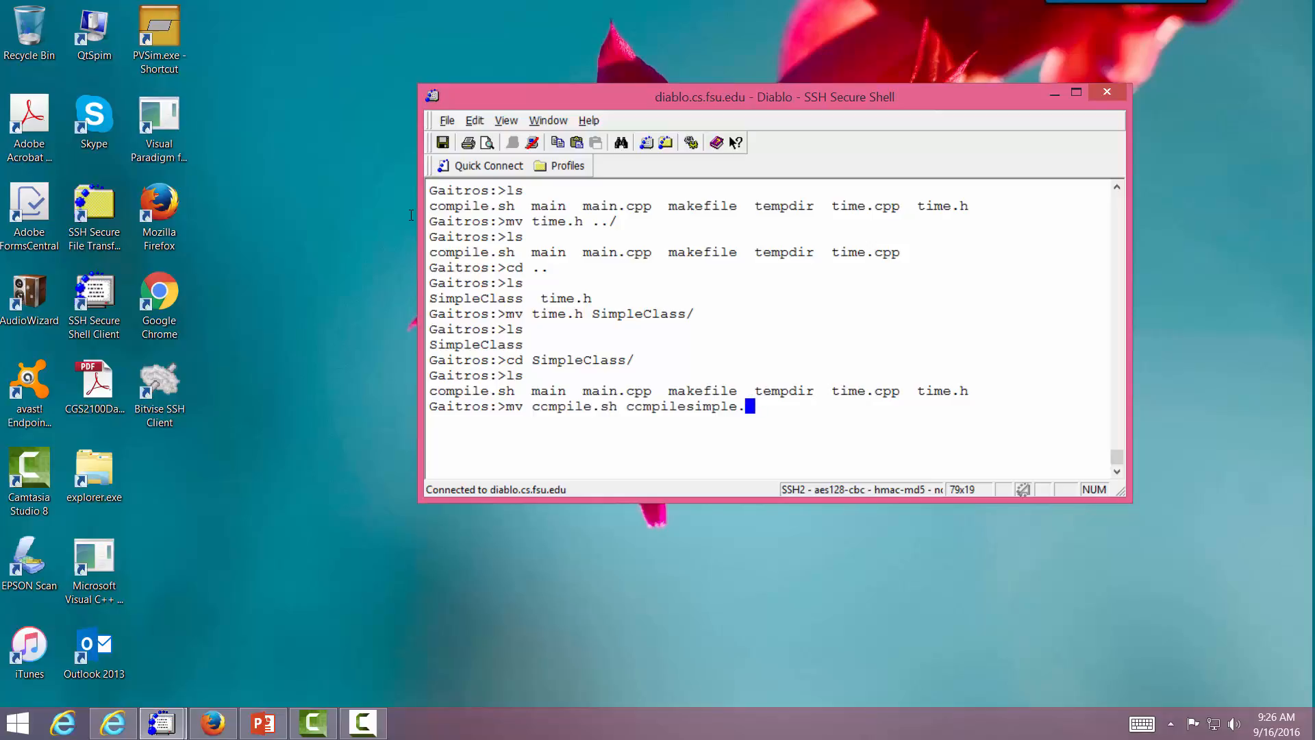
key("Return")
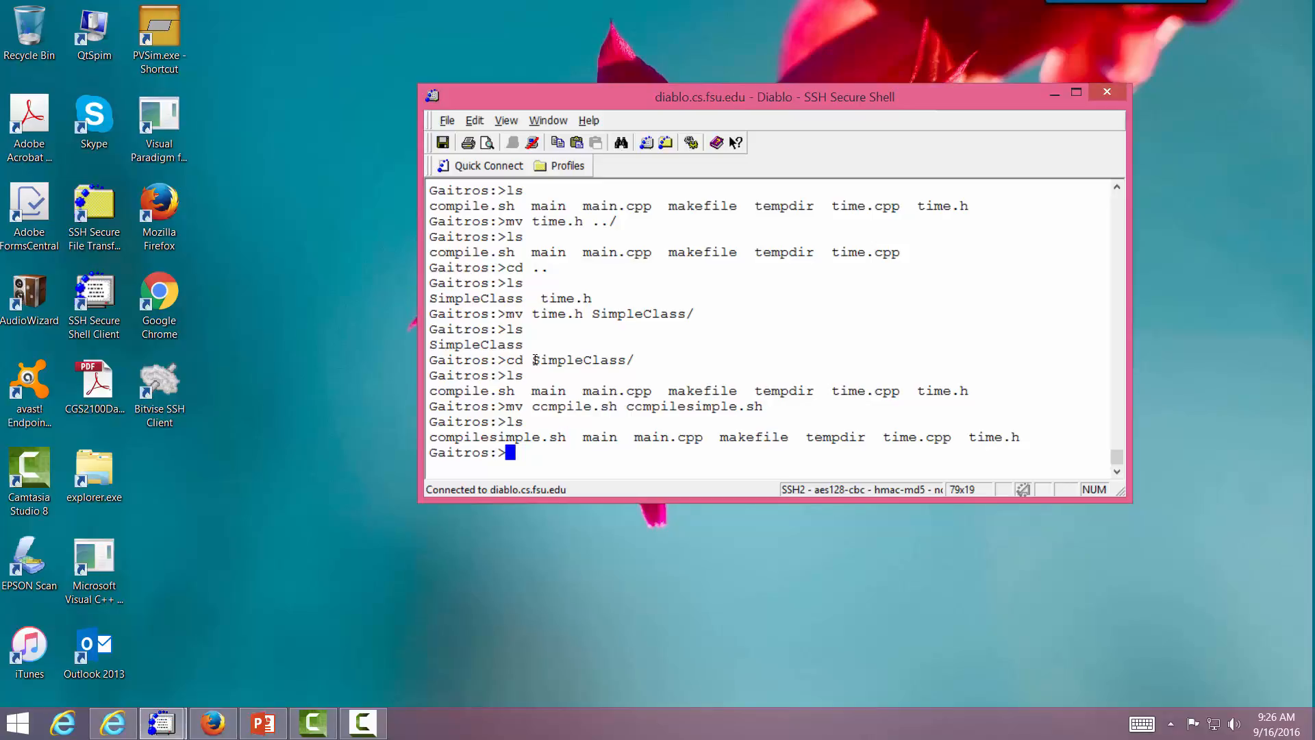
type("mkdir")
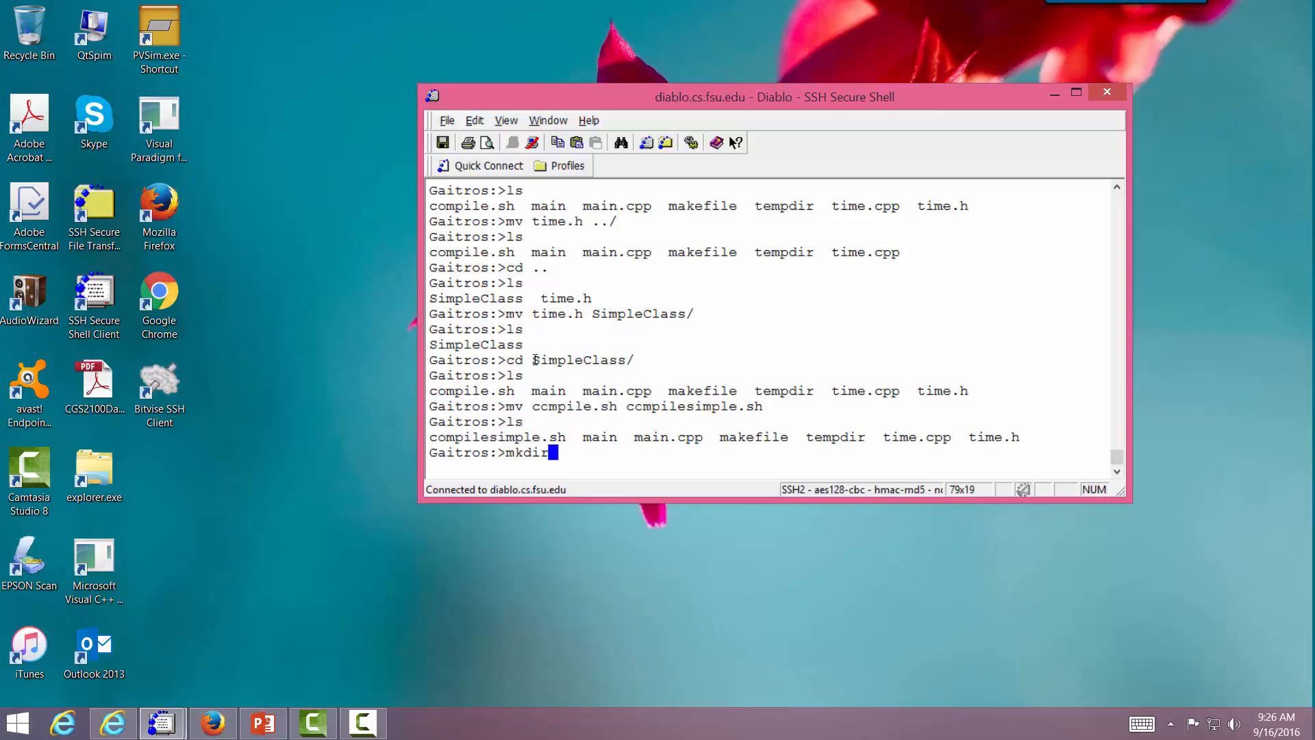
Step: Attempt rm tempdir and rm tempdir/, which refuse to delete the directory
type("rm")
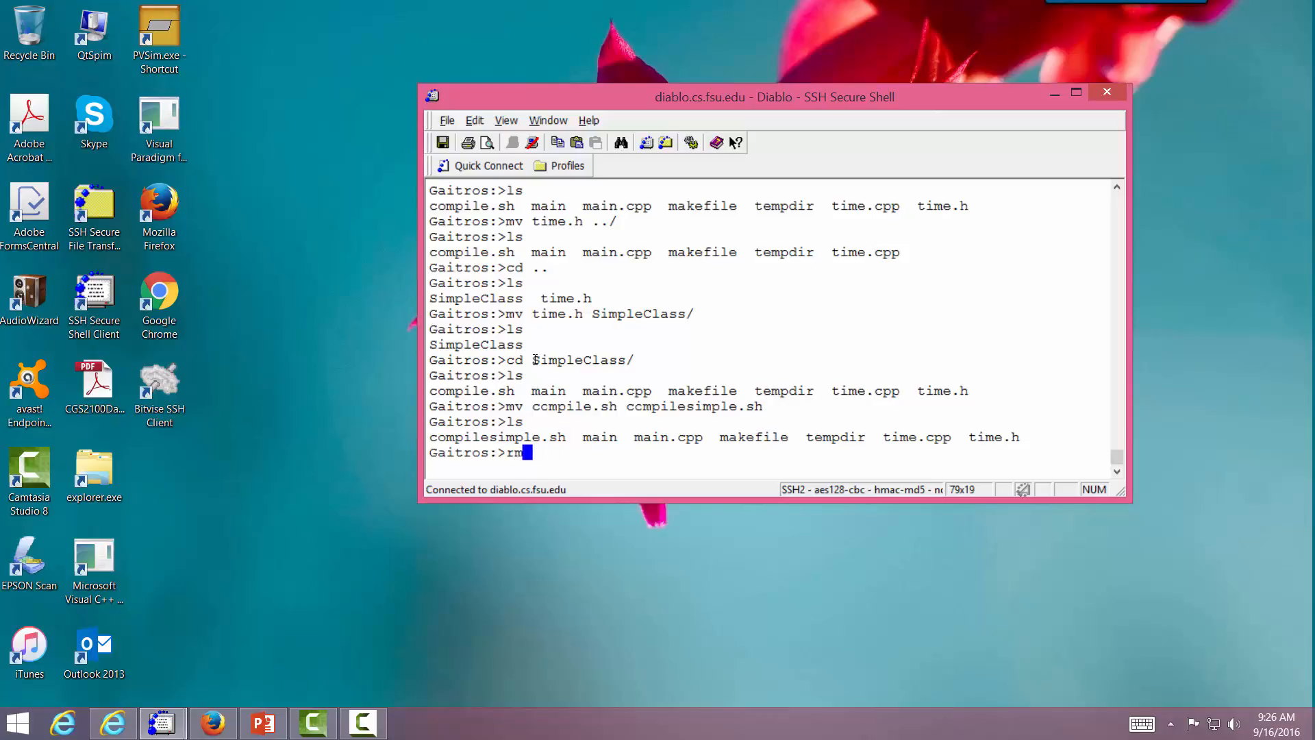
type("t")
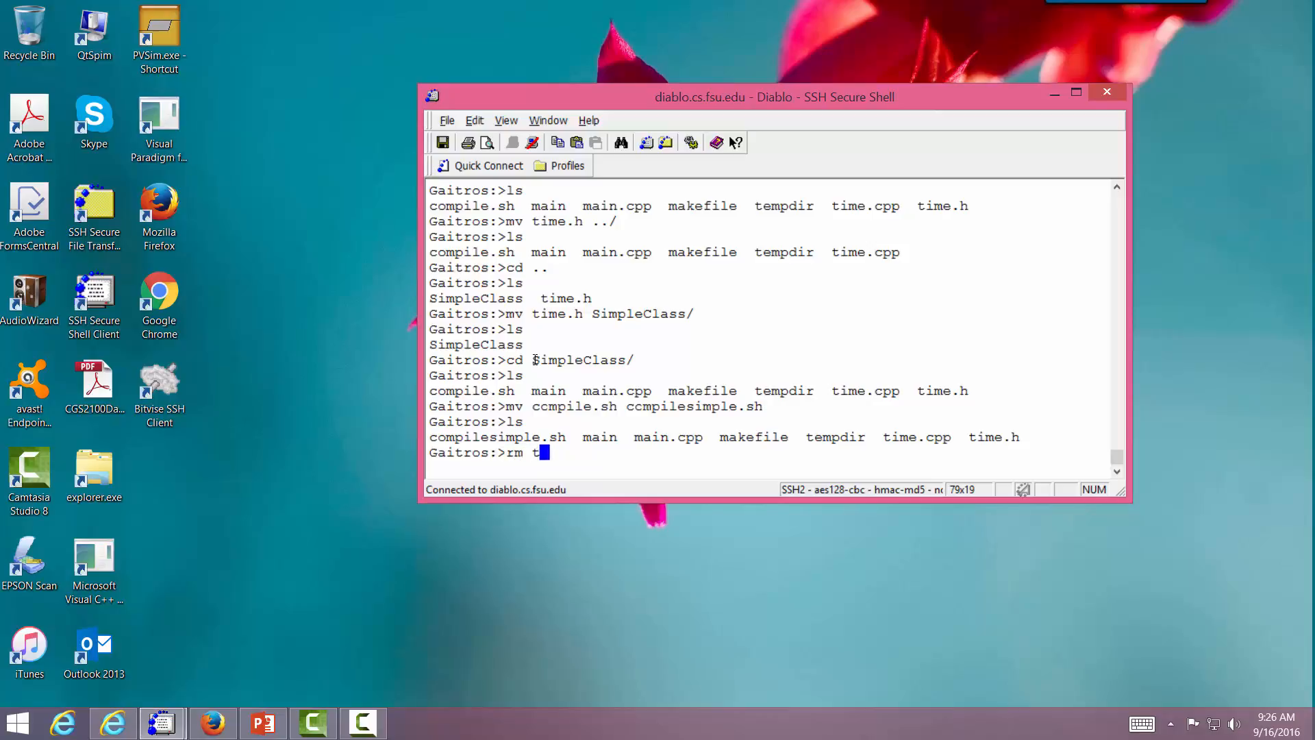
key("Return")
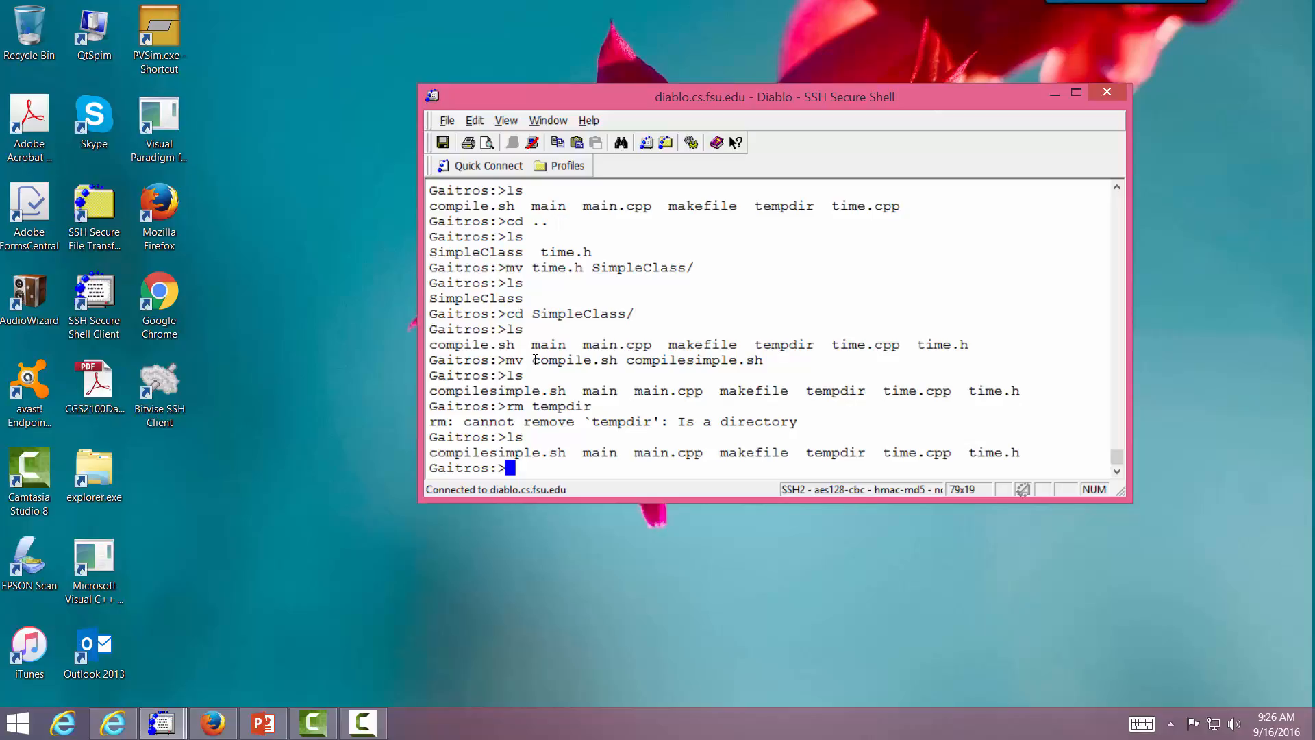
type("cd temp")
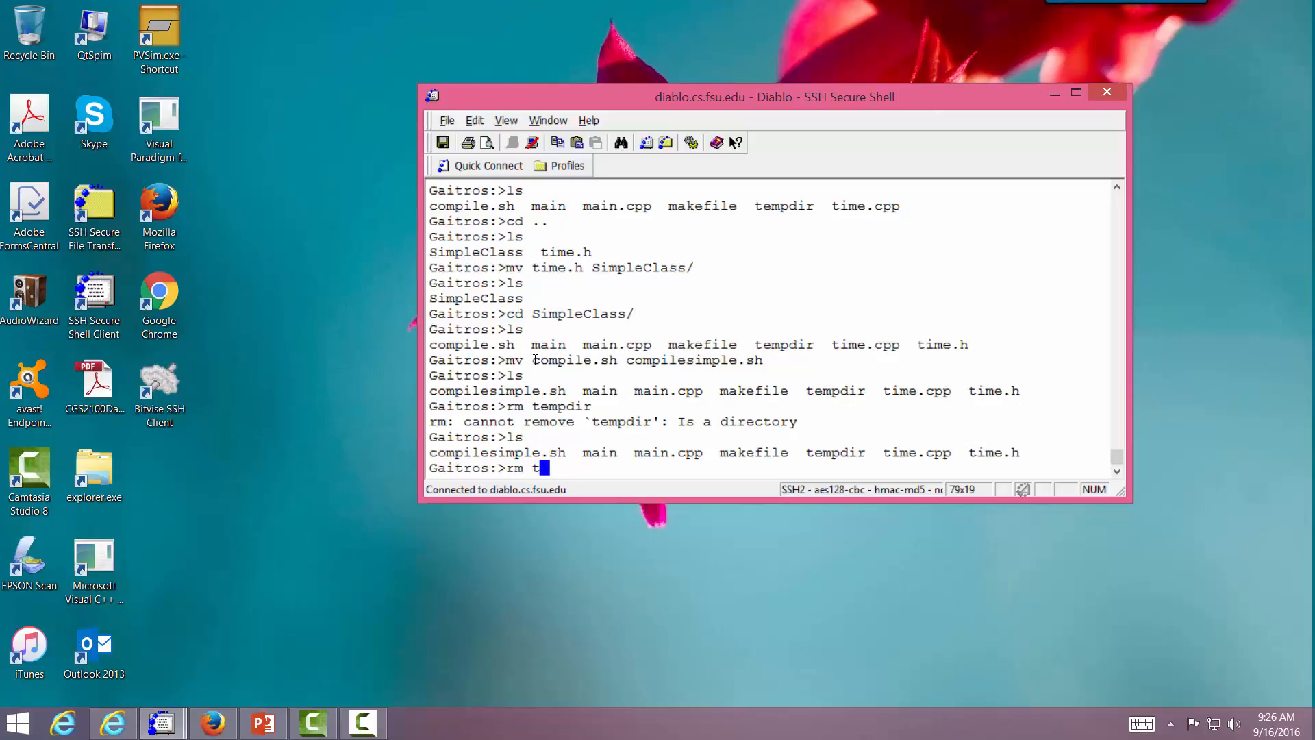
key("Return")
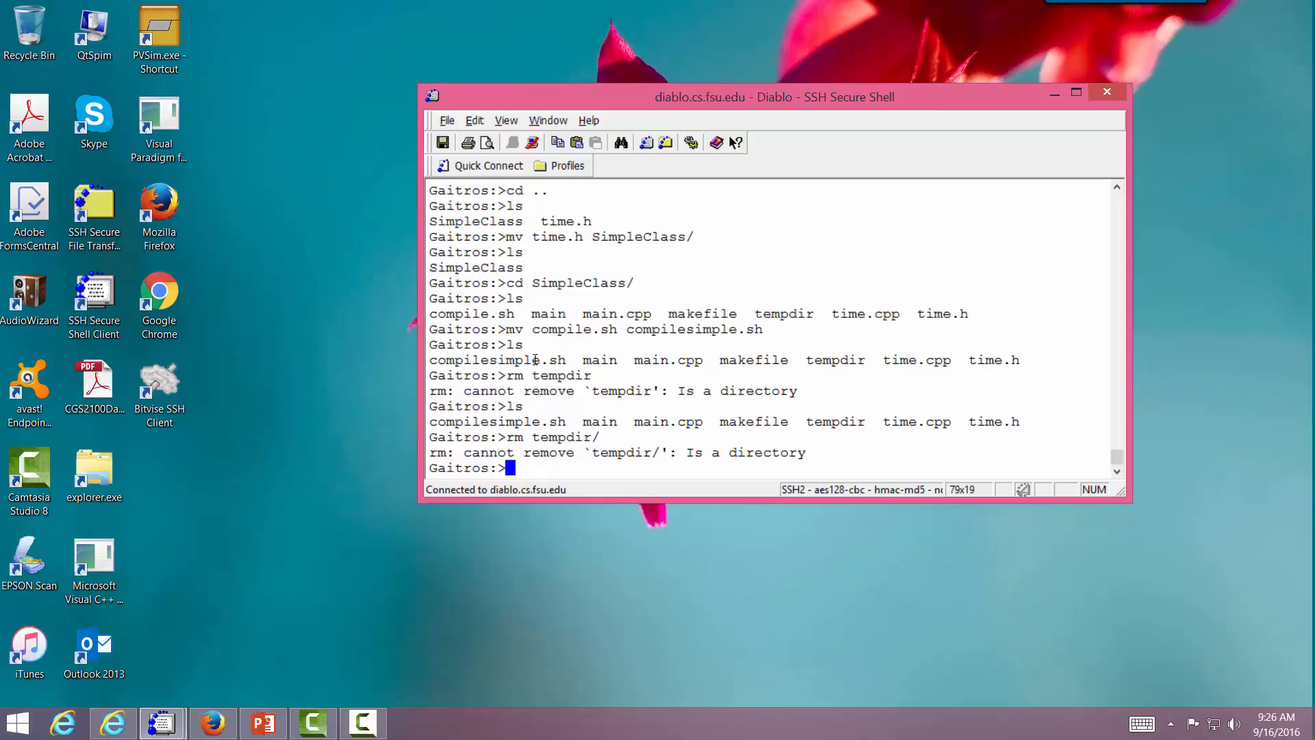
Step: Check tempdir is empty, go back up and remove it with rmdir tempdir
type("cd tempd")
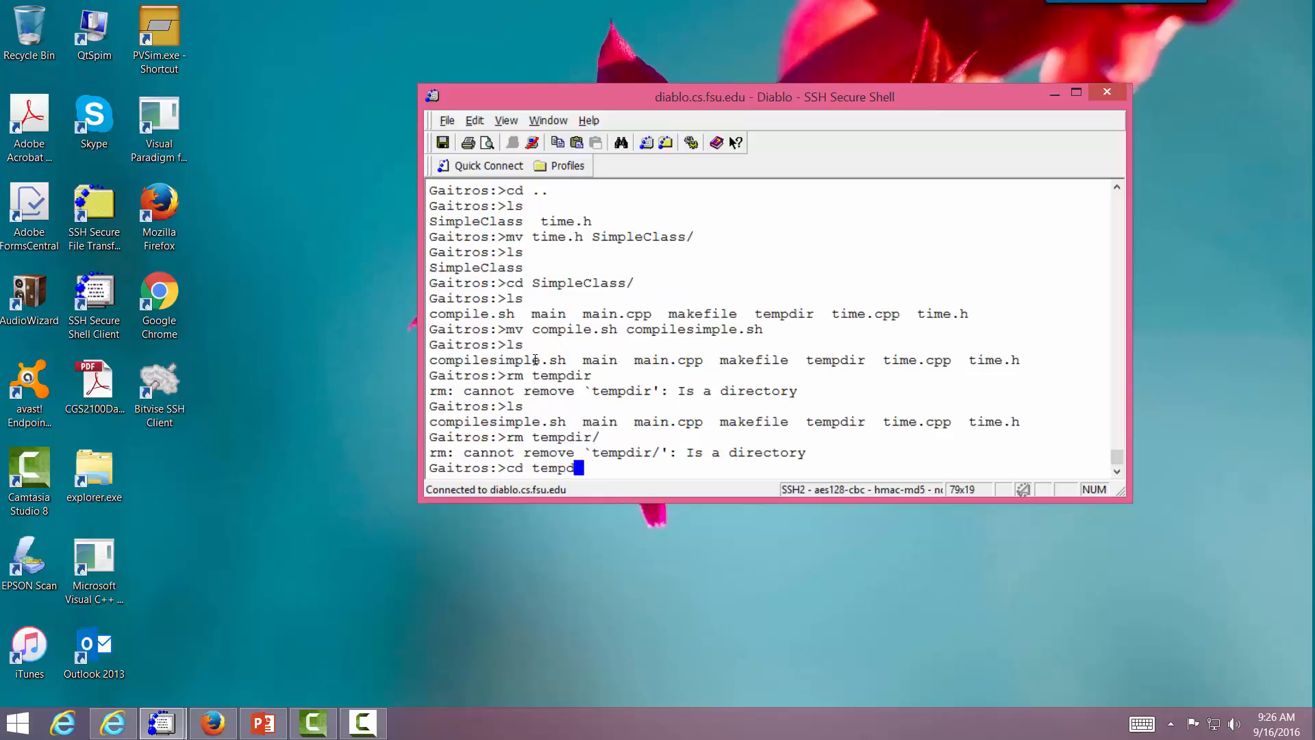
key("Return")
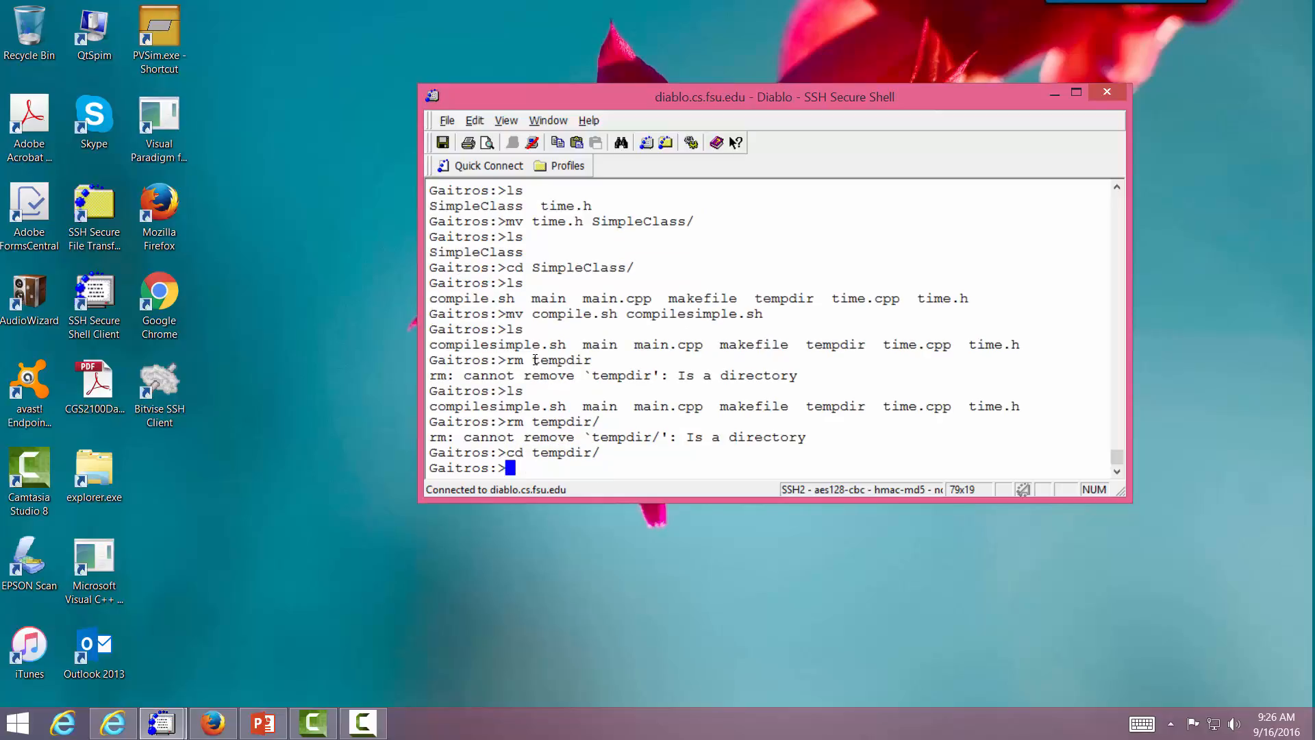
type("cd ..")
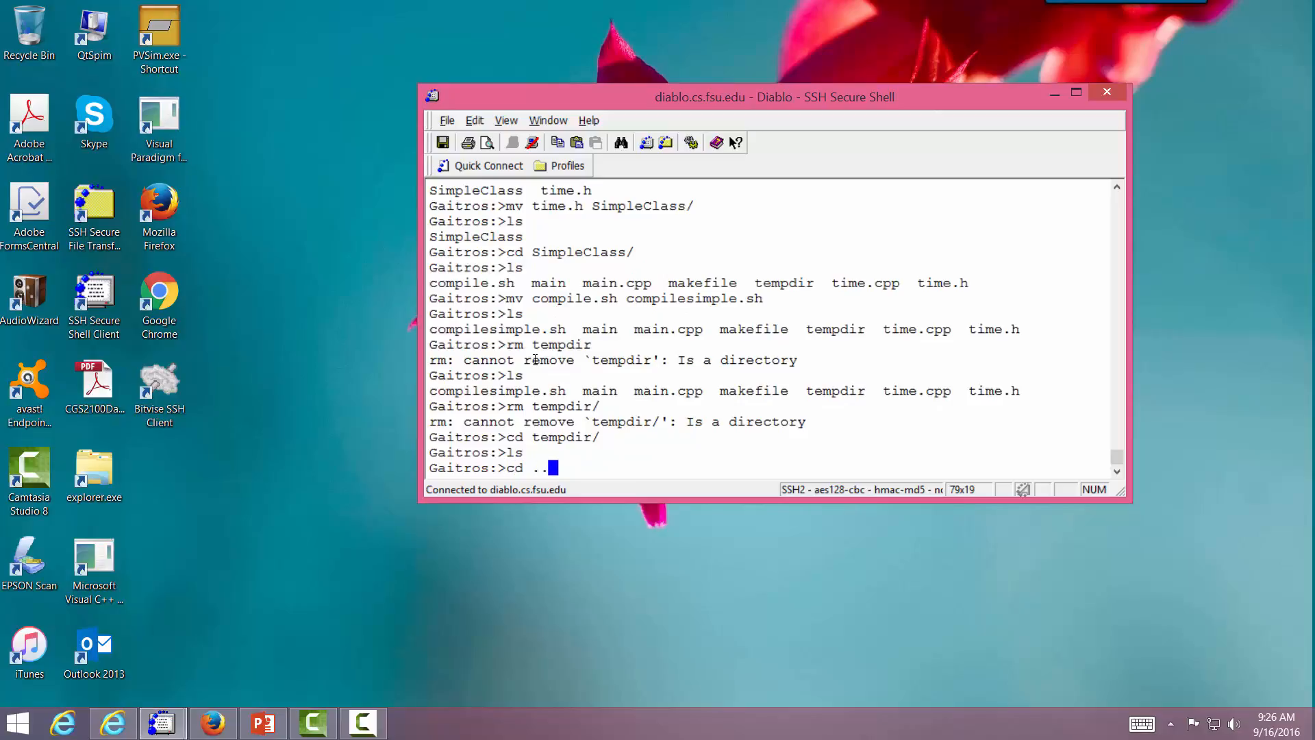
type("rmdir te")
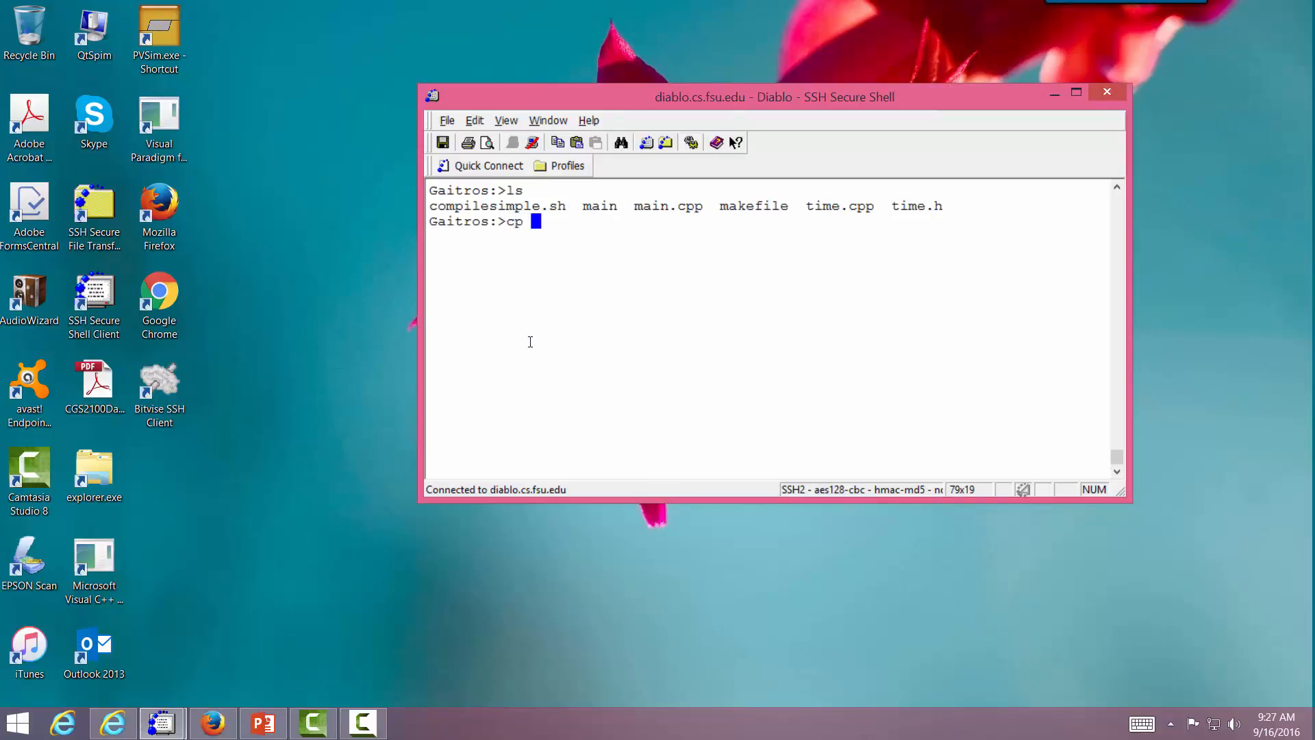
Step: Copy main.cpp to main2.cpp with cp and open main2.cpp in pico
type("main.cpp")
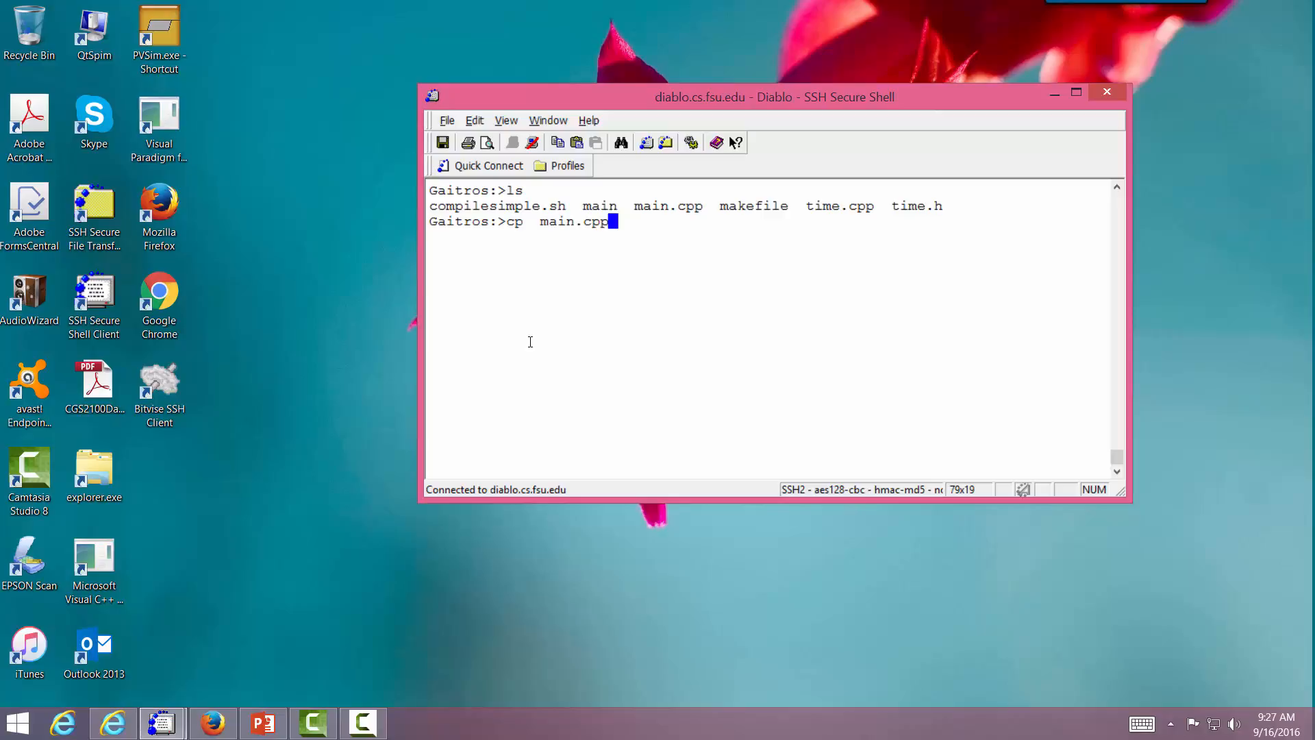
type("main2.cpp")
type("pi")
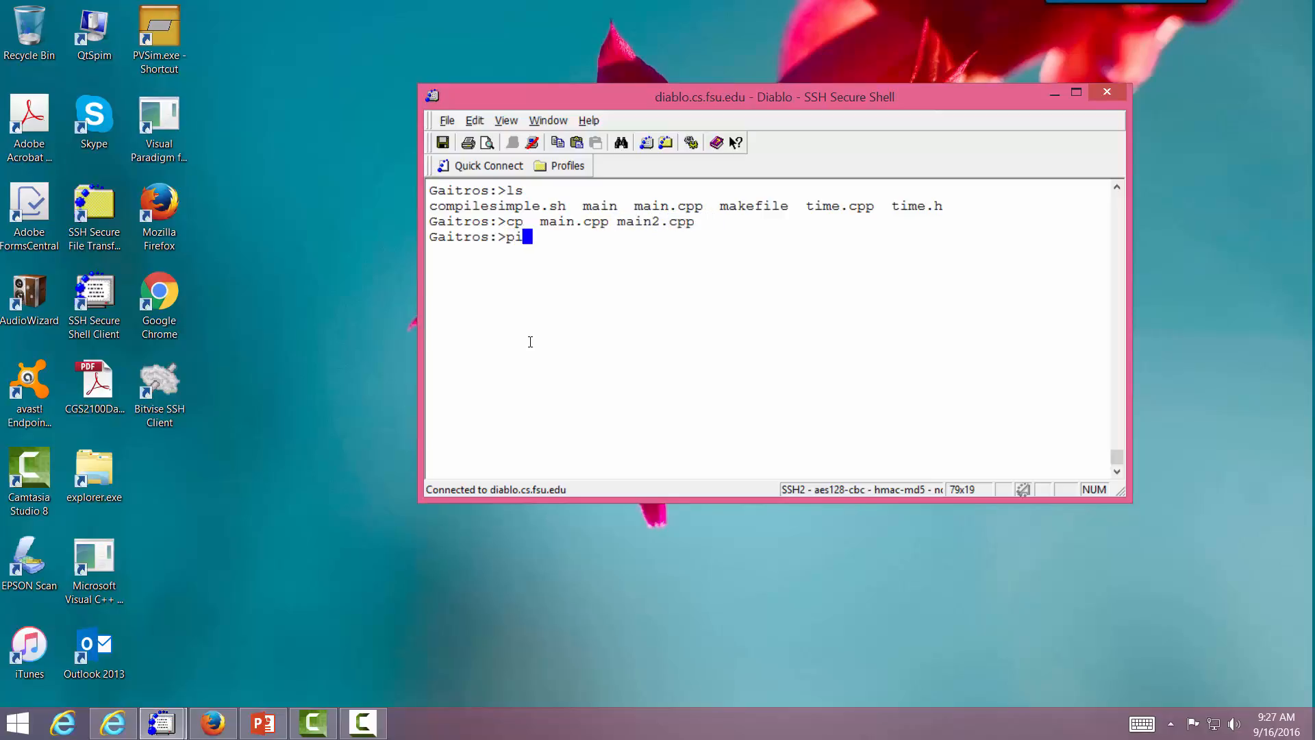
type("co main2.cpp")
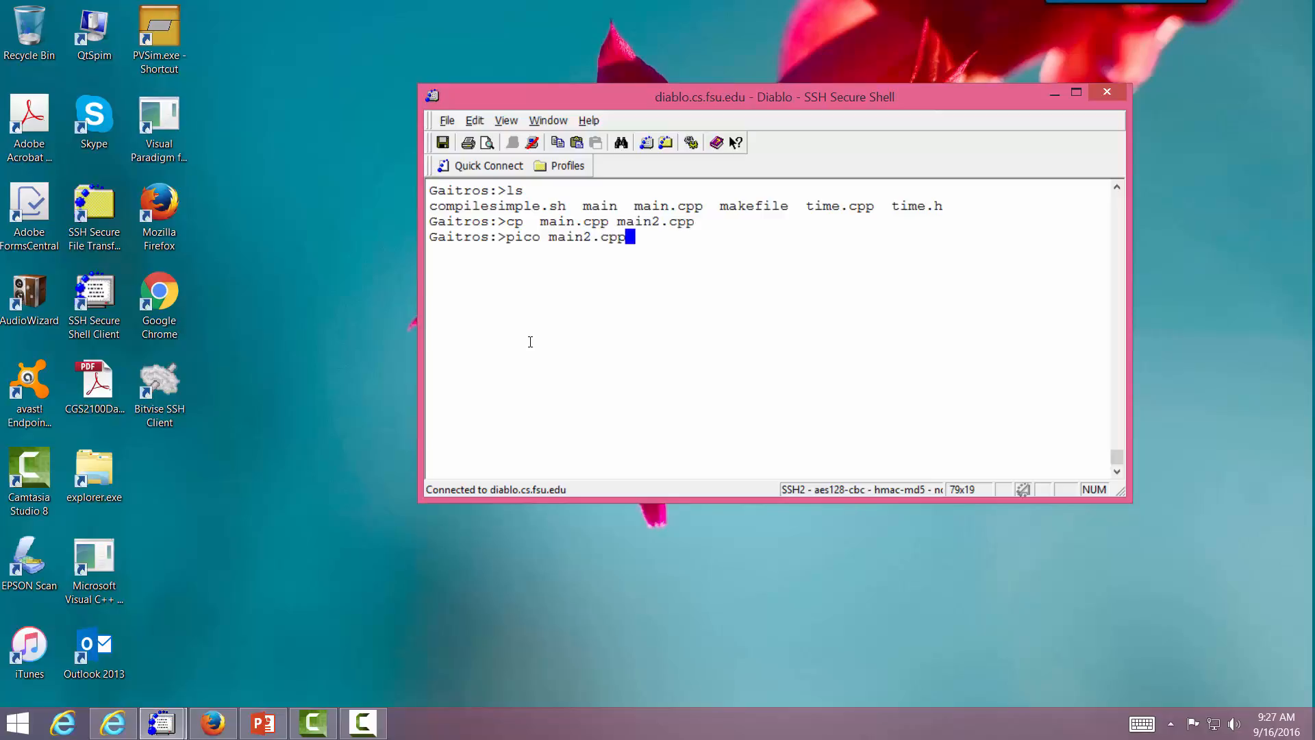
key("Return")
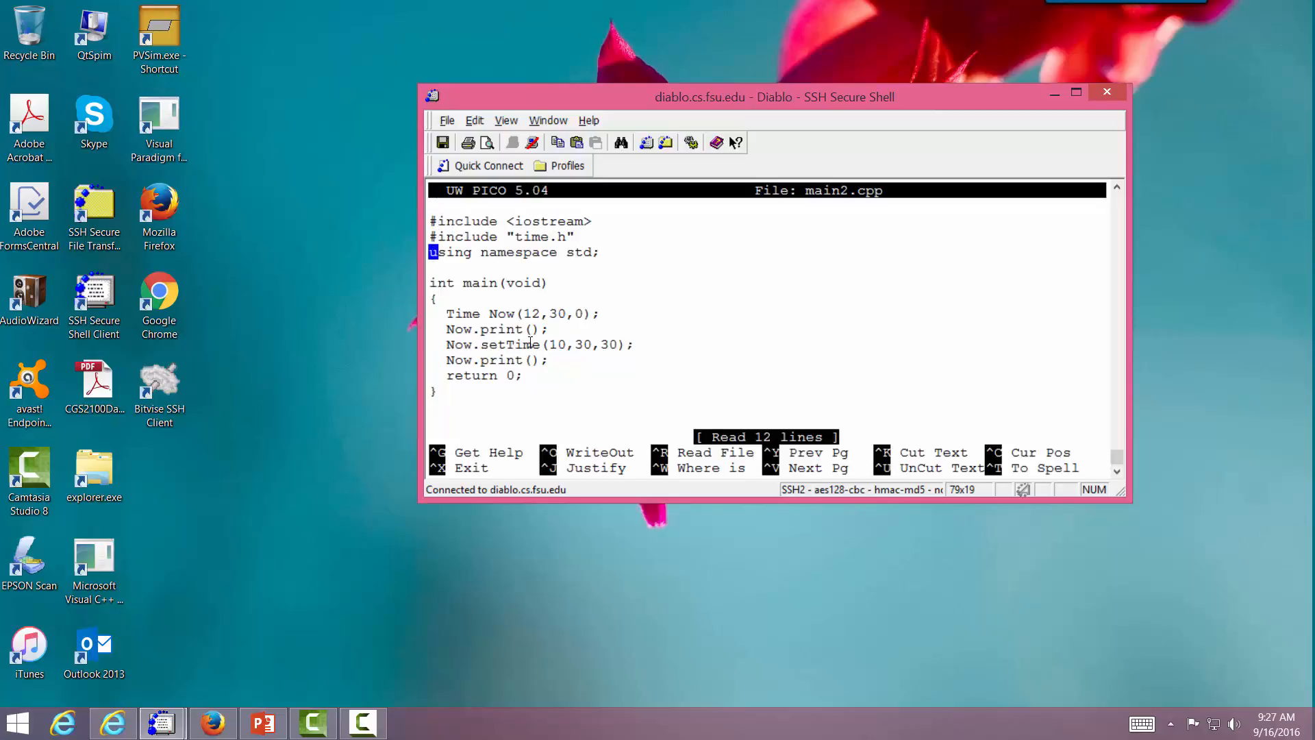
Step: Add the line '// Add a comment' to main2.cpp, save with Ctrl+X and return to the prompt
type("// Add a comment")
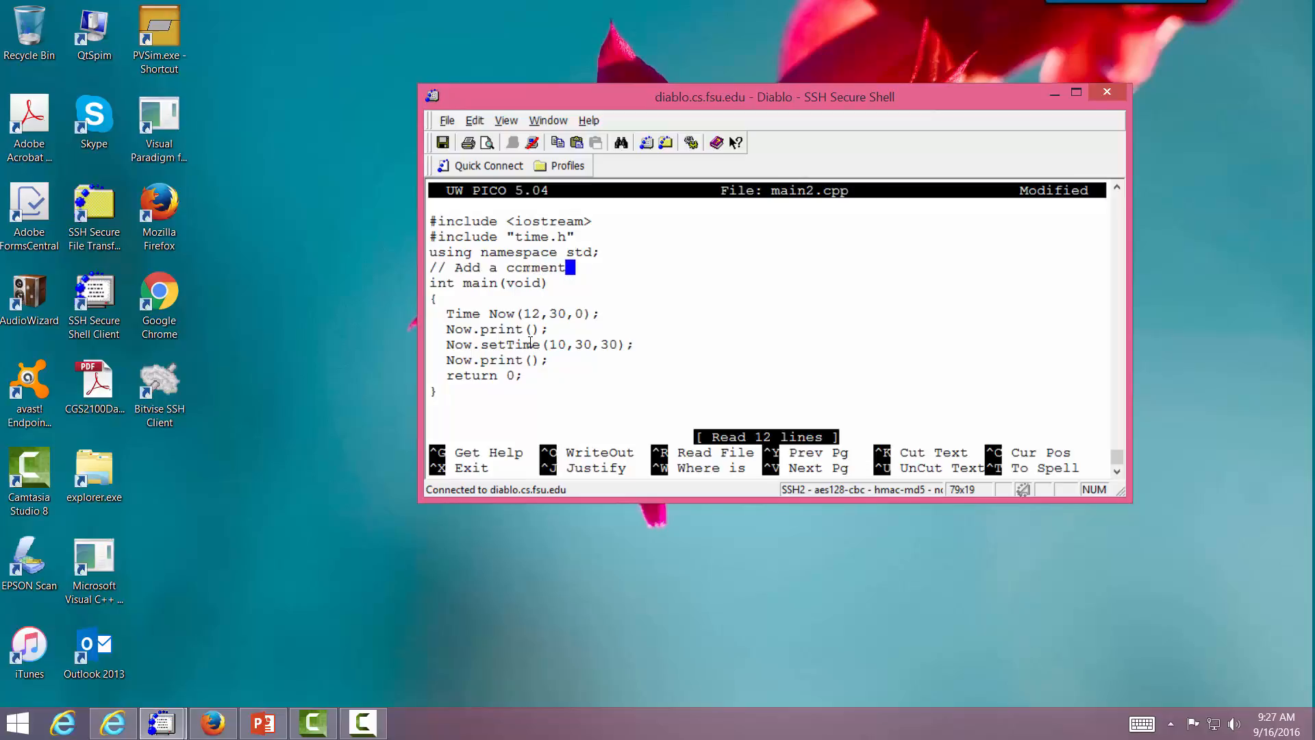
key("ctrl+x")
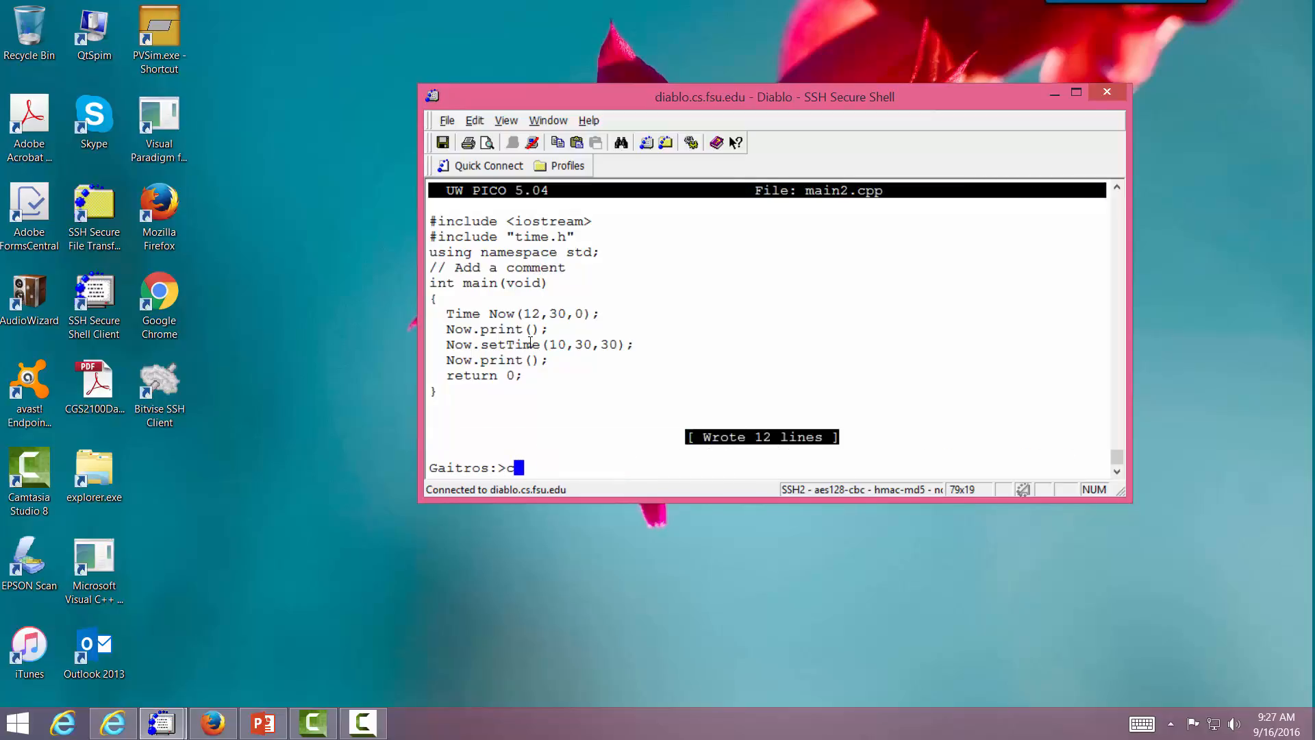
key("Return")
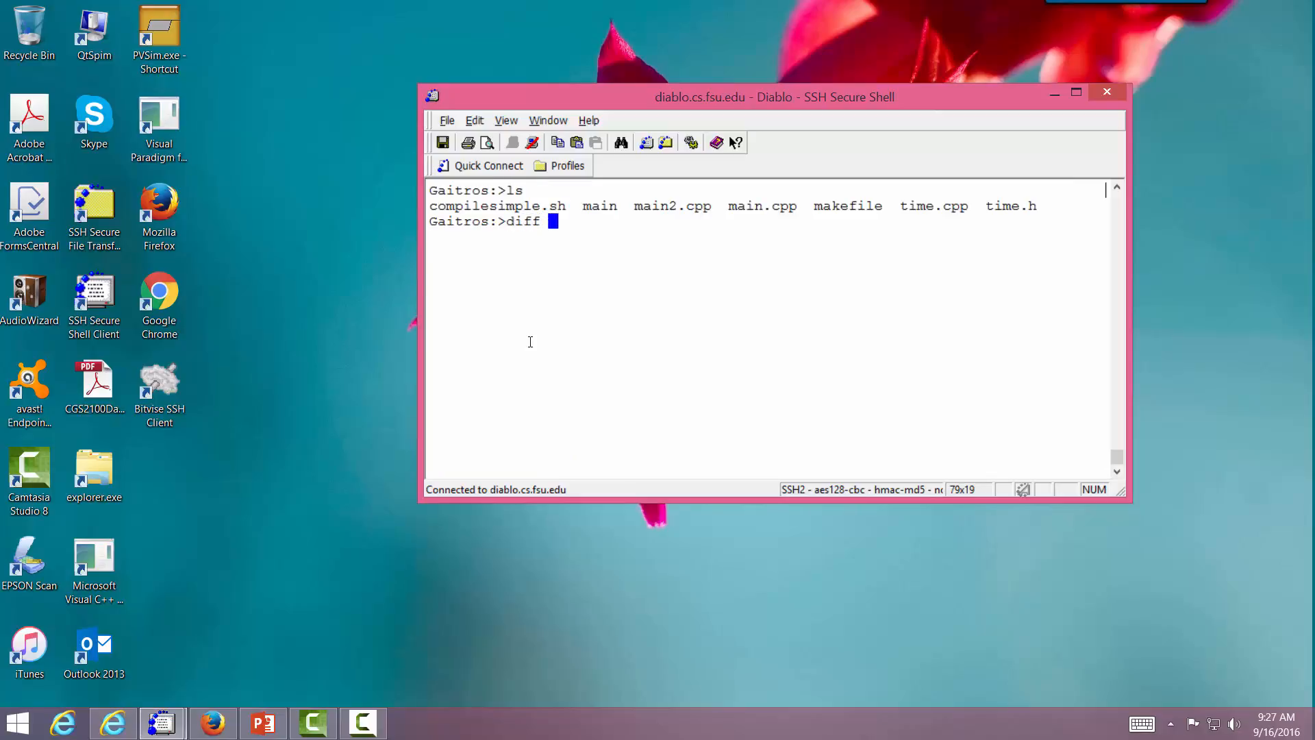
Step: Run diff main.cpp main2.cpp, reporting the added comment line as the only difference
type("main.cpp m")
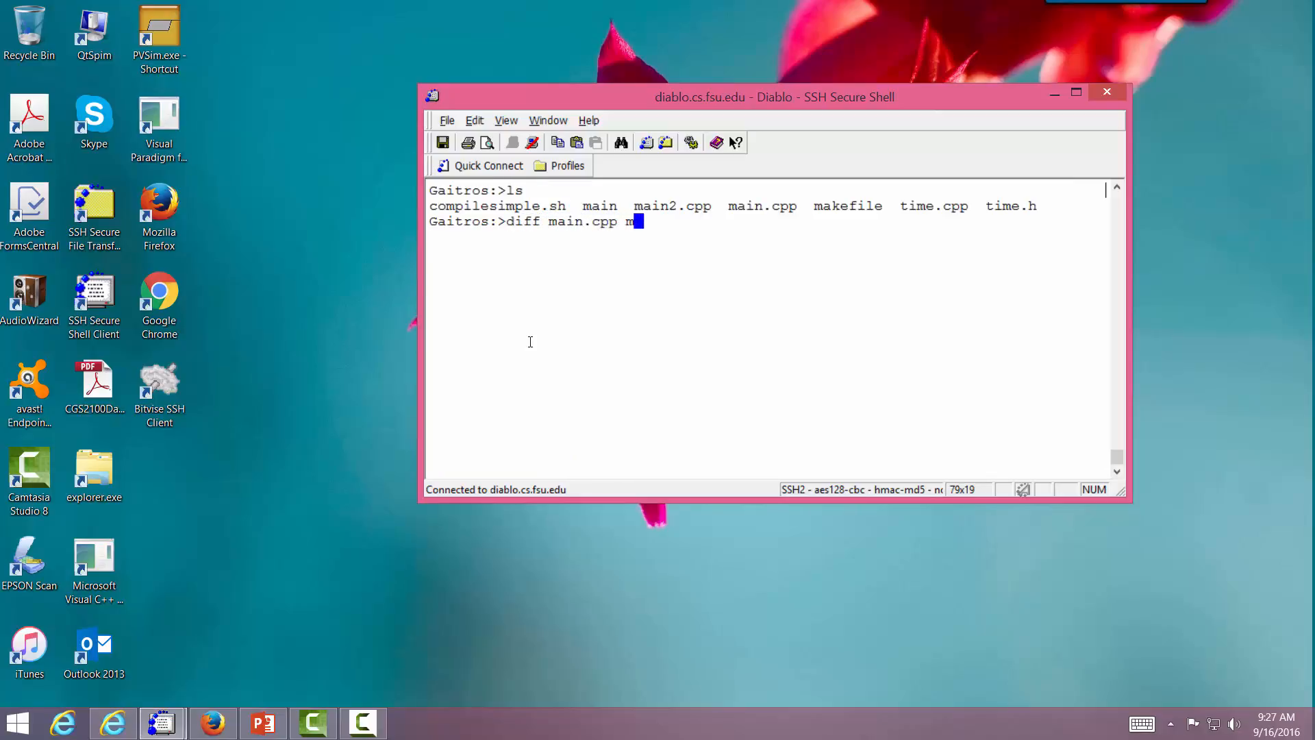
key("Return")
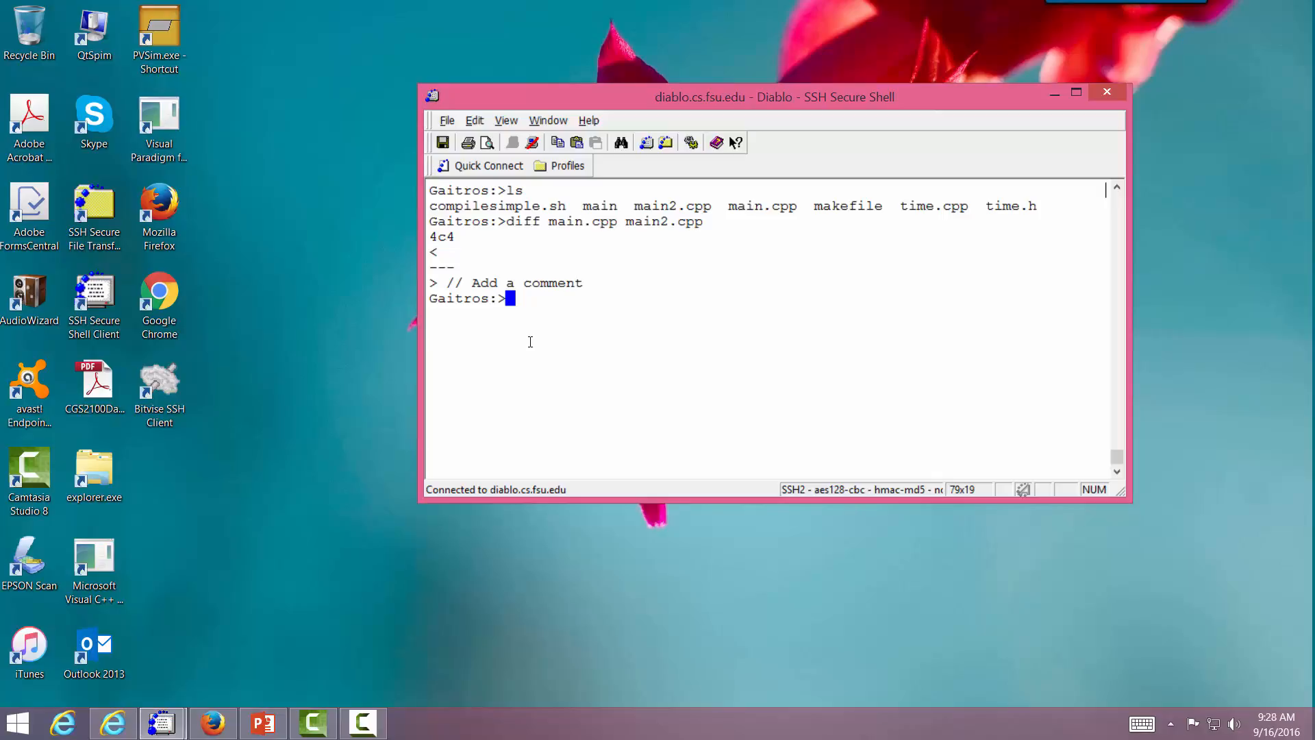
mouse_move(425, 630)
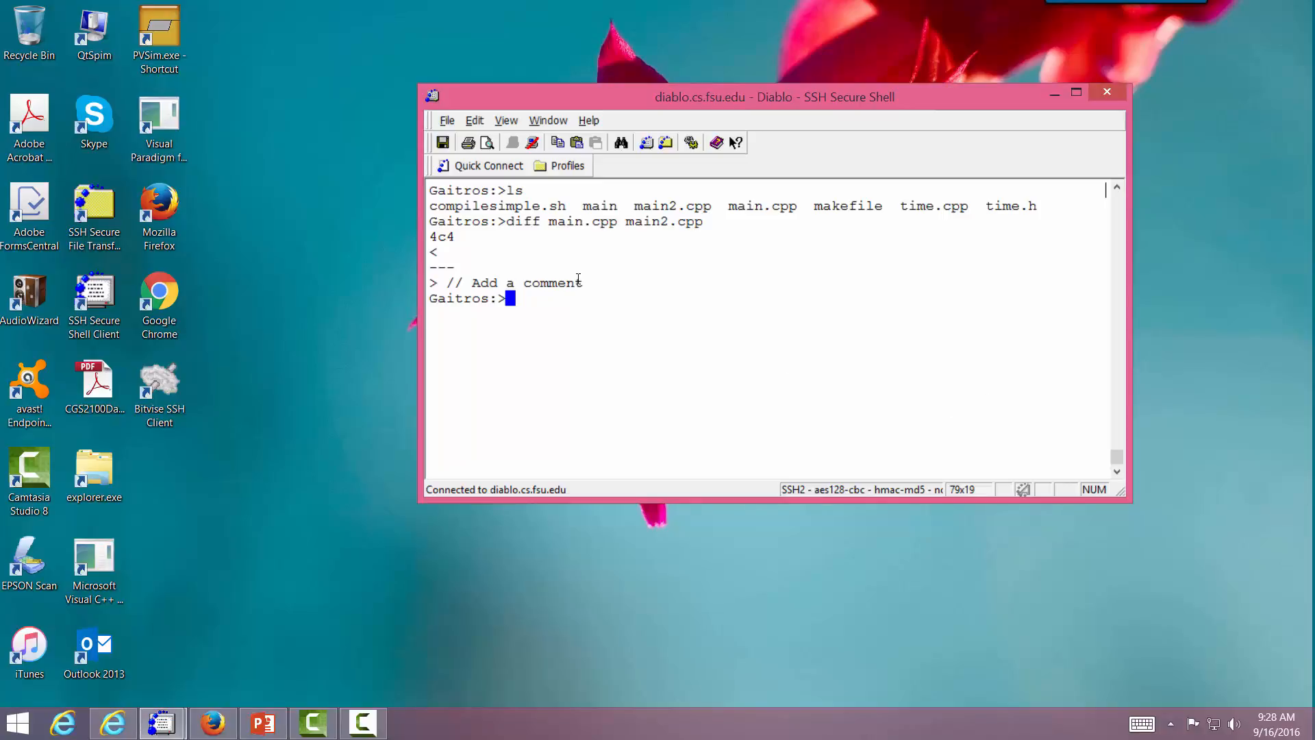
Step: List files matching *.cpp and *.cp?, both returning main2.cpp, main.cpp and time.cpp
type("l")
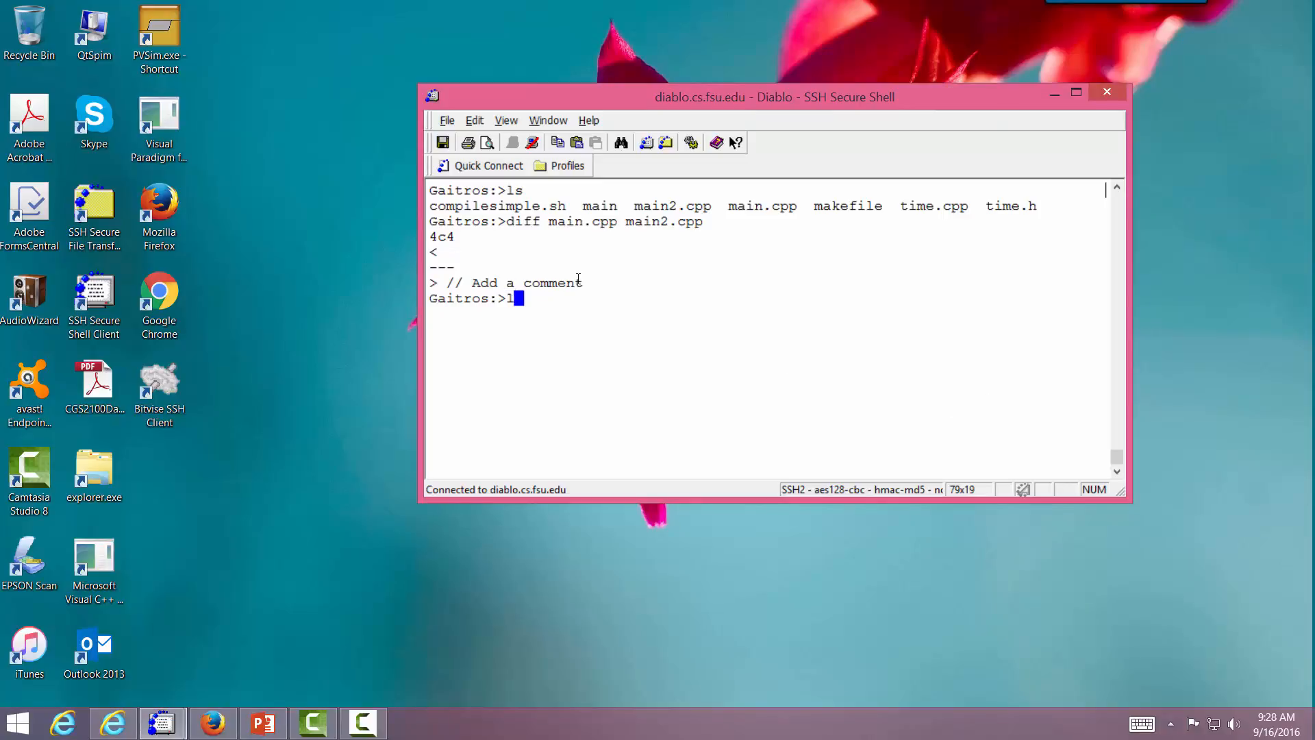
type("s *.")
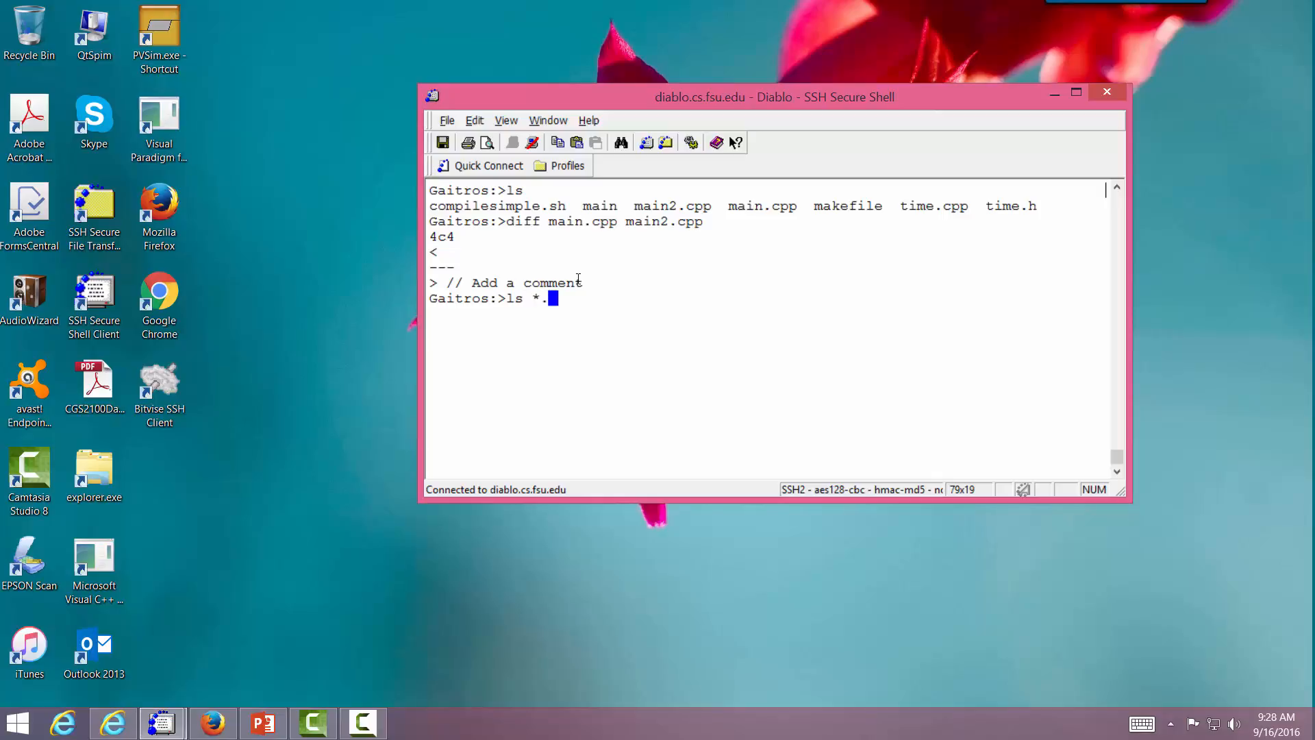
key("Return")
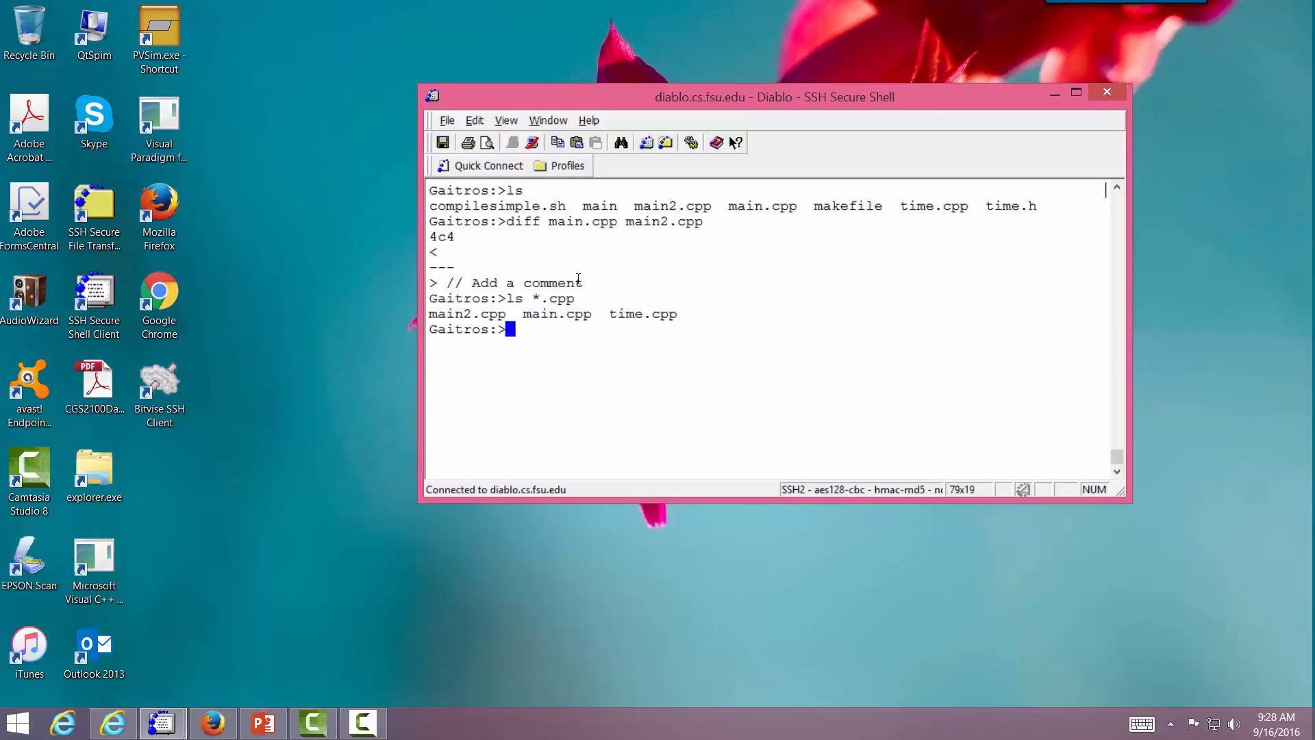
type("ls *.cp")
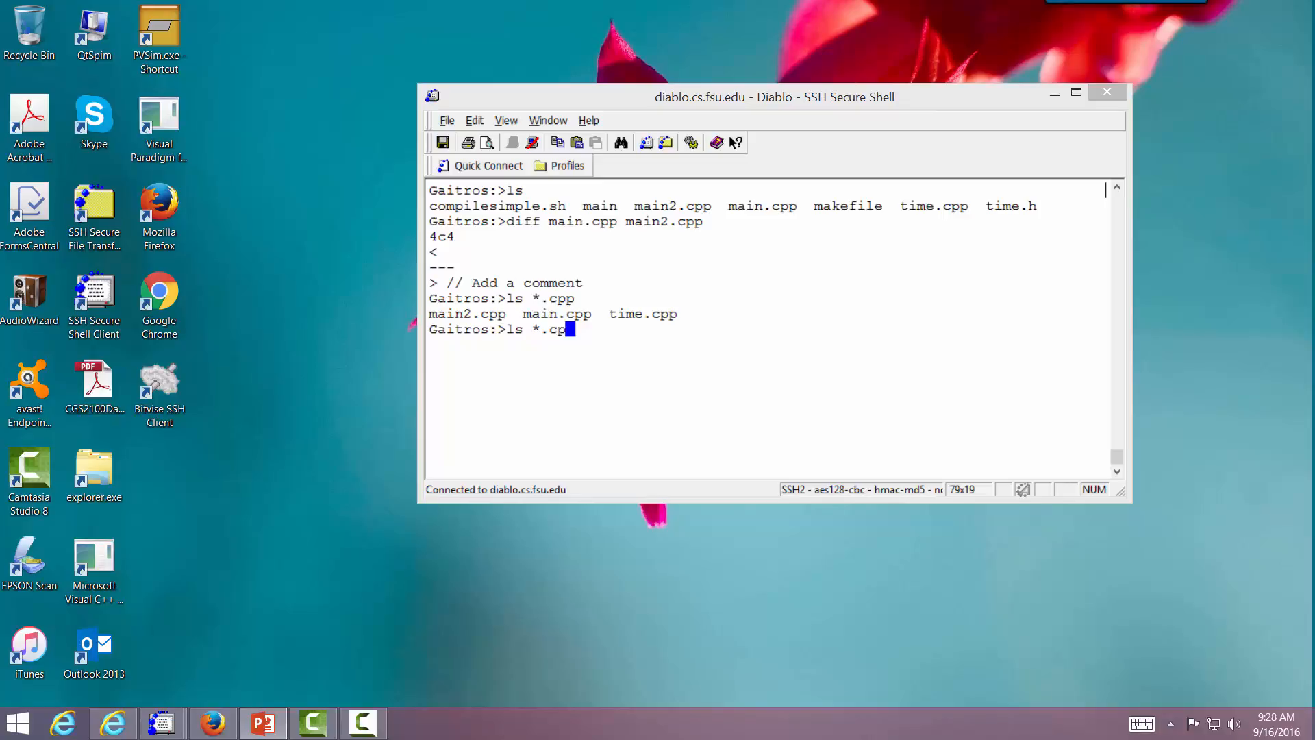
mouse_move(1130, 520)
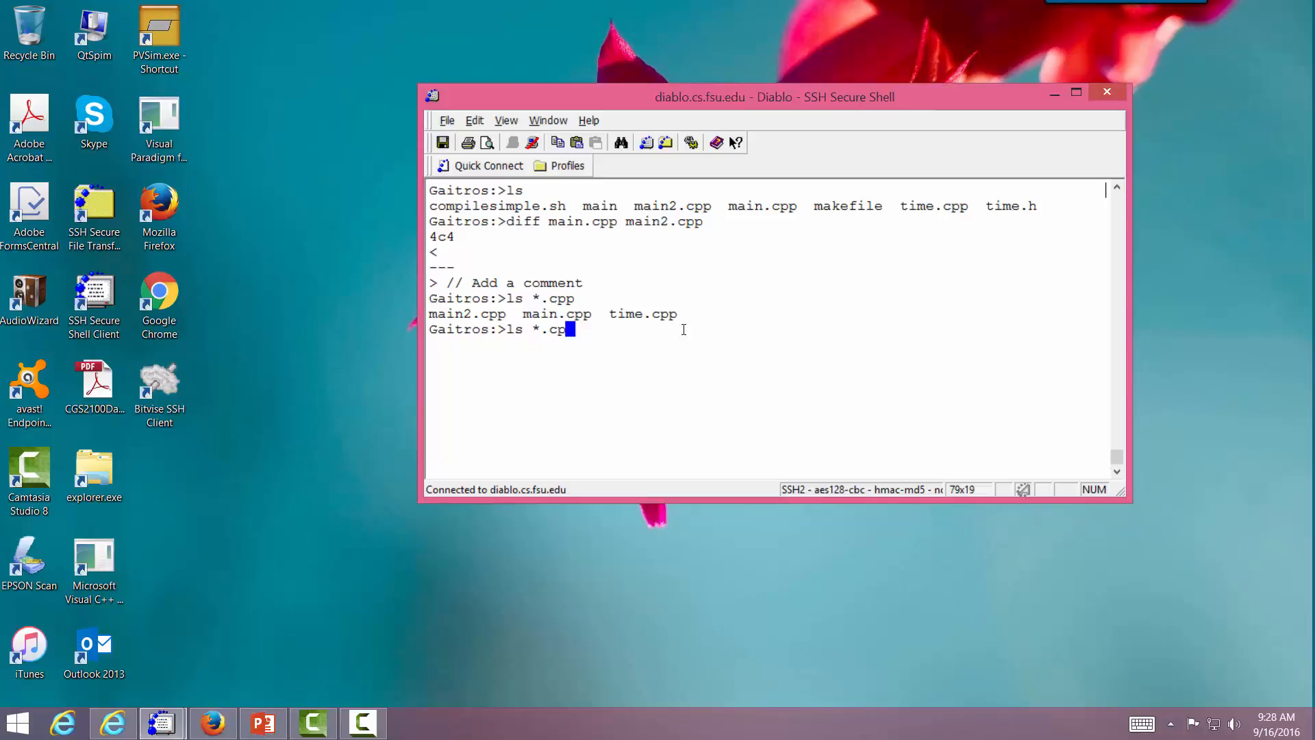
type("?")
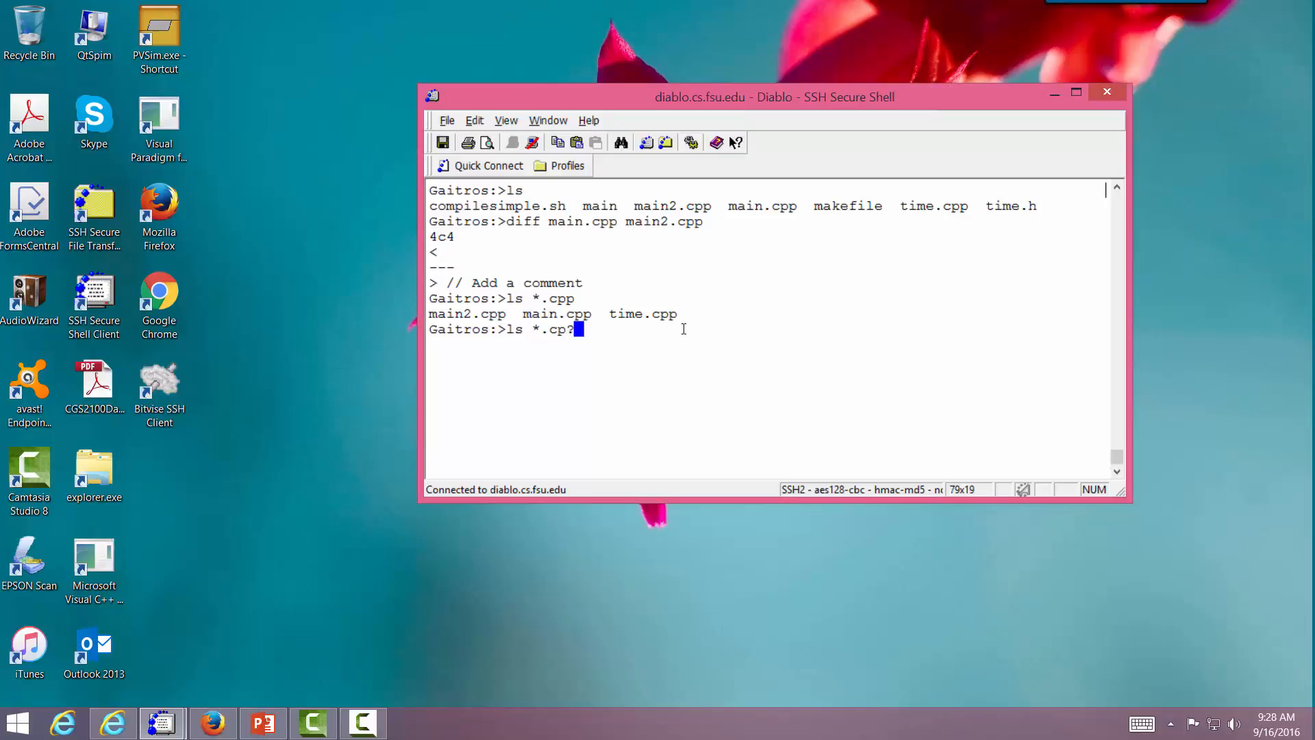
key("Return")
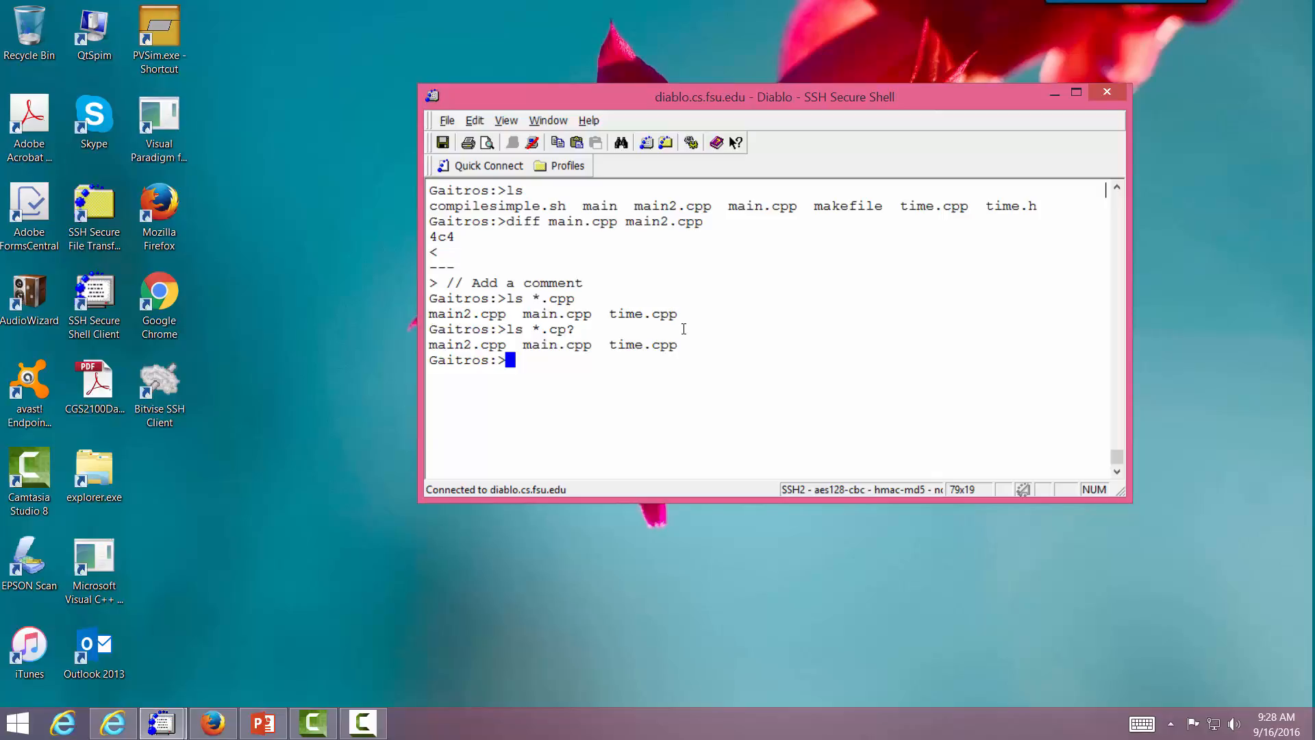
mouse_move(1003, 260)
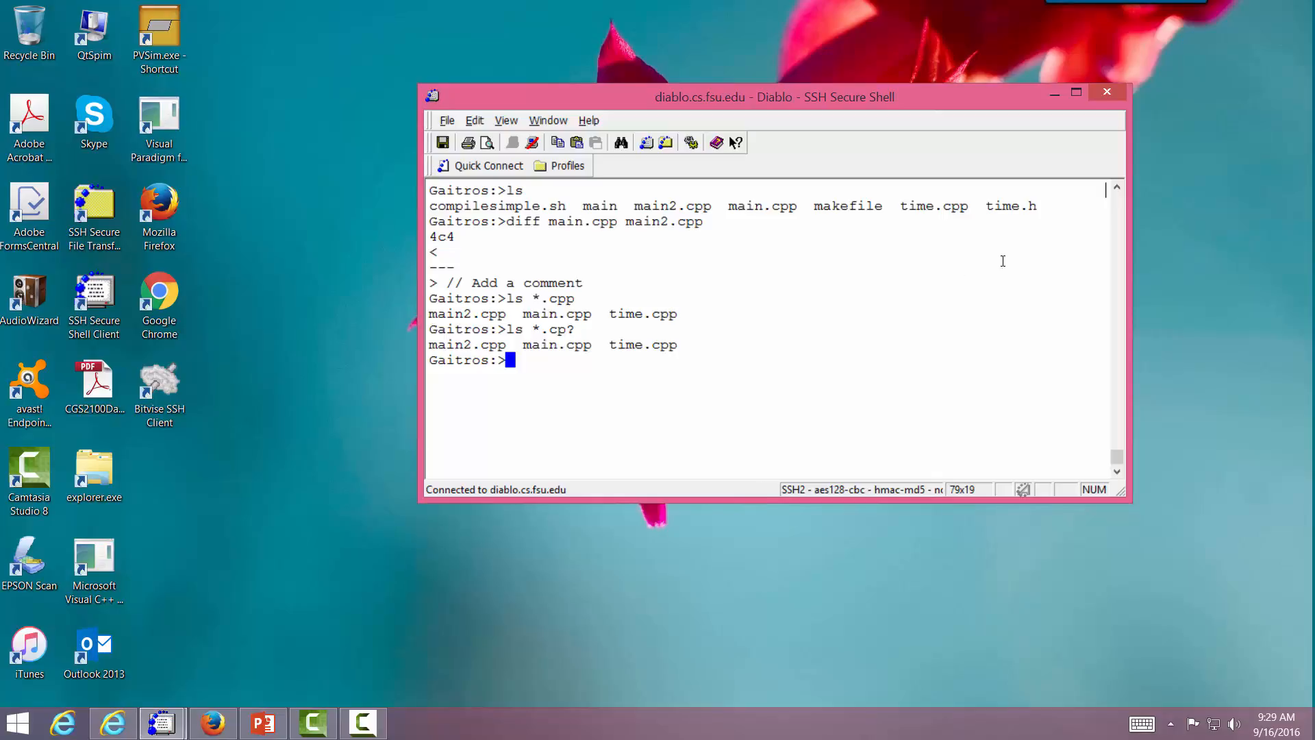